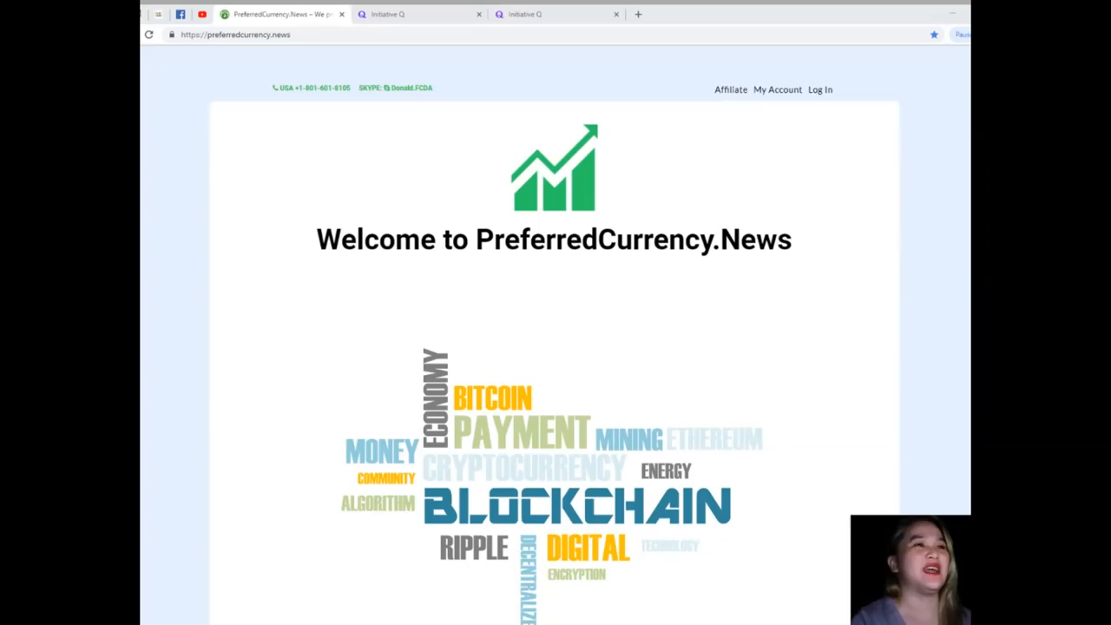
Switch from the PreferredCurrency.News tab to the Initiative Q homepage tab
{"action": "left_click", "coordinate": [386, 14]}
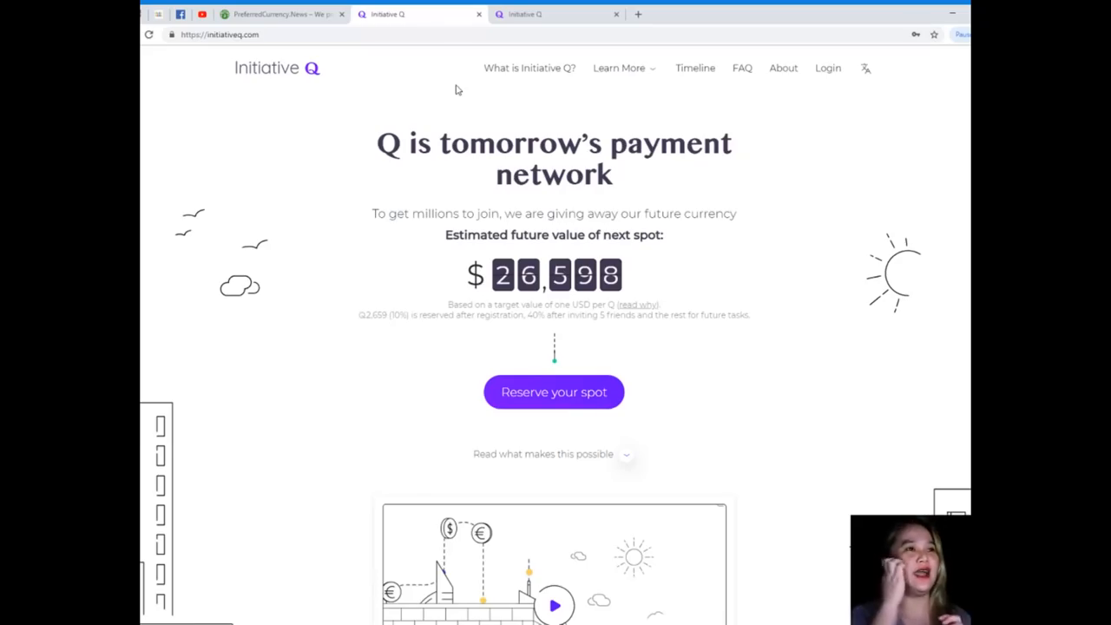
Scroll past the video and news mention to 'Creating the global currency in 7 steps'
{"action": "scroll", "scroll_direction": "down", "scroll_amount": 3}
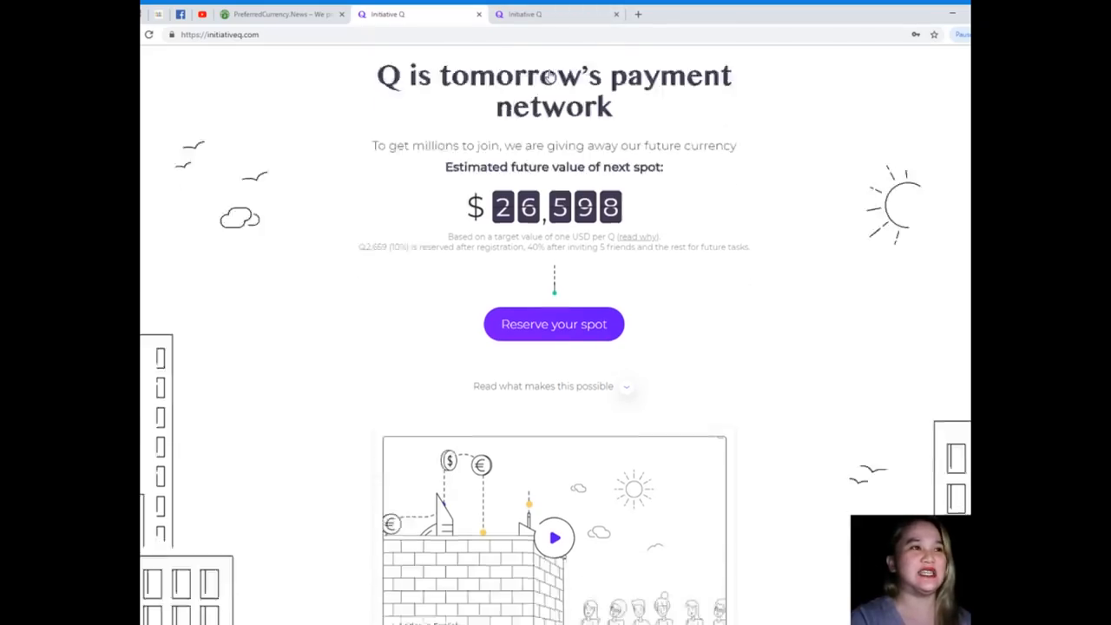
{"action": "scroll", "scroll_direction": "down", "scroll_amount": 3}
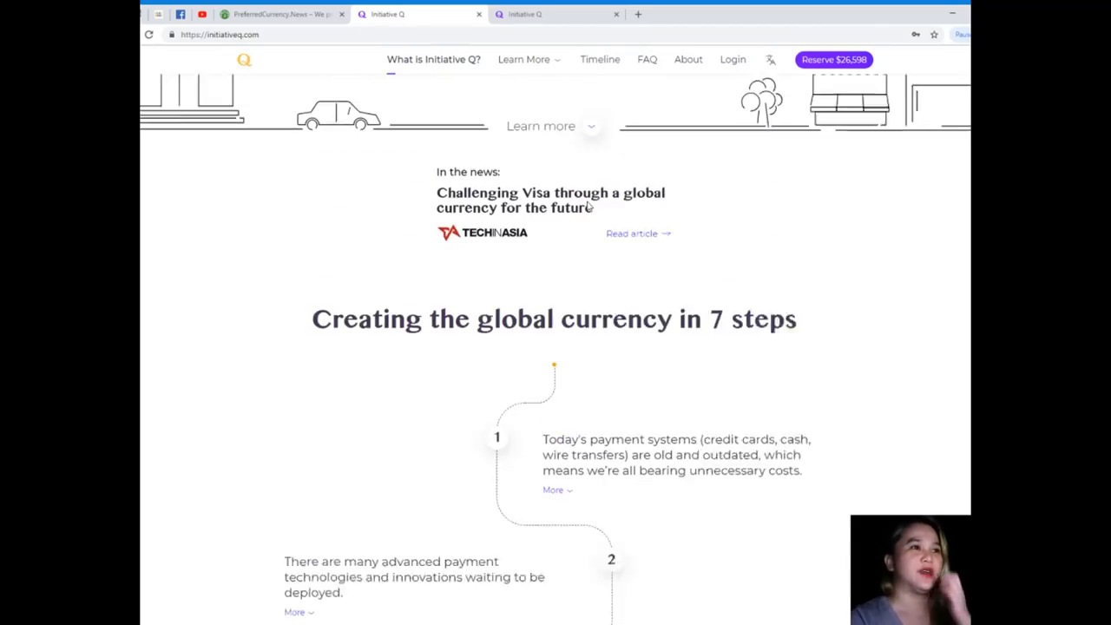
{"action": "scroll", "scroll_direction": "down", "scroll_amount": 3}
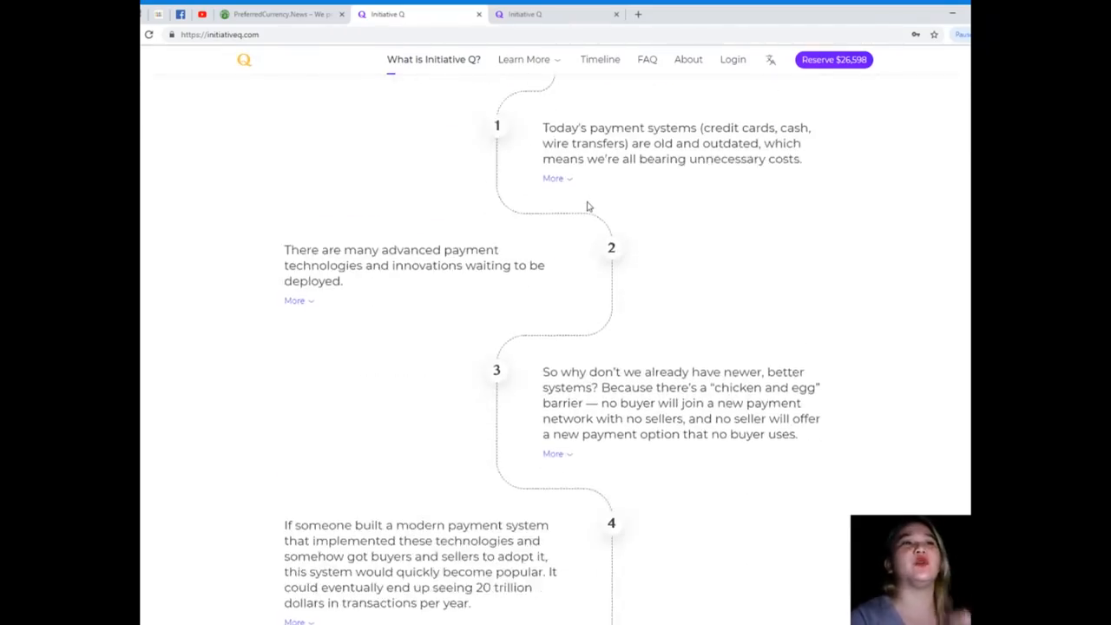
{"action": "scroll", "scroll_direction": "down", "scroll_amount": 3}
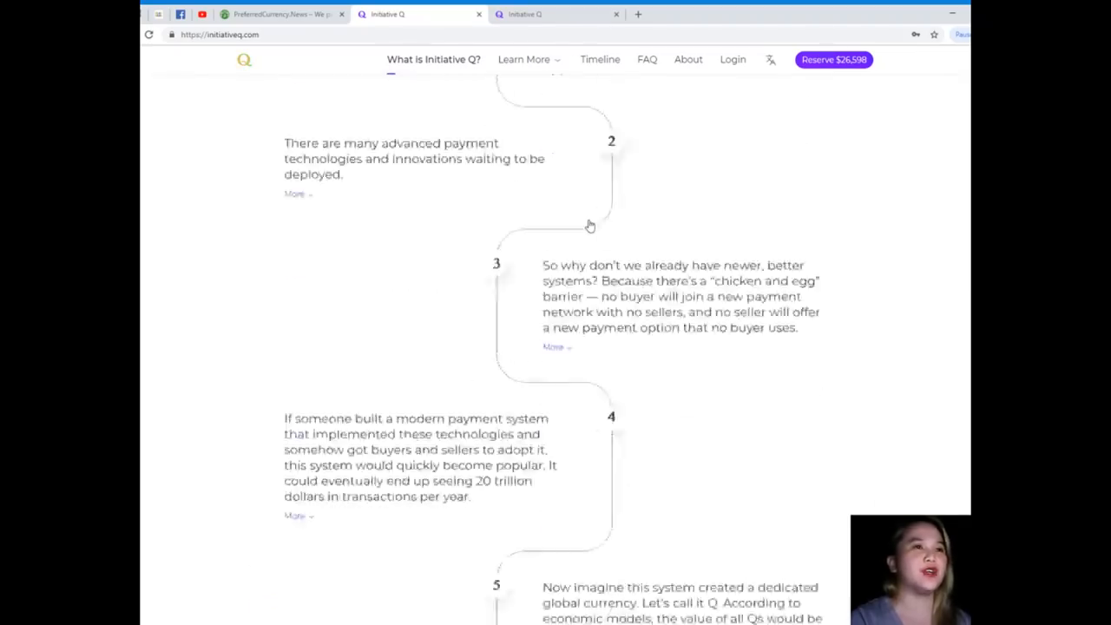
{"action": "scroll", "scroll_direction": "up", "scroll_amount": 3}
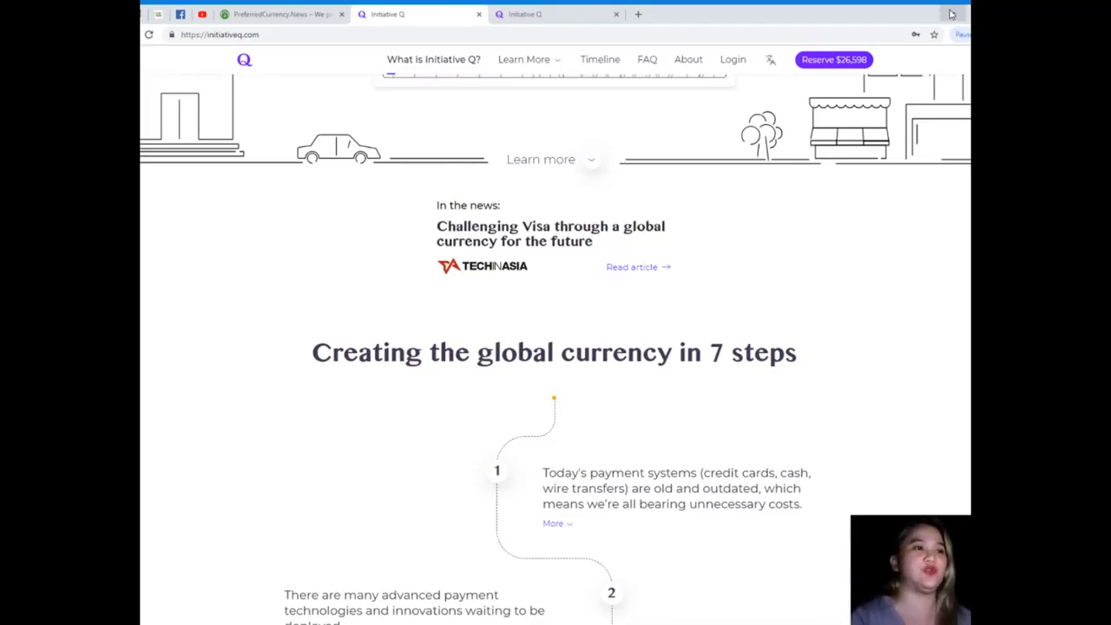
Expand step 1's 'More' text on outdated payment systems, showing steps 2–4 below
{"action": "scroll", "scroll_direction": "down", "scroll_amount": 3}
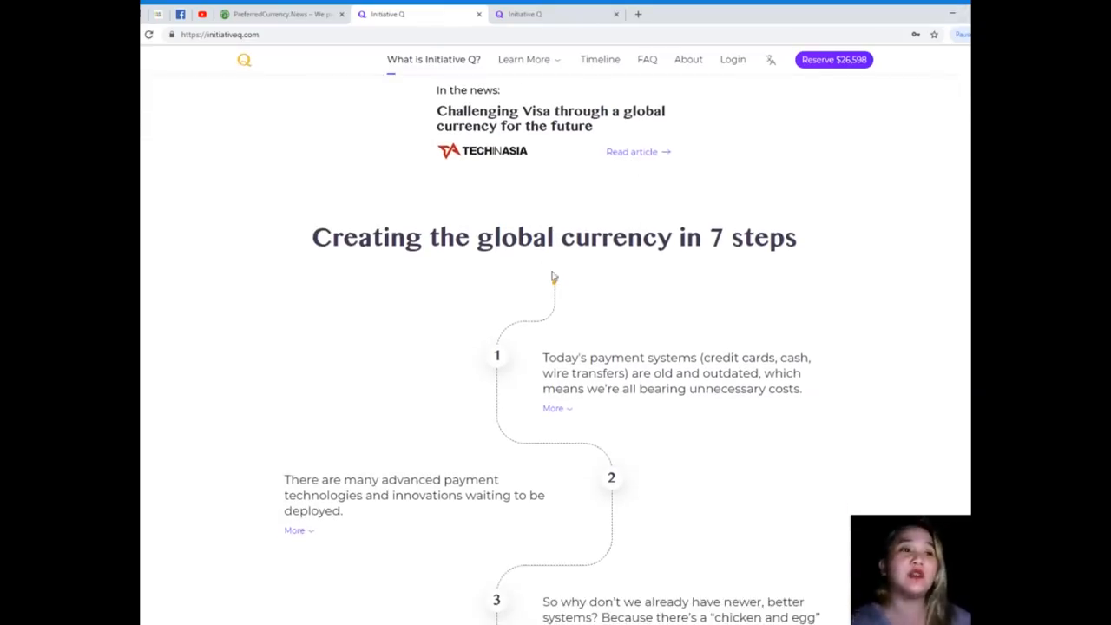
{"action": "scroll", "scroll_direction": "down", "scroll_amount": 3}
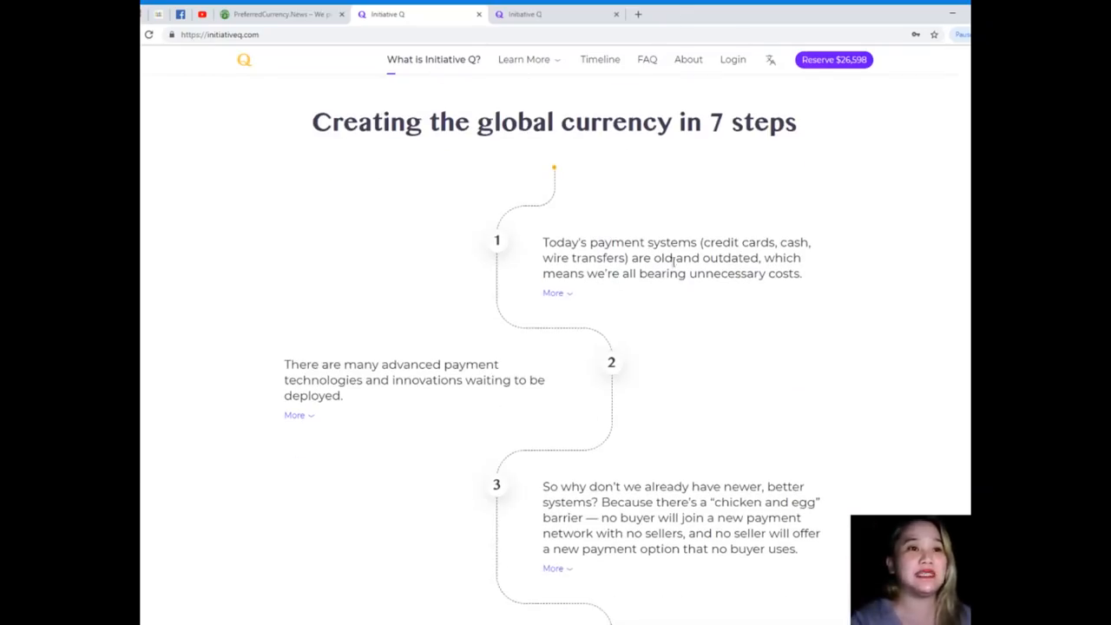
{"action": "mouse_move", "coordinate": [743, 273]}
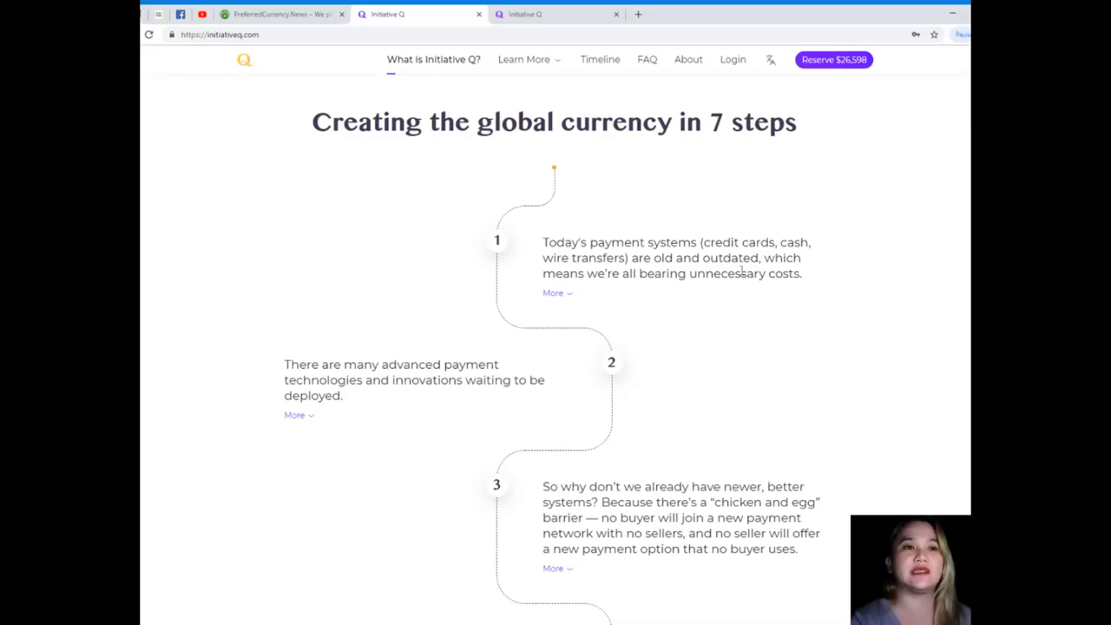
{"action": "mouse_move", "coordinate": [639, 295]}
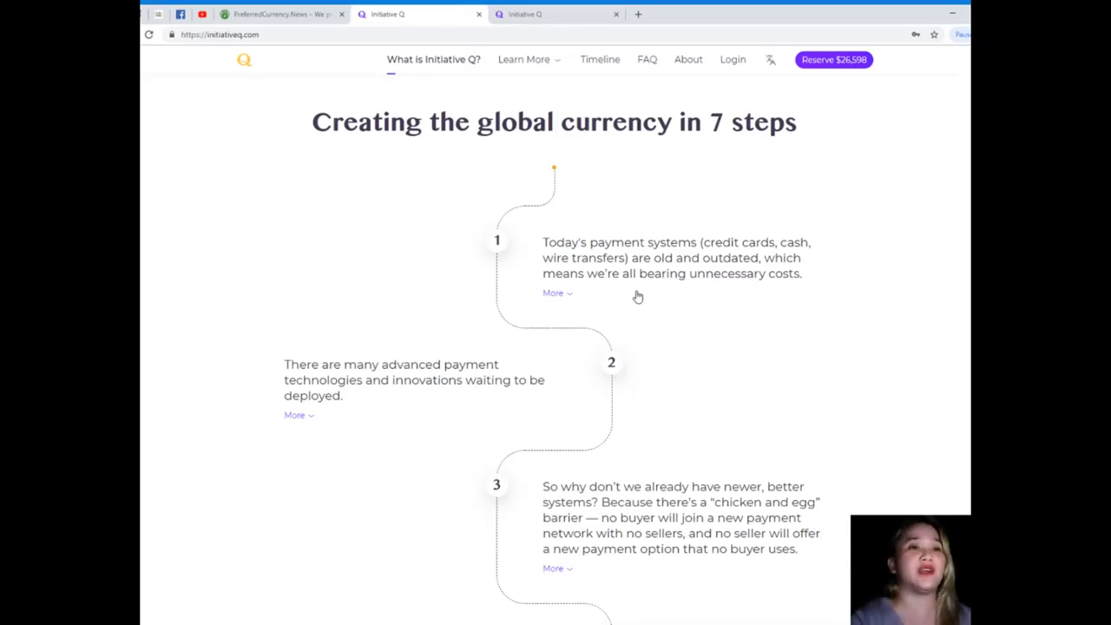
{"action": "left_click", "coordinate": [553, 292]}
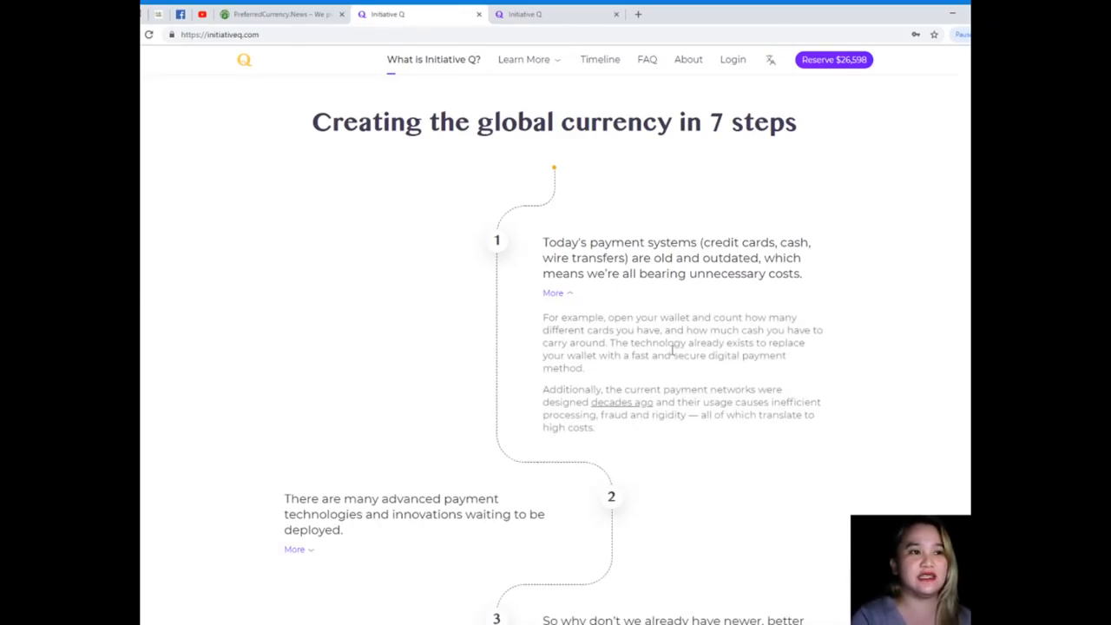
{"action": "scroll", "scroll_direction": "down", "scroll_amount": 3}
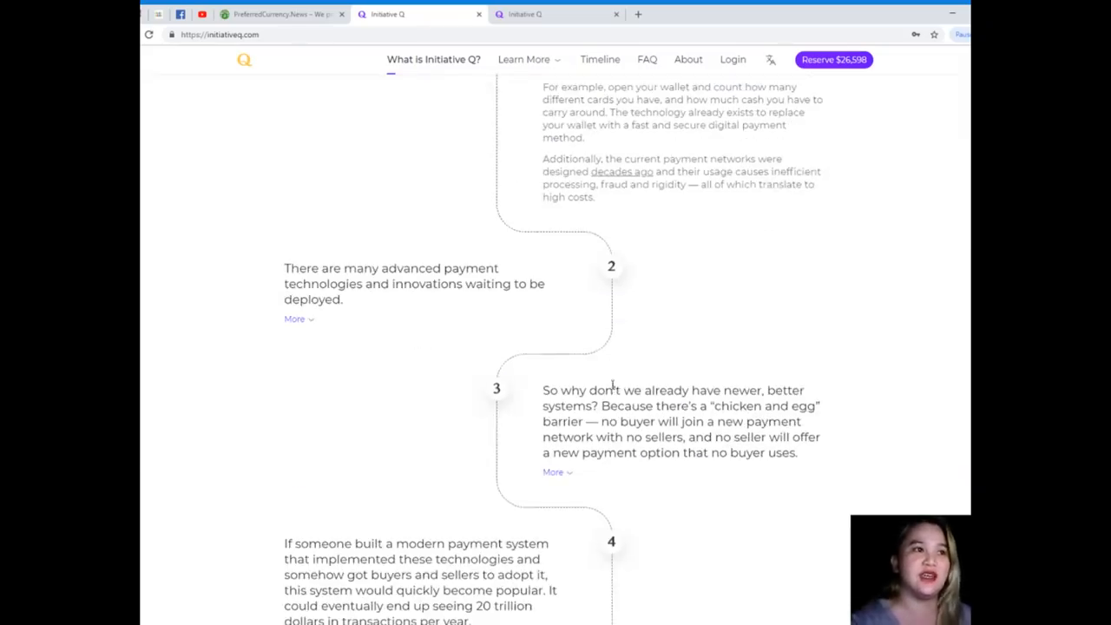
{"action": "mouse_move", "coordinate": [606, 384]}
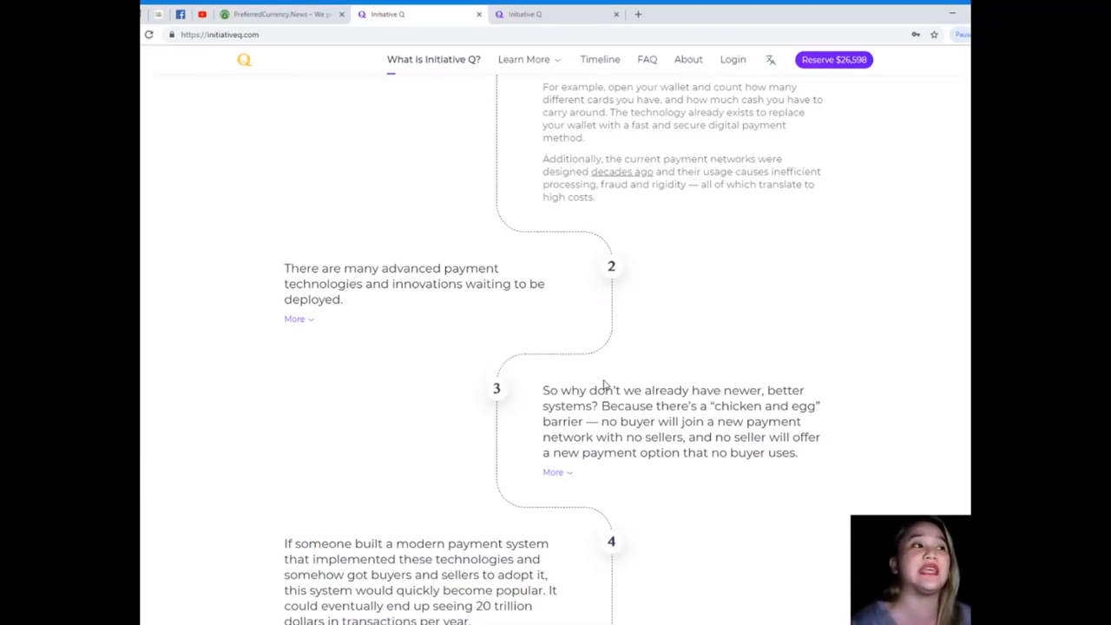
Expand step 2's 'More' text listing payment technologies like MFA, AI and a global currency
{"action": "left_click", "coordinate": [295, 320]}
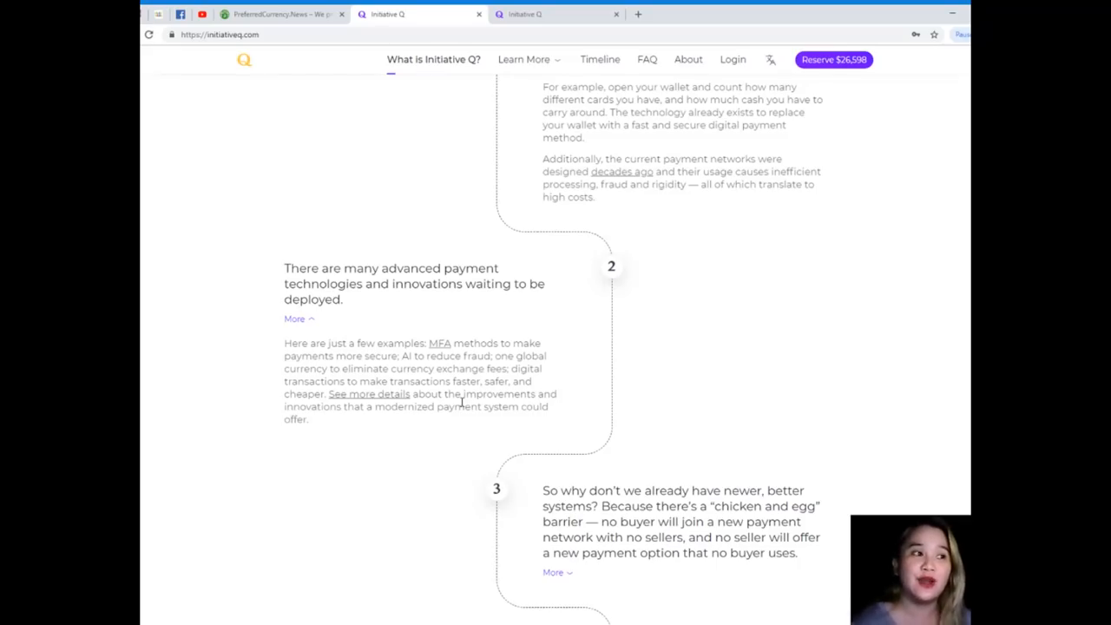
{"action": "mouse_move", "coordinate": [493, 426]}
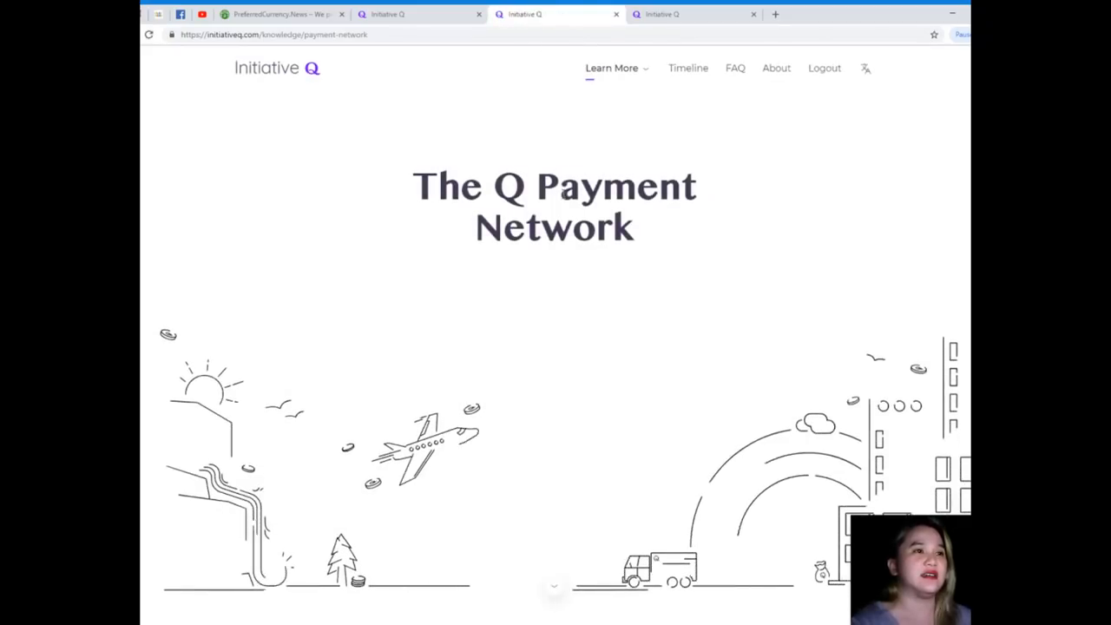
Scroll the homepage down so steps 3 to 5 are on screen
{"action": "scroll", "scroll_direction": "down", "scroll_amount": 3}
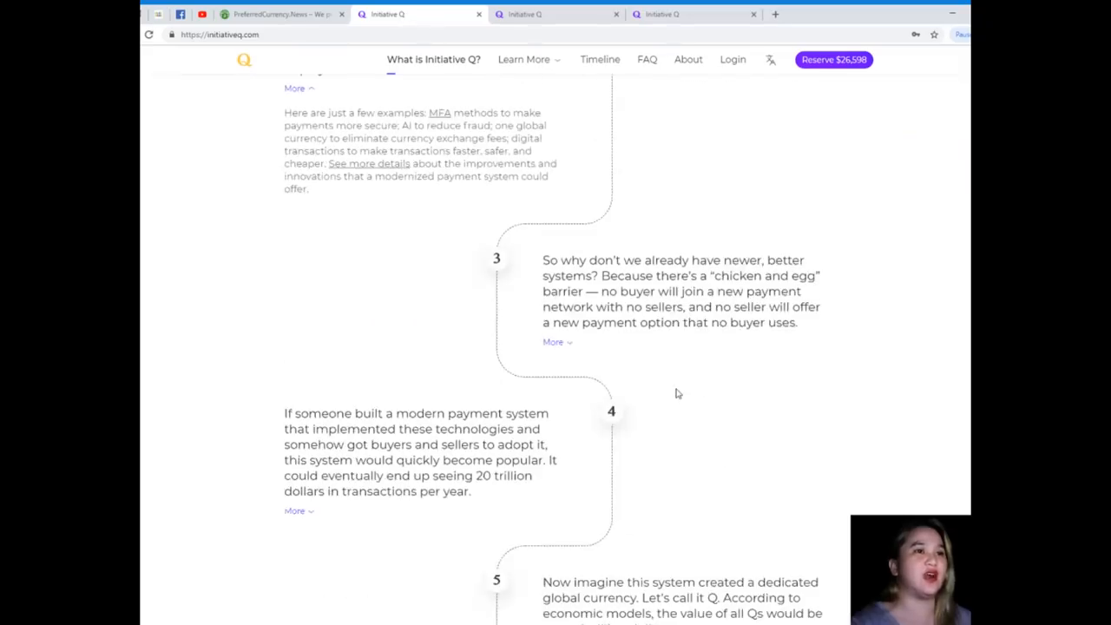
{"action": "mouse_move", "coordinate": [702, 380]}
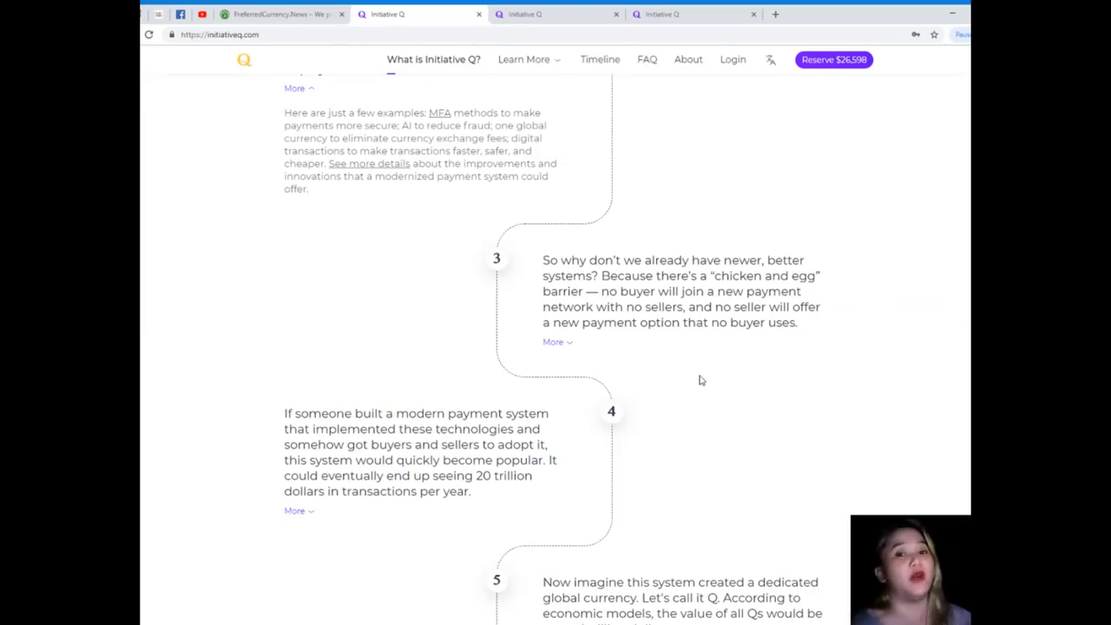
{"action": "mouse_move", "coordinate": [441, 203]}
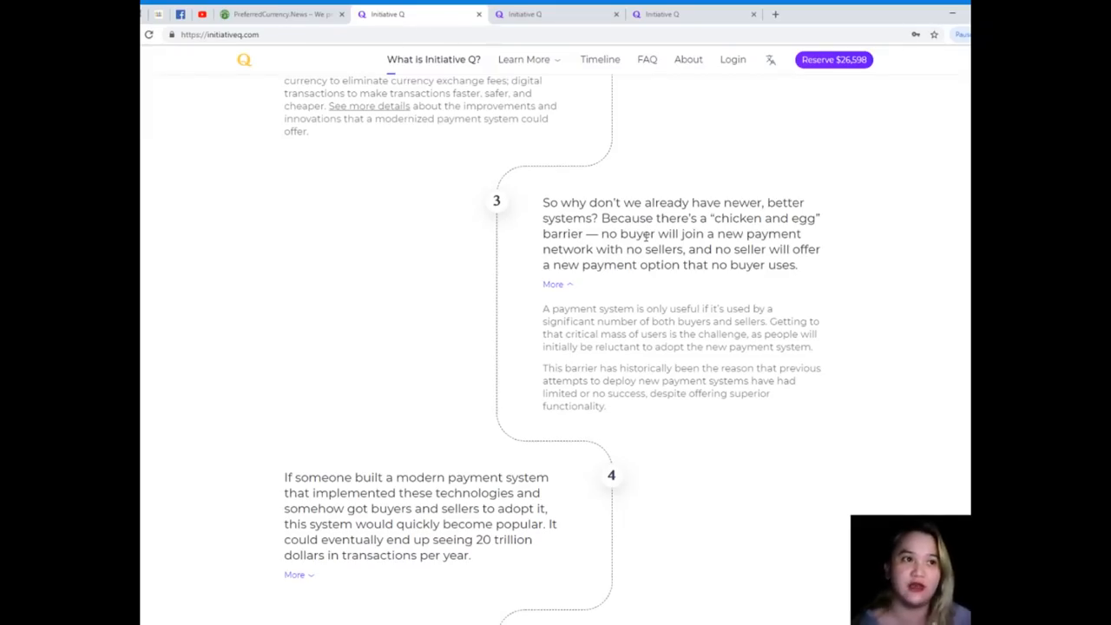
Expand step 4's extra detail and continue down to steps 5–7
{"action": "scroll", "scroll_direction": "down", "scroll_amount": 3}
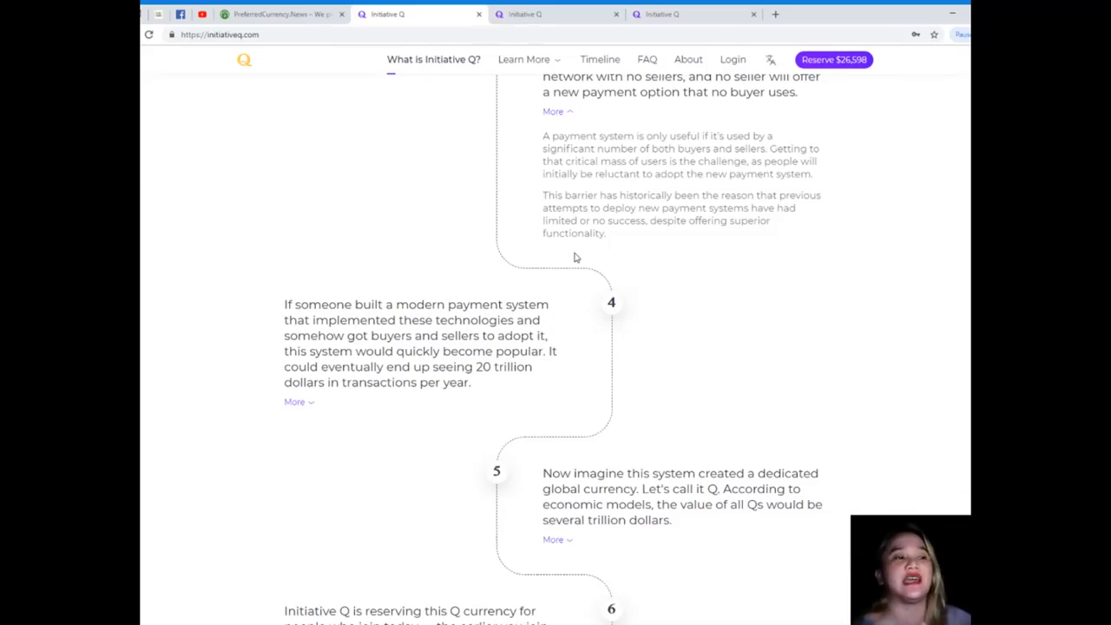
{"action": "mouse_move", "coordinate": [385, 285]}
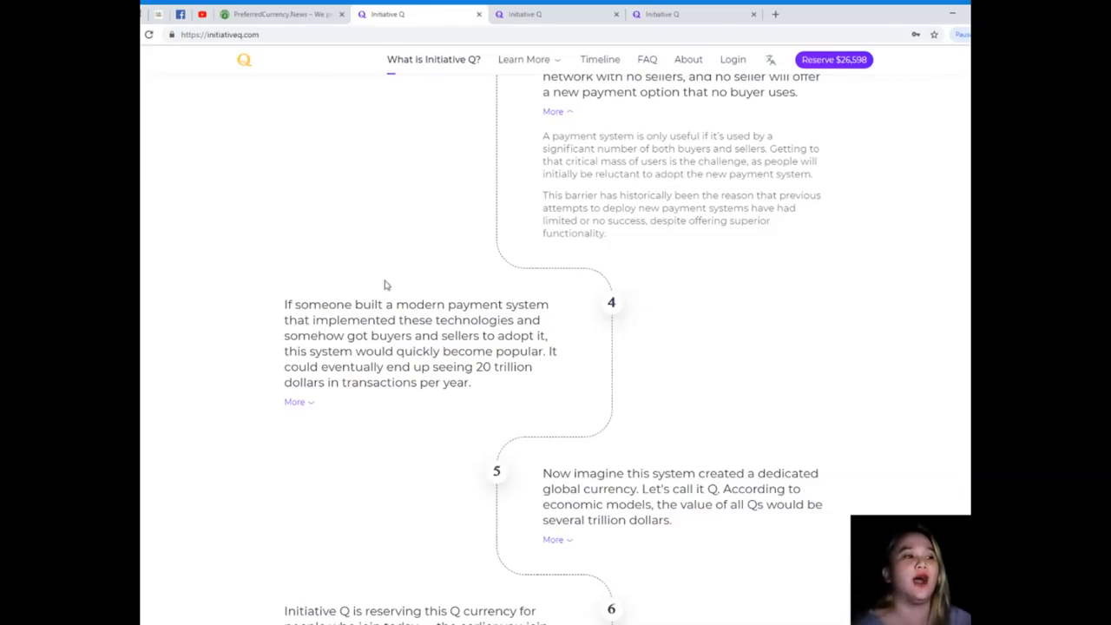
{"action": "left_click", "coordinate": [295, 401]}
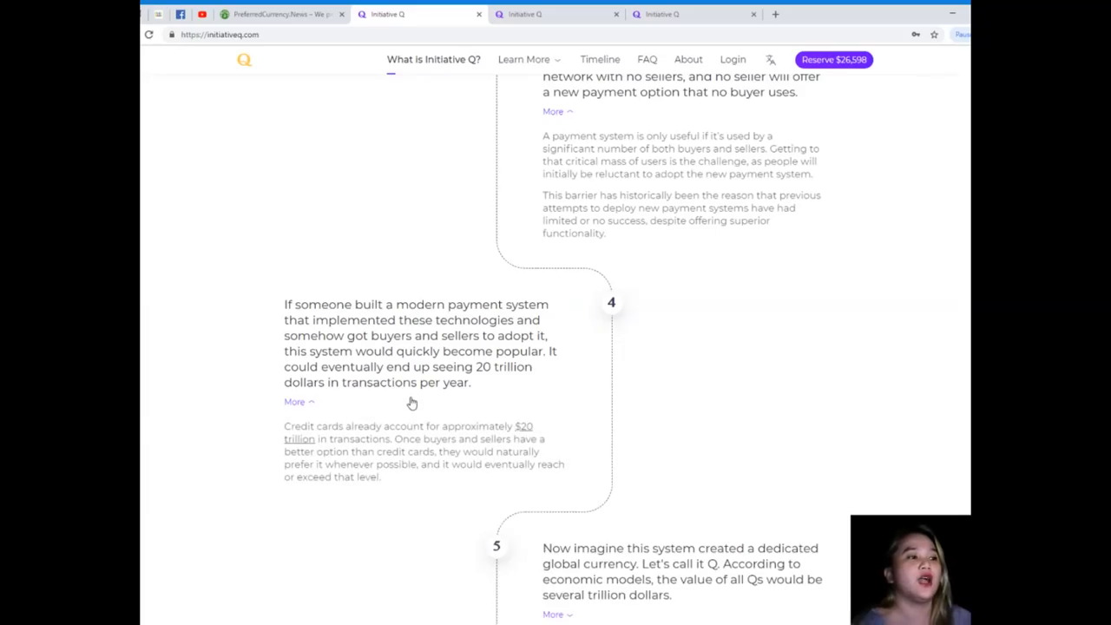
{"action": "mouse_move", "coordinate": [404, 326]}
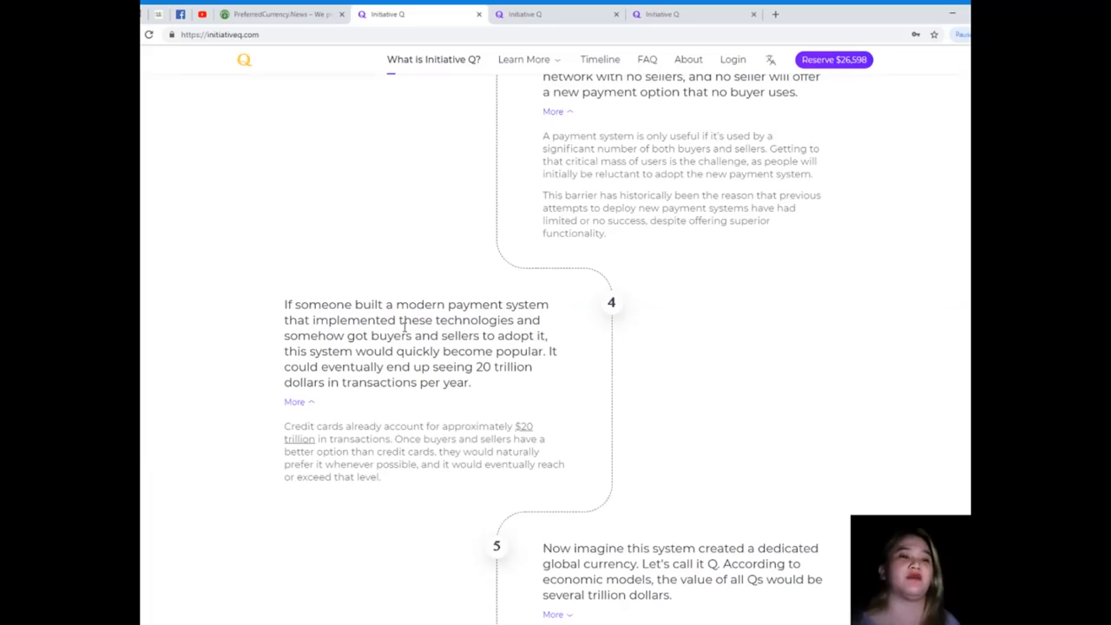
{"action": "scroll", "scroll_direction": "down", "scroll_amount": 3}
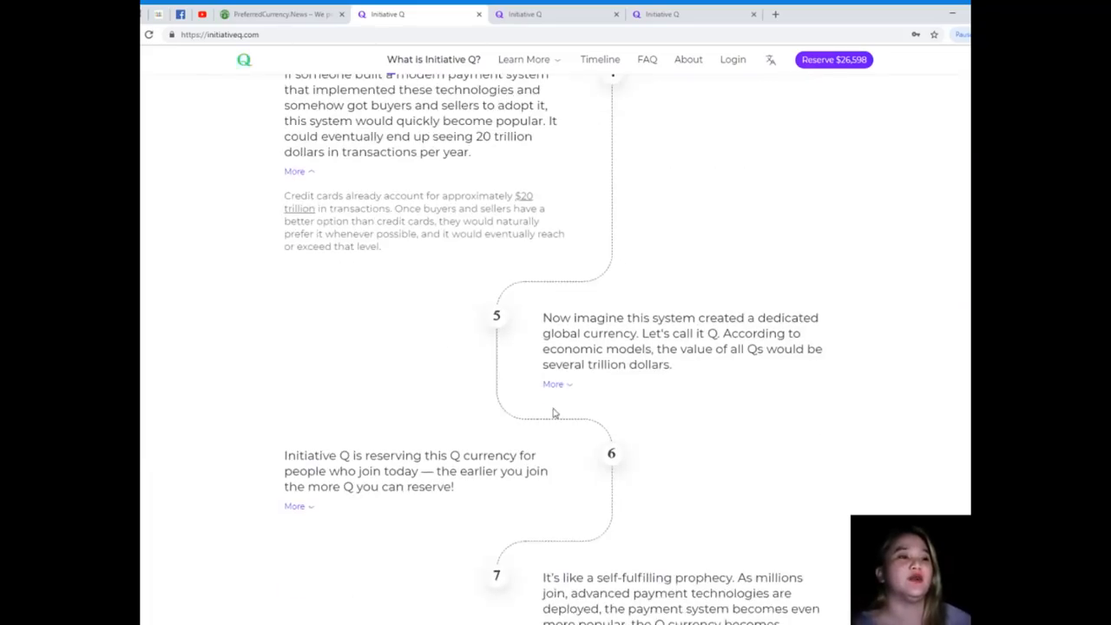
{"action": "scroll", "scroll_direction": "down", "scroll_amount": 3}
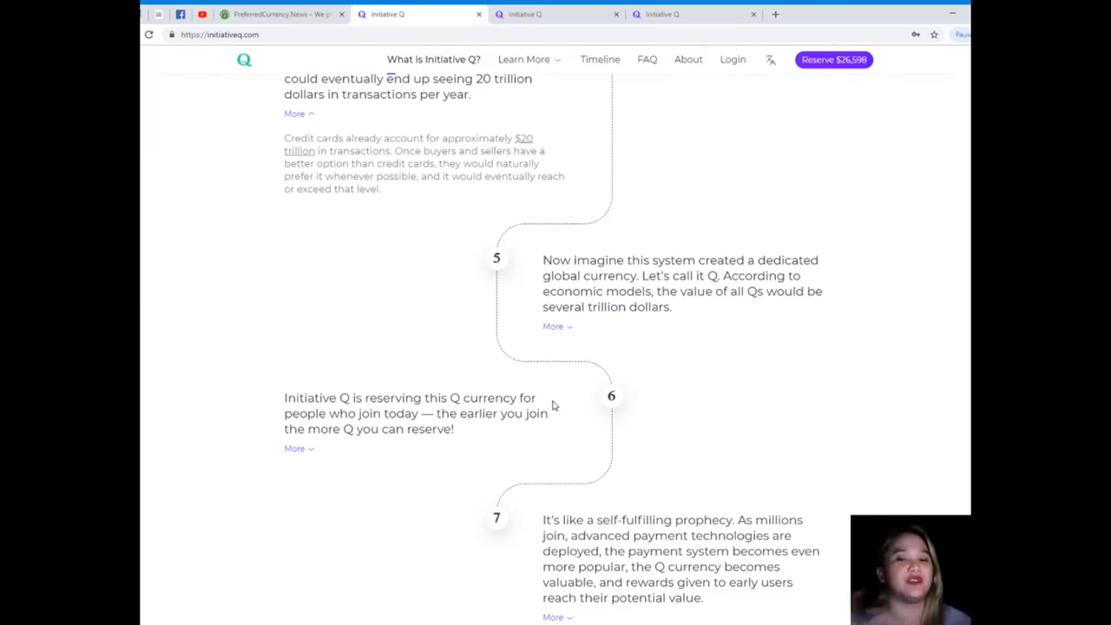
Expand step 5's money-velocity valuation detail and move down to steps 6 and 7
{"action": "left_click", "coordinate": [552, 326]}
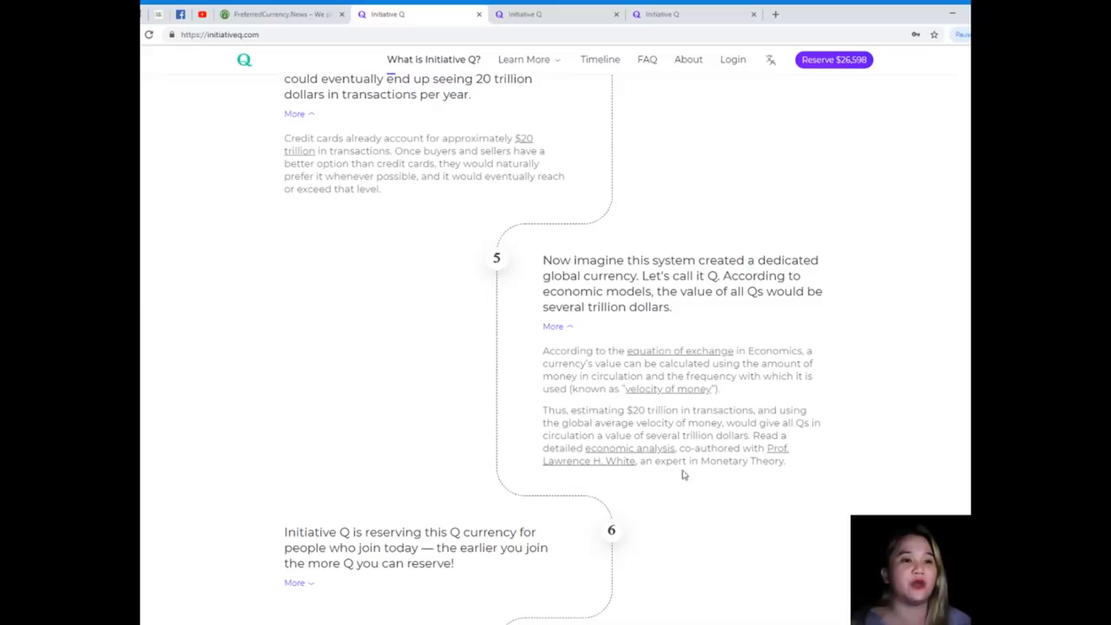
{"action": "mouse_move", "coordinate": [621, 476]}
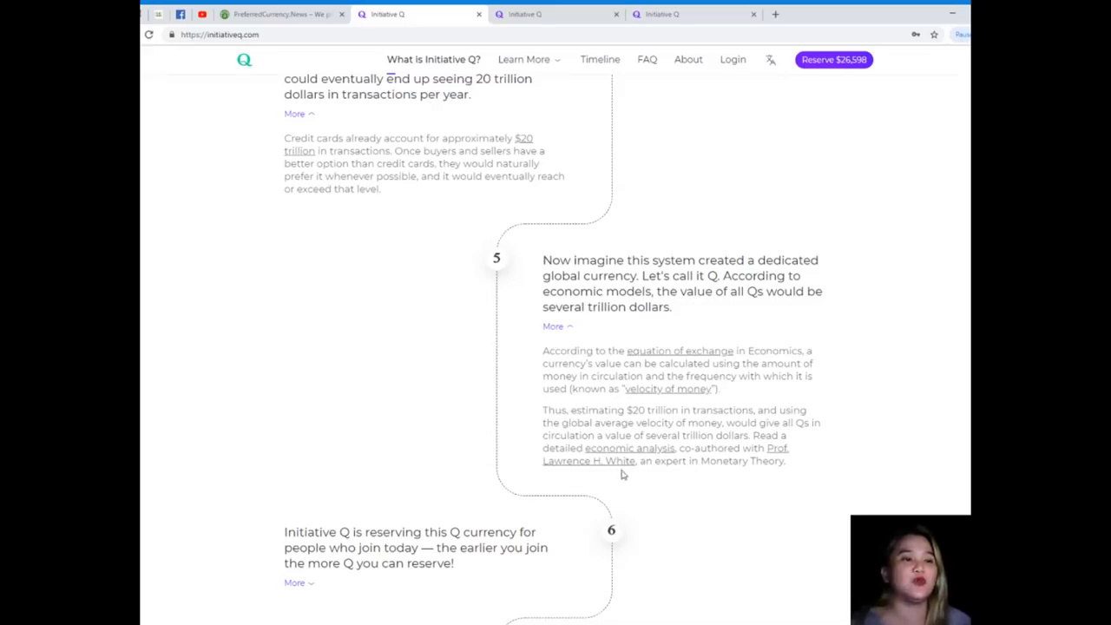
{"action": "scroll", "scroll_direction": "down", "scroll_amount": 3}
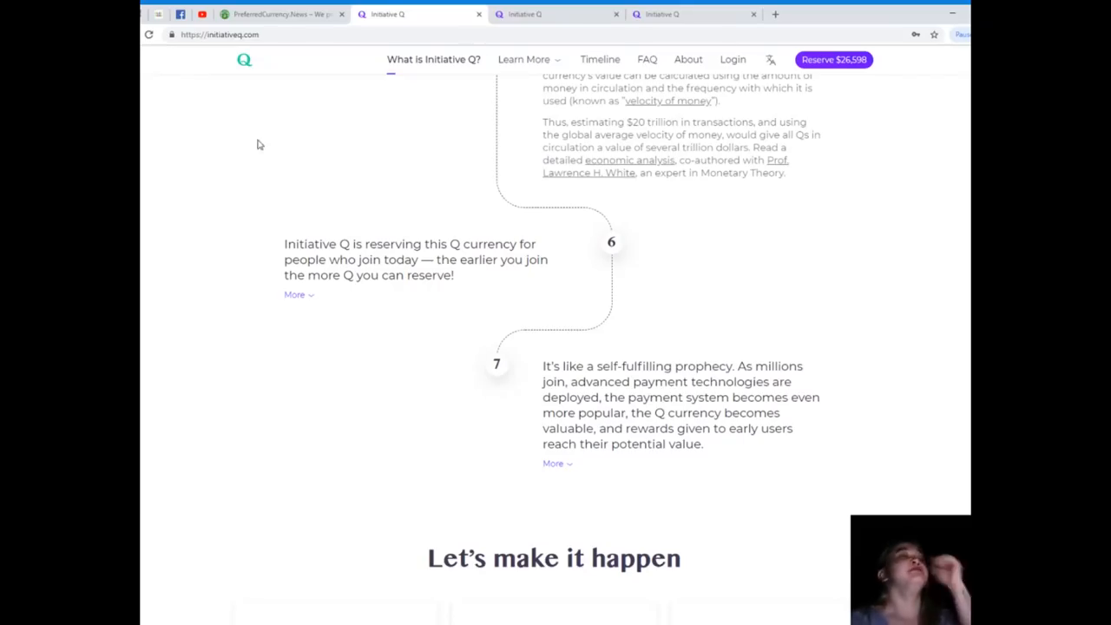
{"action": "mouse_move", "coordinate": [330, 206]}
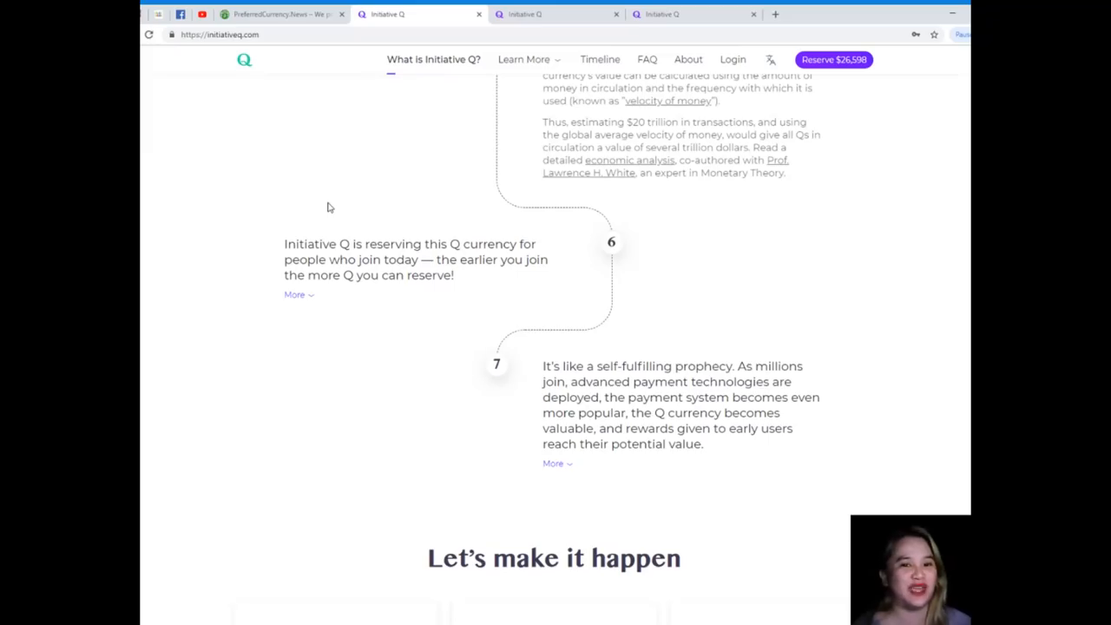
Expand step 6's early-joiner reservation incentives and continue down to step 7
{"action": "left_click", "coordinate": [295, 295]}
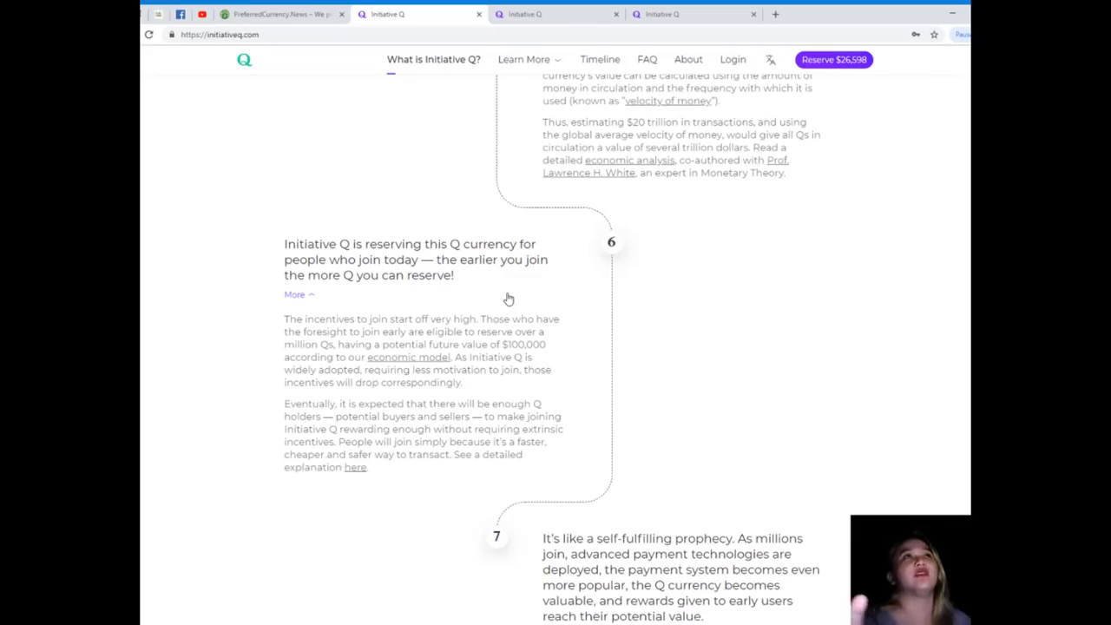
{"action": "mouse_move", "coordinate": [514, 298]}
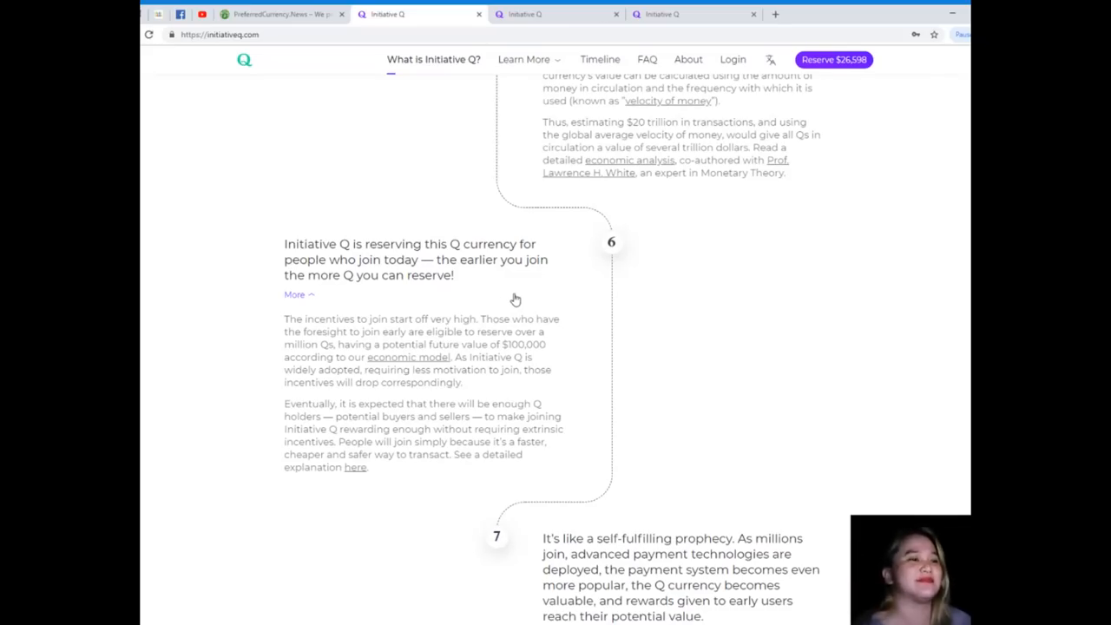
{"action": "scroll", "scroll_direction": "down", "scroll_amount": 3}
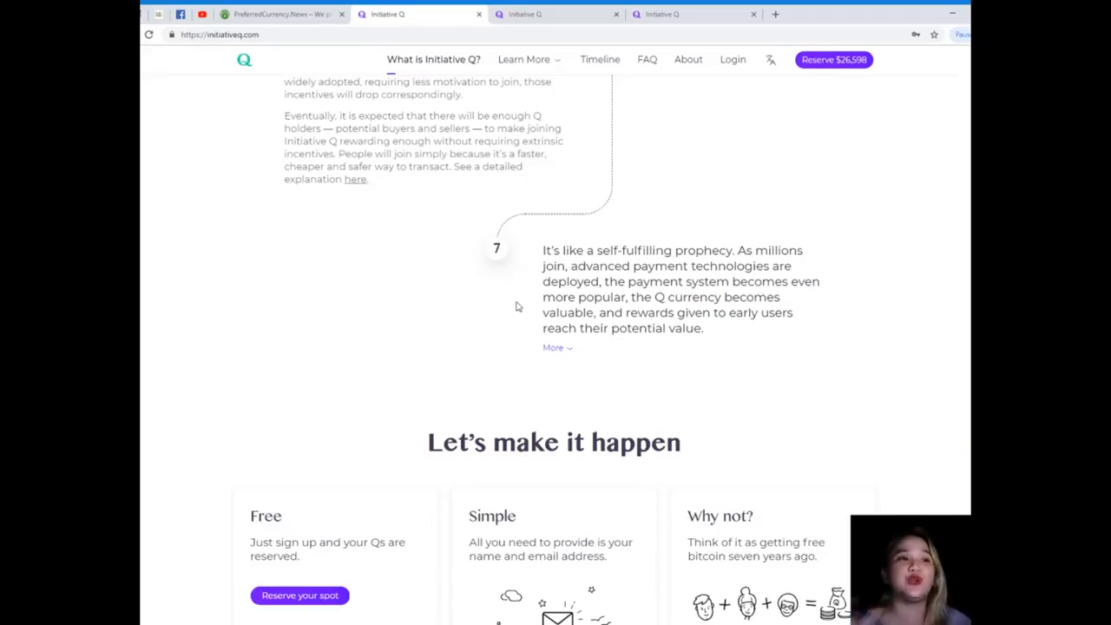
Expand step 7's further-reading links and reach the 'Let's make it happen' cards
{"action": "left_click", "coordinate": [553, 347]}
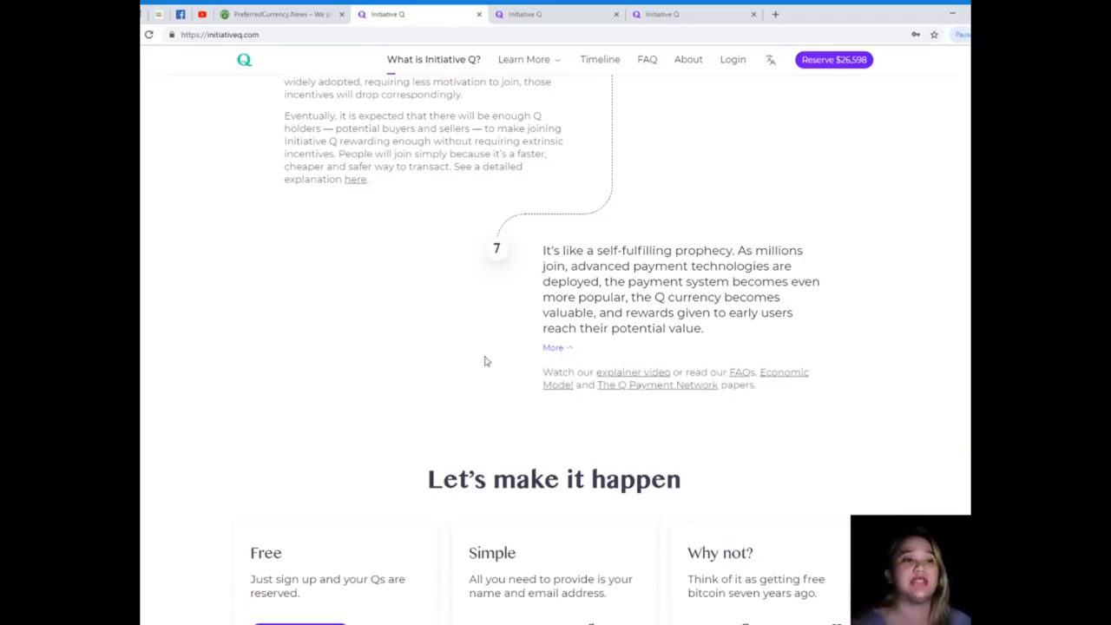
{"action": "scroll", "scroll_direction": "down", "scroll_amount": 3}
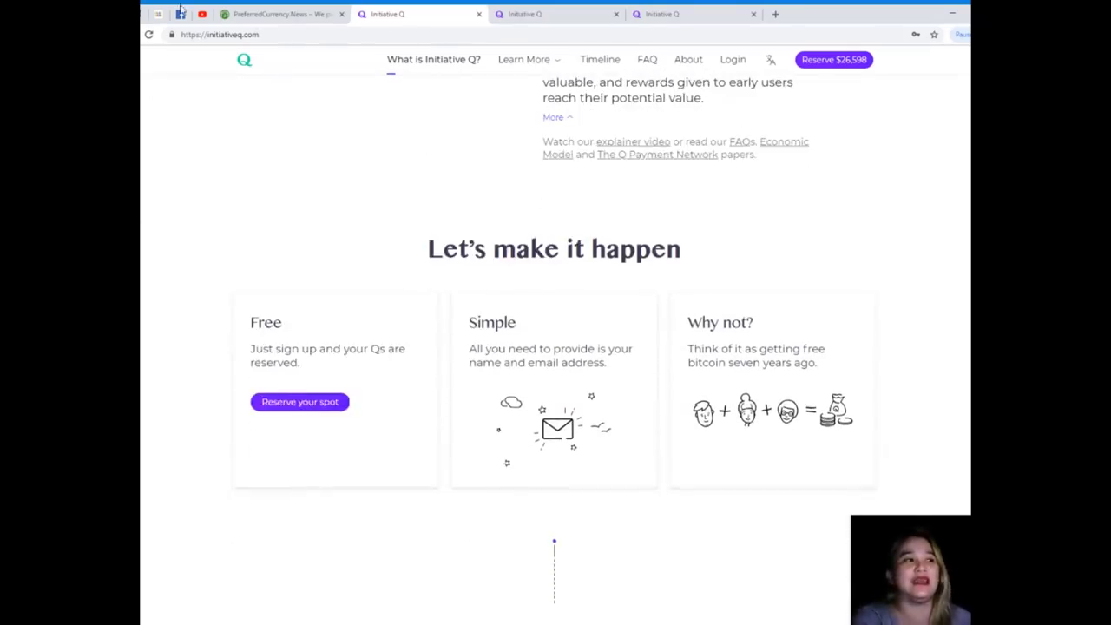
{"action": "scroll", "scroll_direction": "down", "scroll_amount": 3}
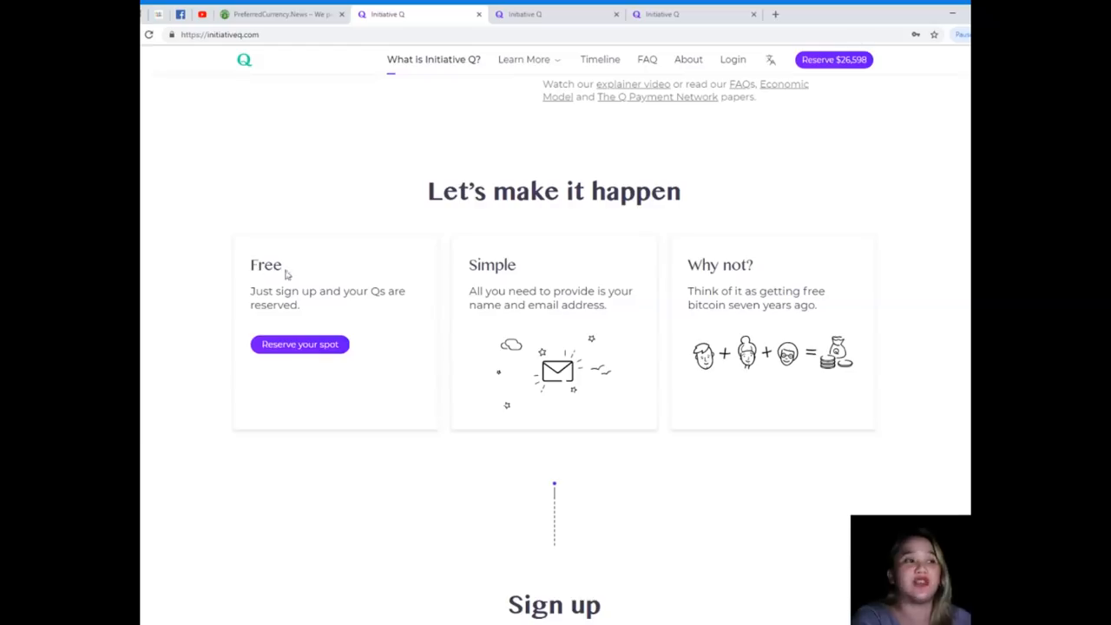
{"action": "mouse_move", "coordinate": [316, 309]}
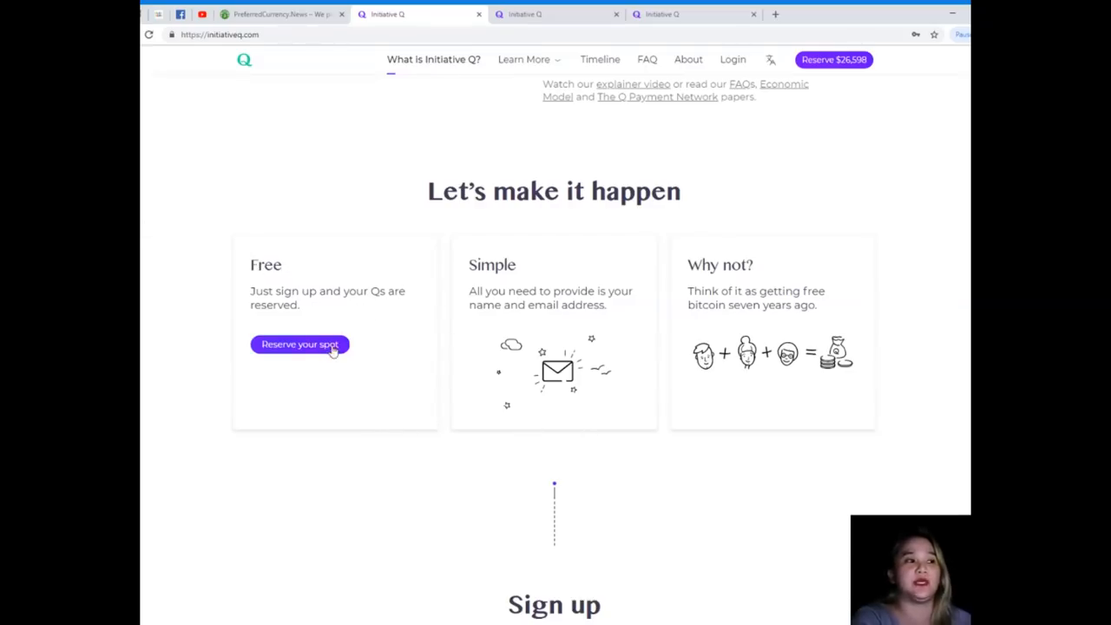
{"action": "mouse_move", "coordinate": [951, 125]}
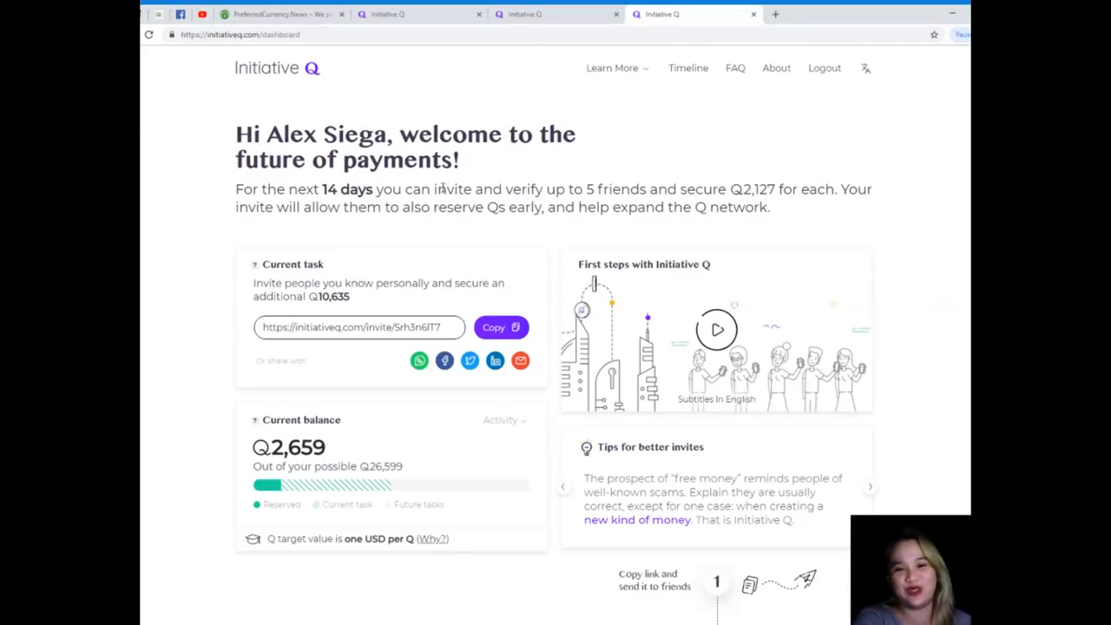
{"action": "mouse_move", "coordinate": [556, 264]}
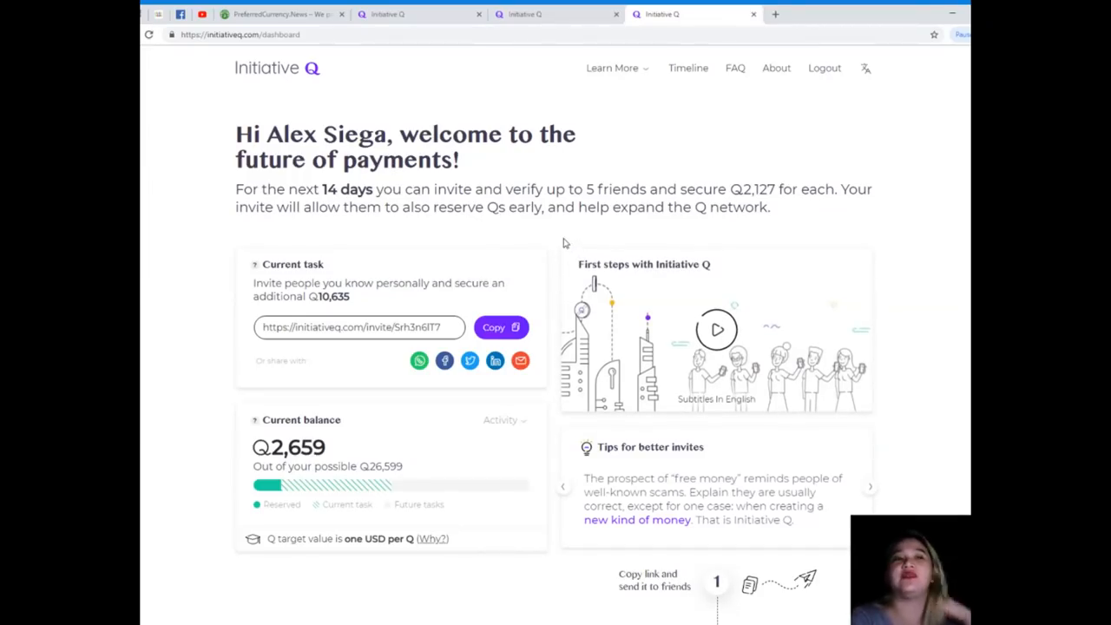
{"action": "mouse_move", "coordinate": [570, 226]}
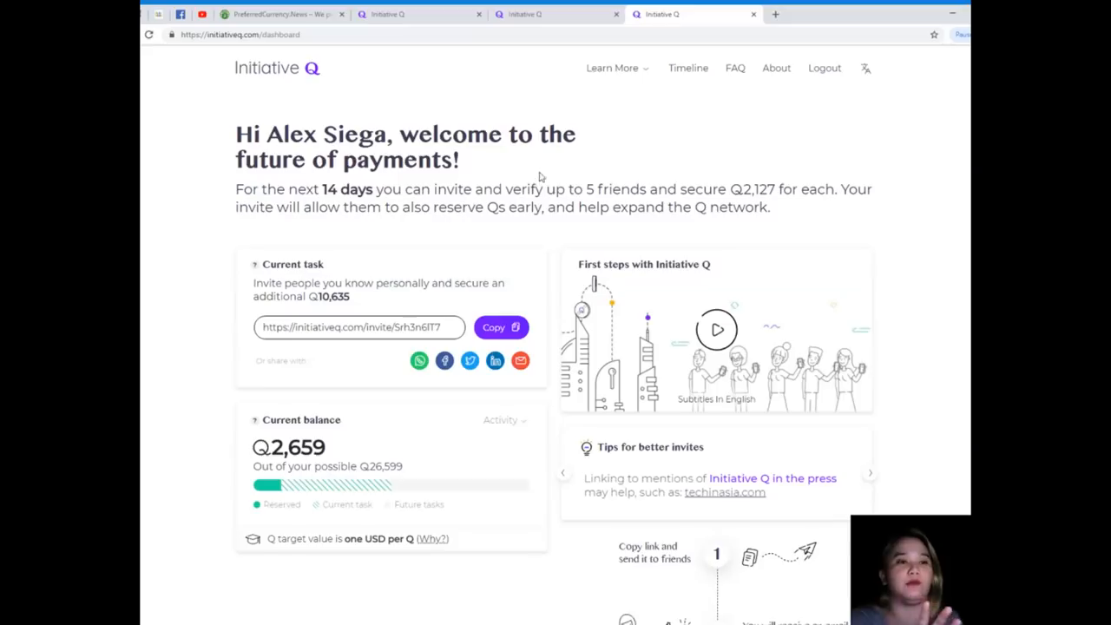
{"action": "mouse_move", "coordinate": [372, 261]}
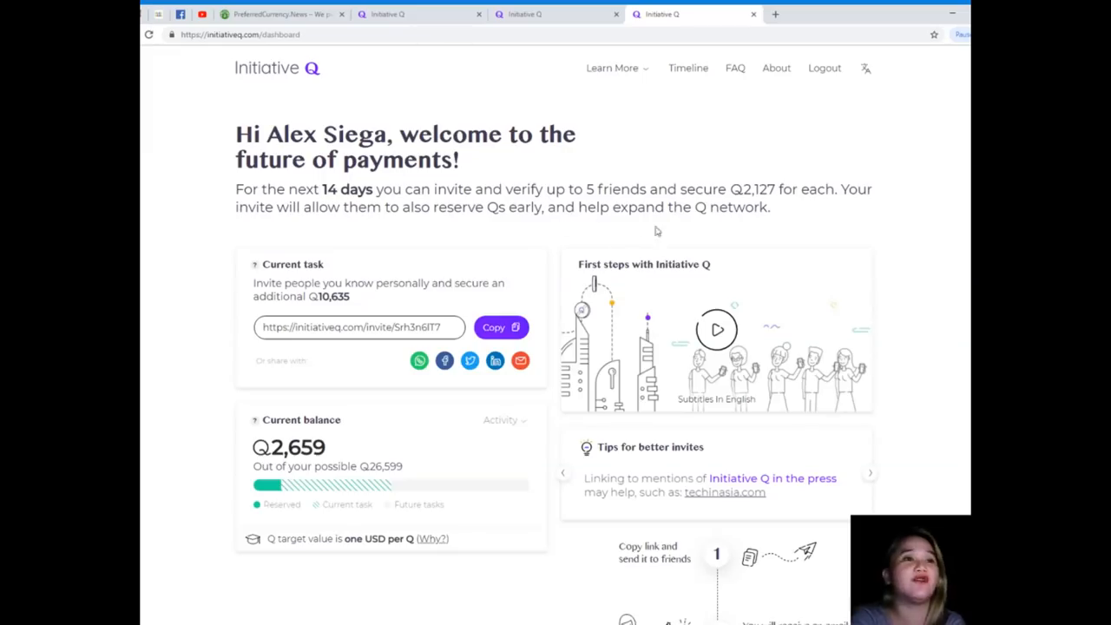
{"action": "mouse_move", "coordinate": [788, 218]}
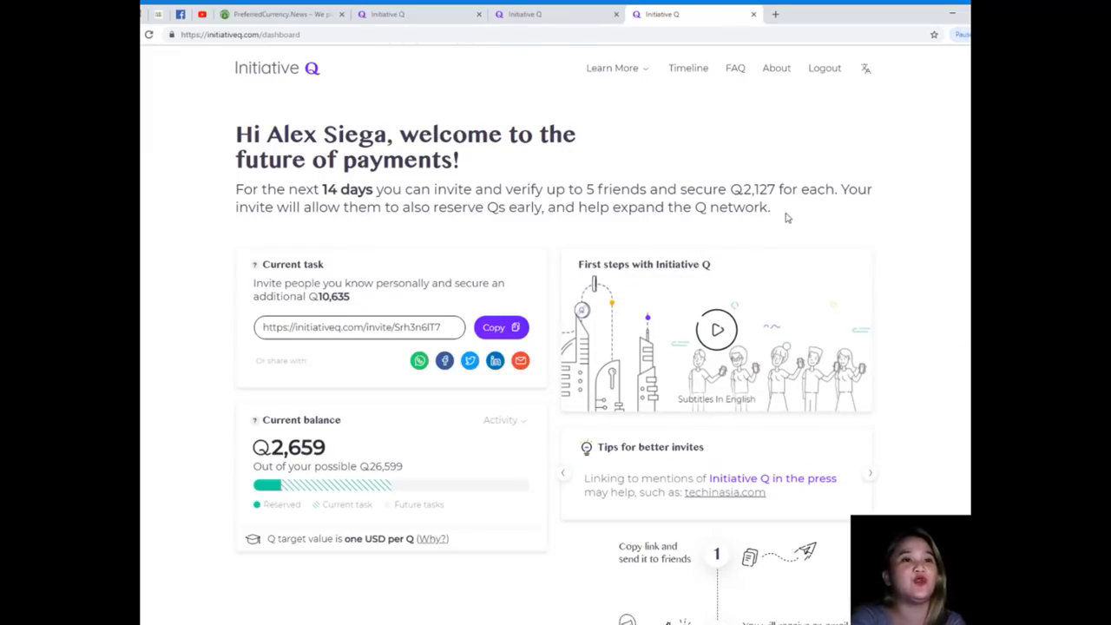
{"action": "mouse_move", "coordinate": [400, 222]}
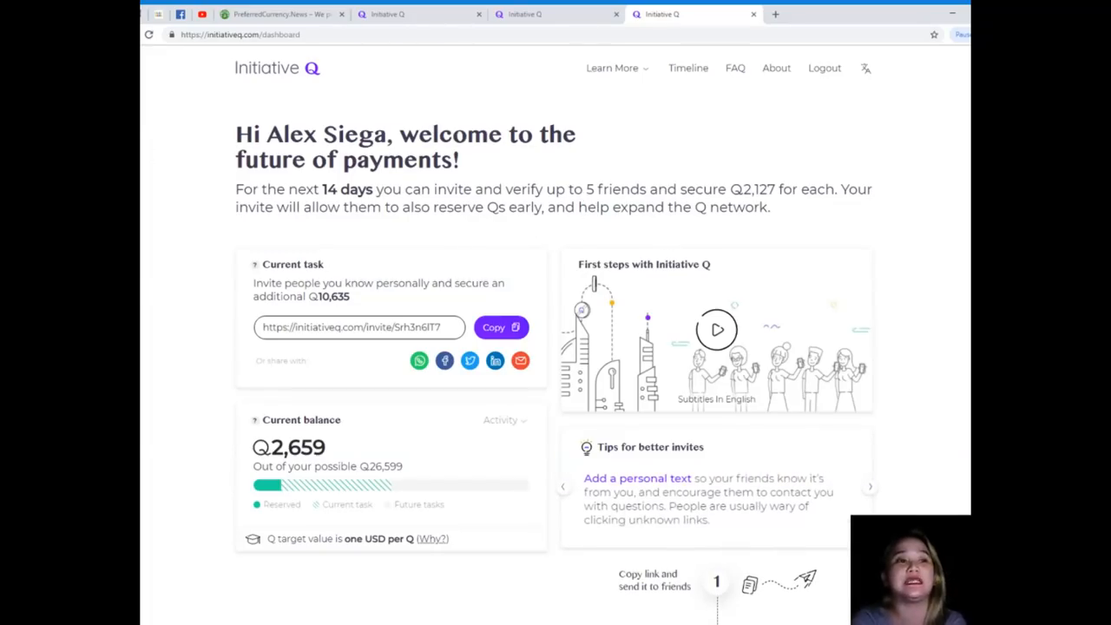
Browse the member dashboard's invite task and Q balance down to 'Want to learn more?'
{"action": "scroll", "scroll_direction": "down", "scroll_amount": 3}
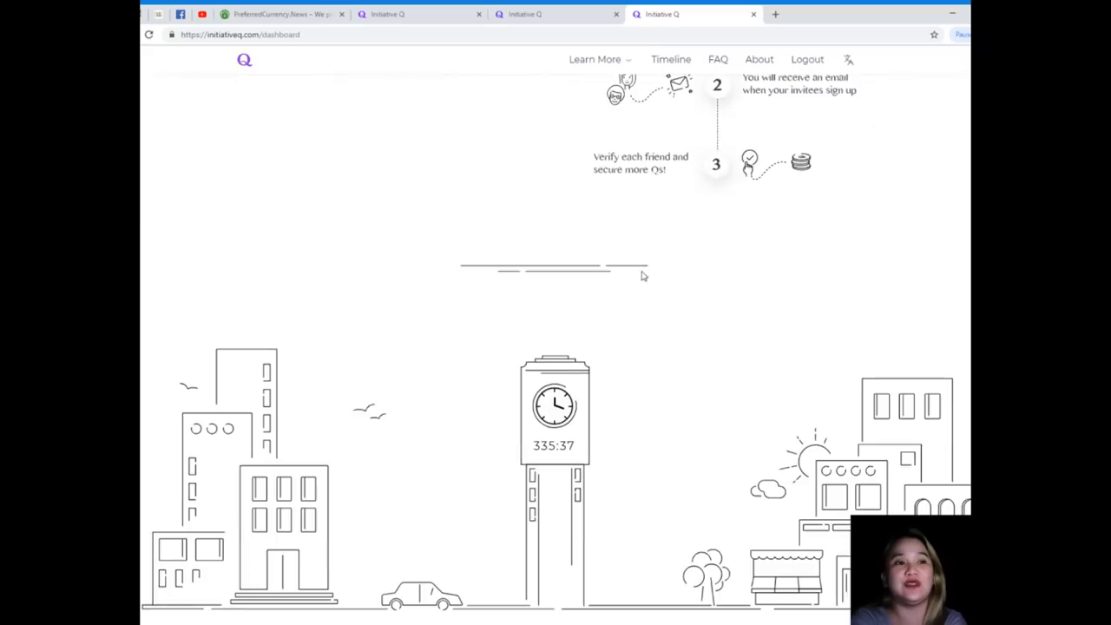
{"action": "scroll", "scroll_direction": "up", "scroll_amount": 3}
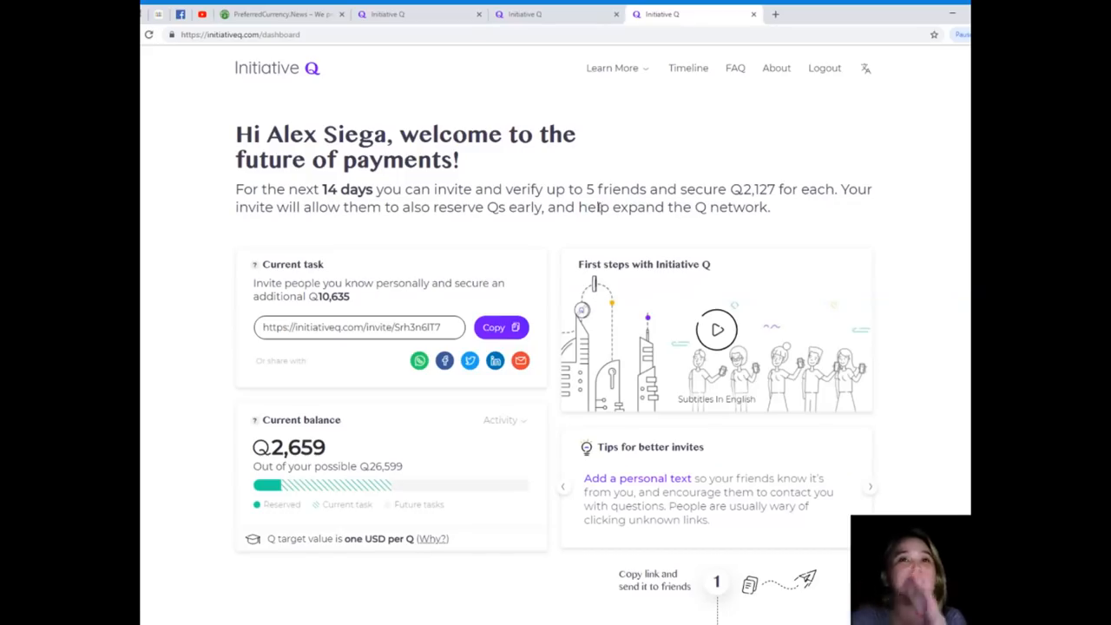
{"action": "mouse_move", "coordinate": [587, 222]}
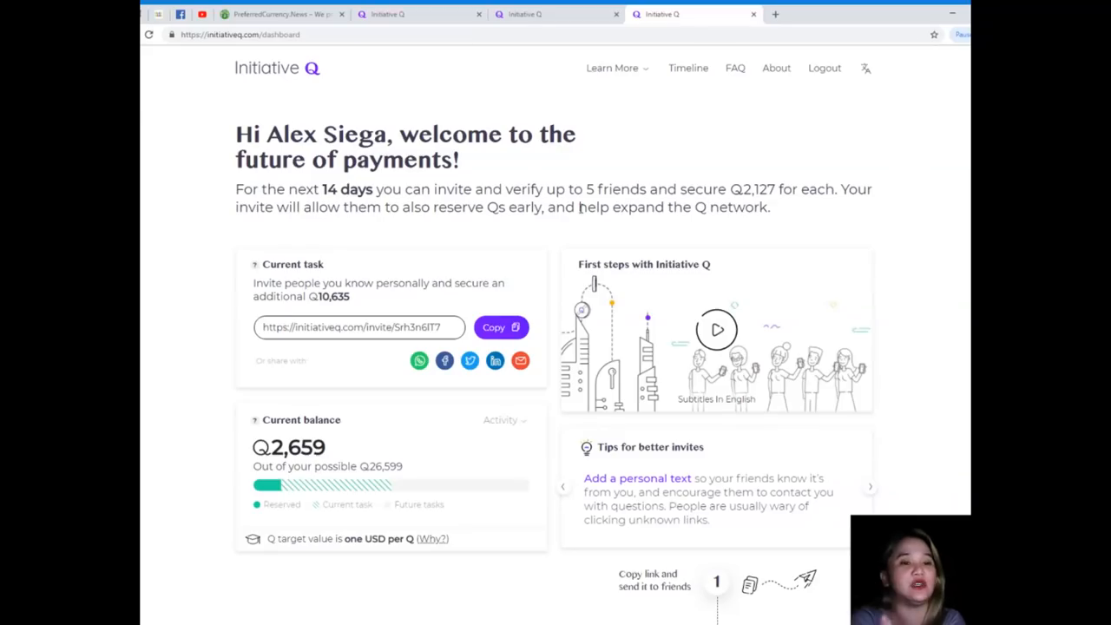
{"action": "left_click", "coordinate": [871, 479]}
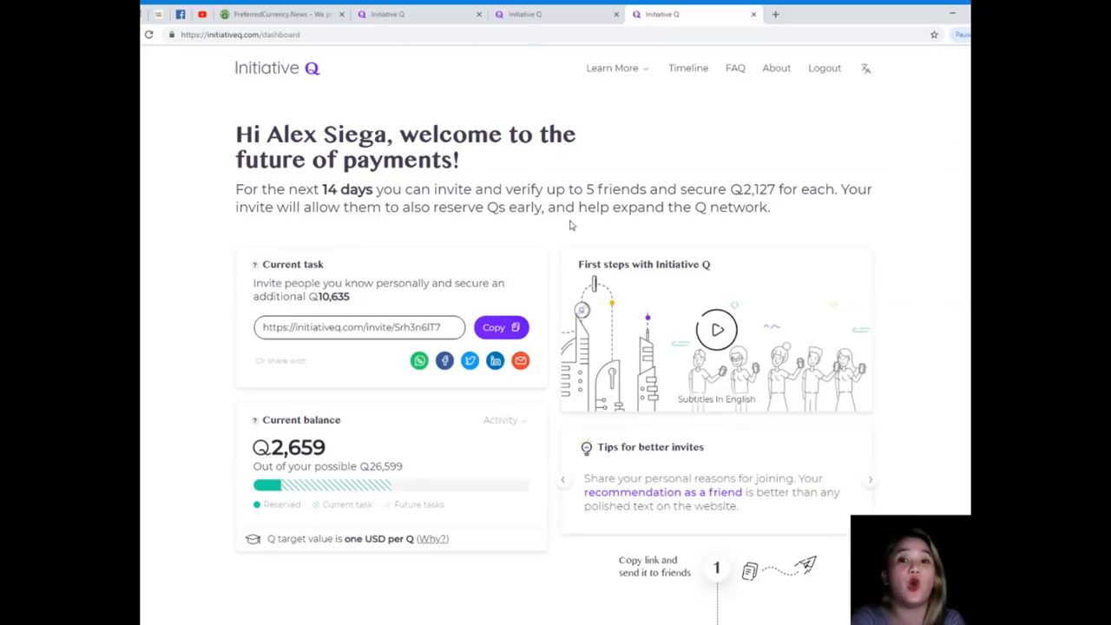
{"action": "mouse_move", "coordinate": [507, 180]}
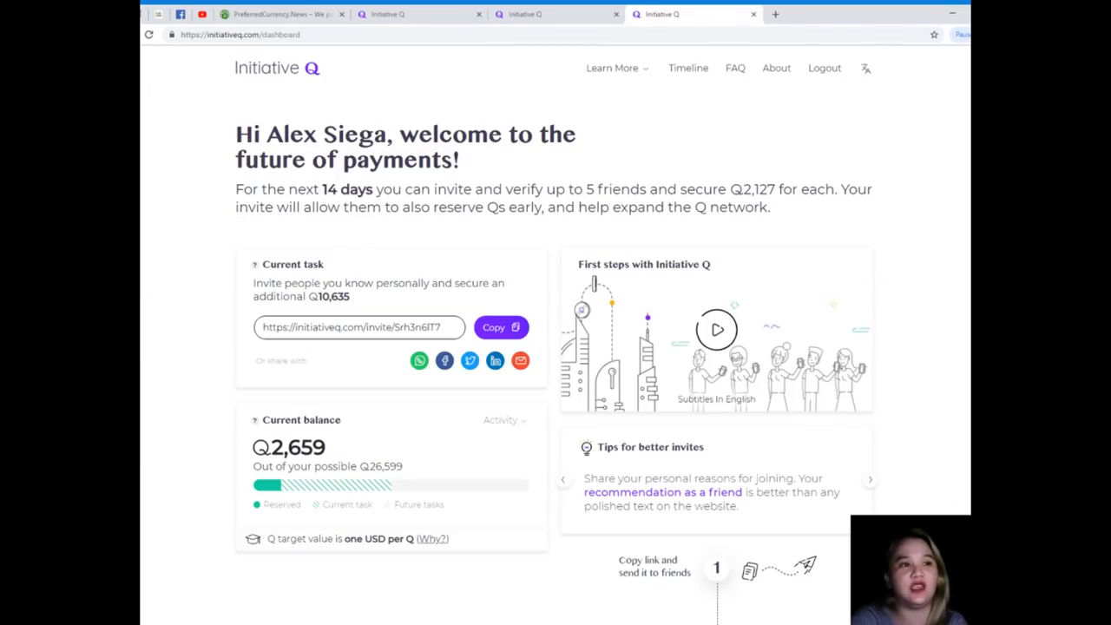
Preview The Q Payment Network knowledge page by scrolling through it
{"action": "scroll", "scroll_direction": "down", "scroll_amount": 3}
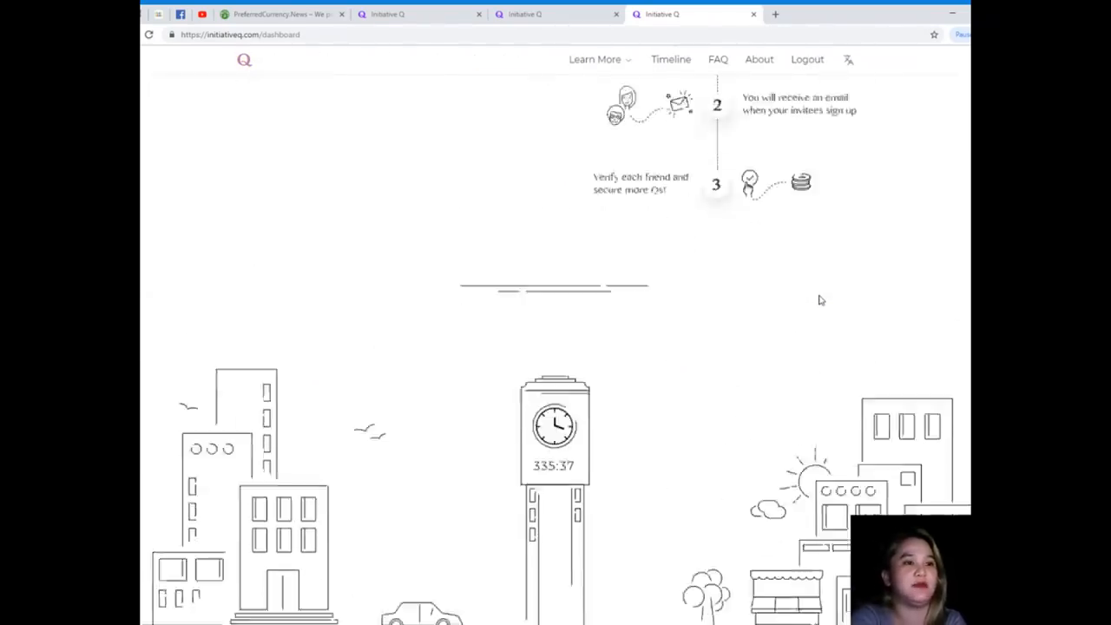
{"action": "scroll", "scroll_direction": "down", "scroll_amount": 3}
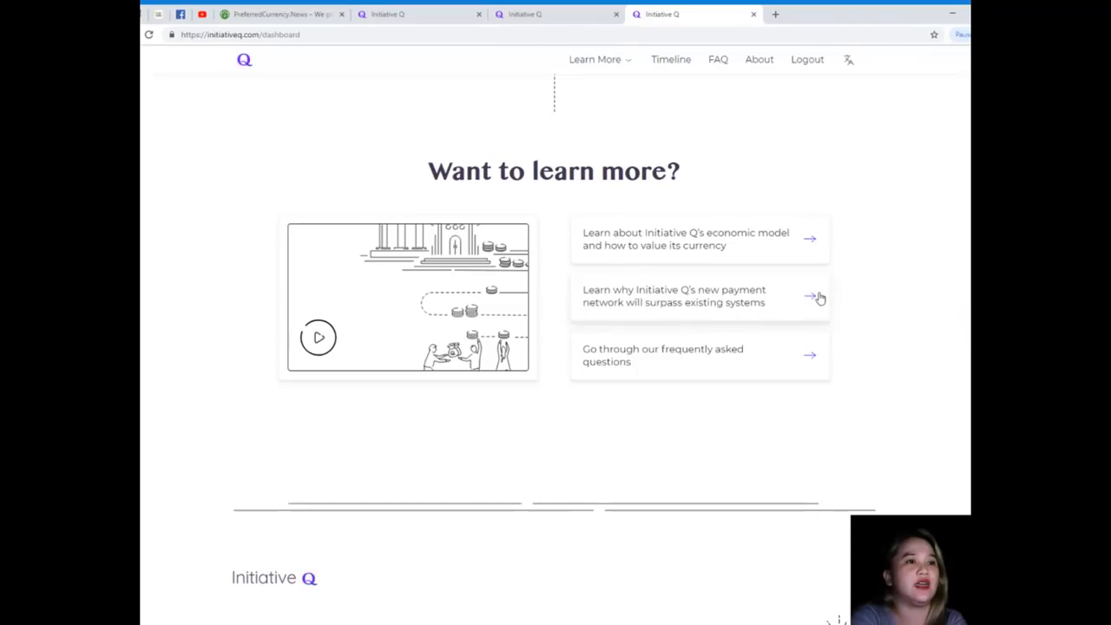
{"action": "scroll", "scroll_direction": "up", "scroll_amount": 3}
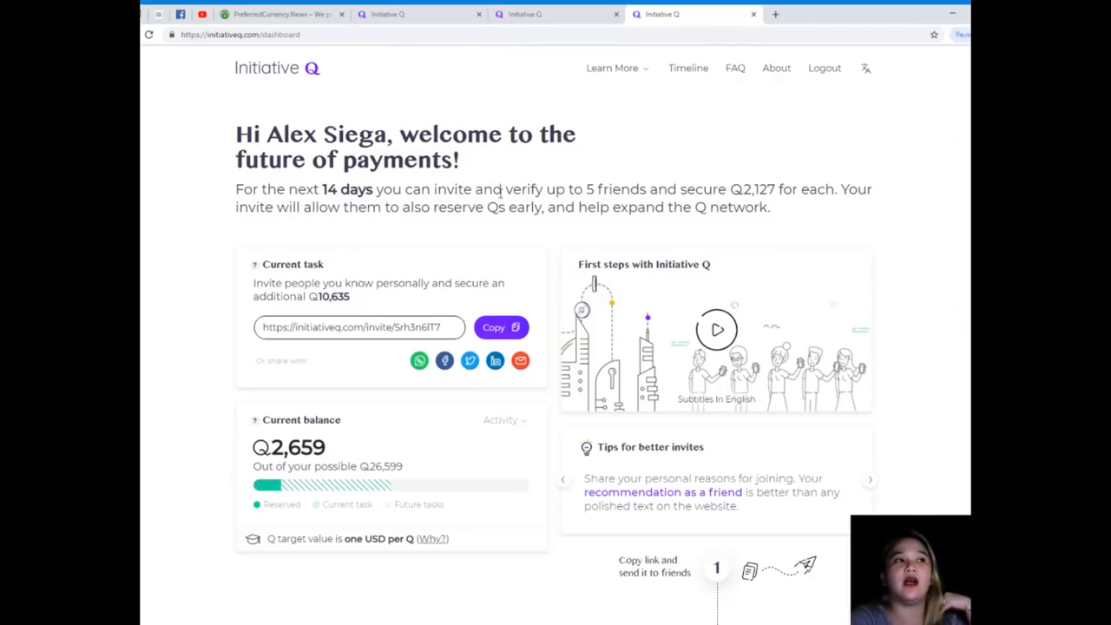
{"action": "mouse_move", "coordinate": [698, 229]}
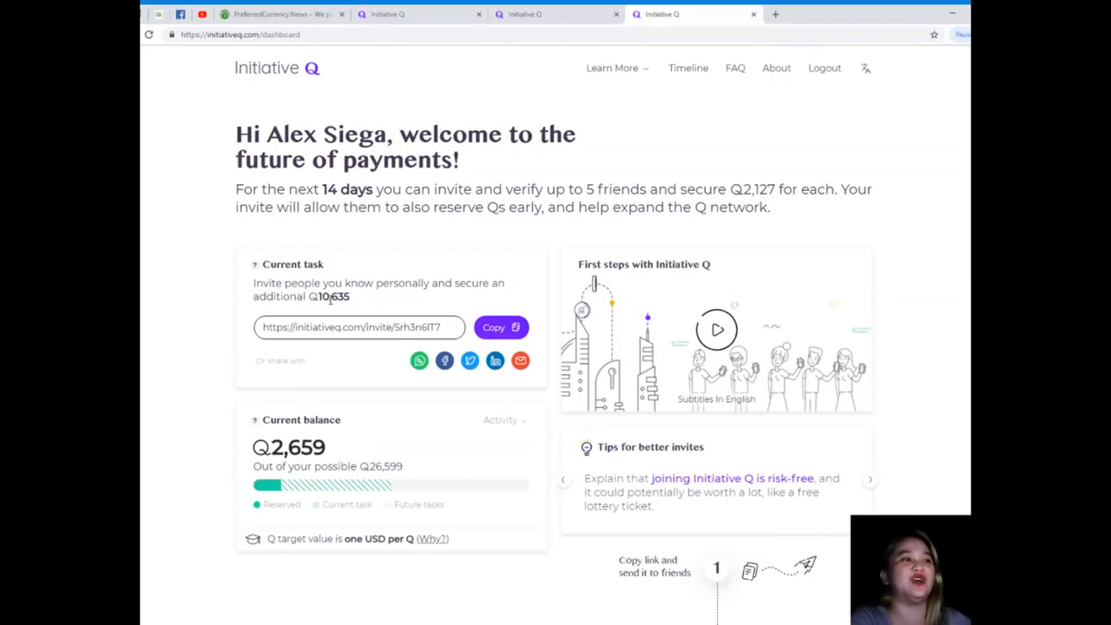
{"action": "mouse_move", "coordinate": [390, 372]}
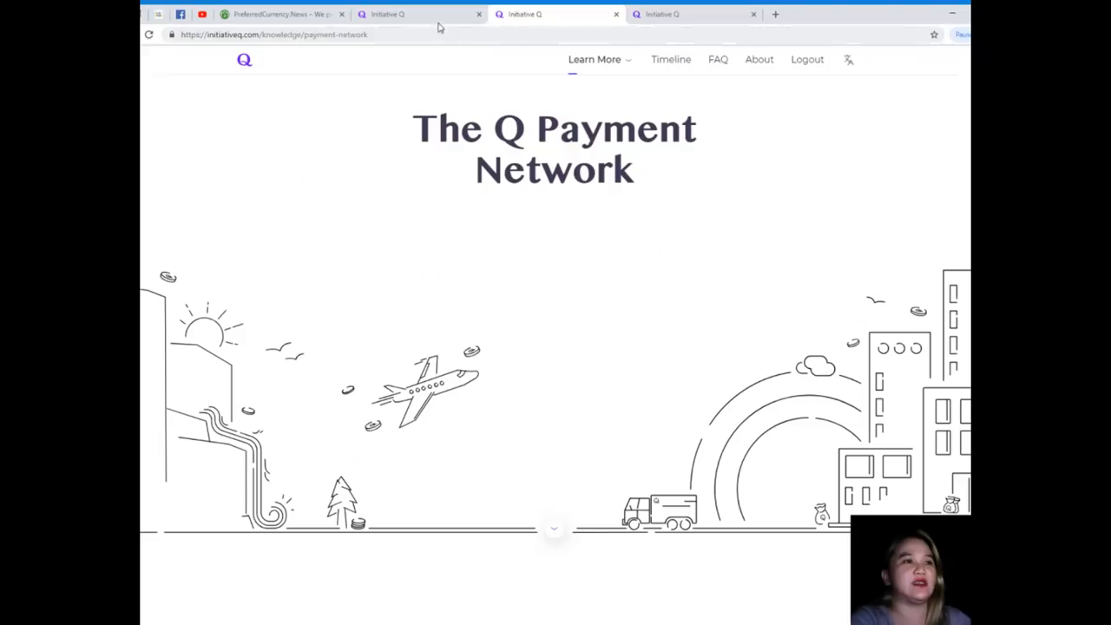
Return to the homepage tab and scroll past the Sign up form to the 'Want to learn more?' links
{"action": "left_click", "coordinate": [420, 14]}
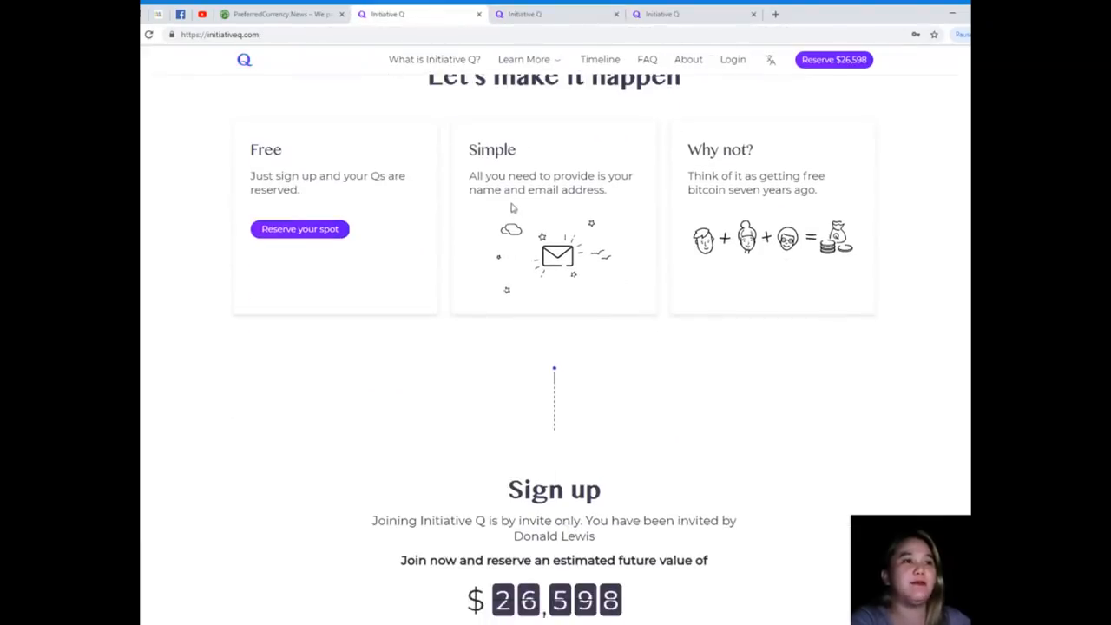
{"action": "mouse_move", "coordinate": [524, 229]}
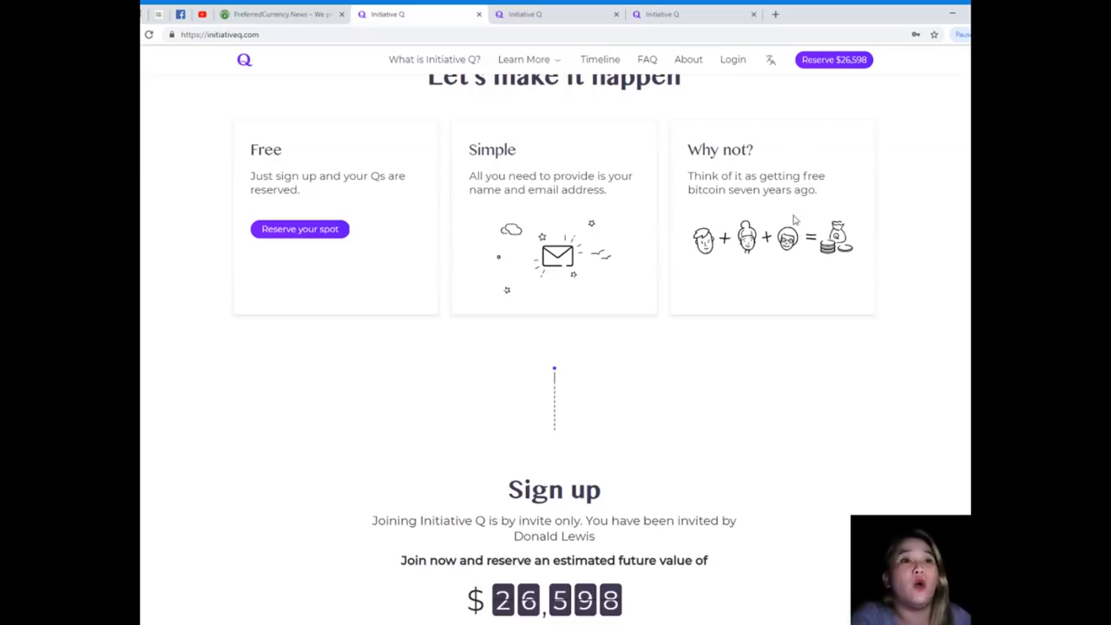
{"action": "mouse_move", "coordinate": [762, 219]}
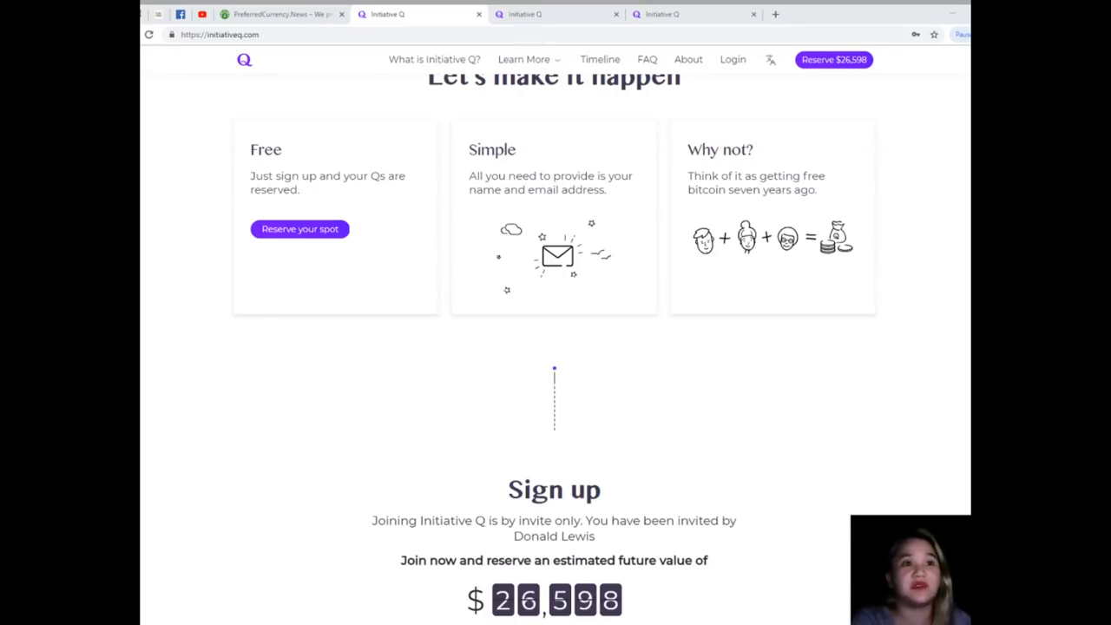
{"action": "scroll", "scroll_direction": "down", "scroll_amount": 3}
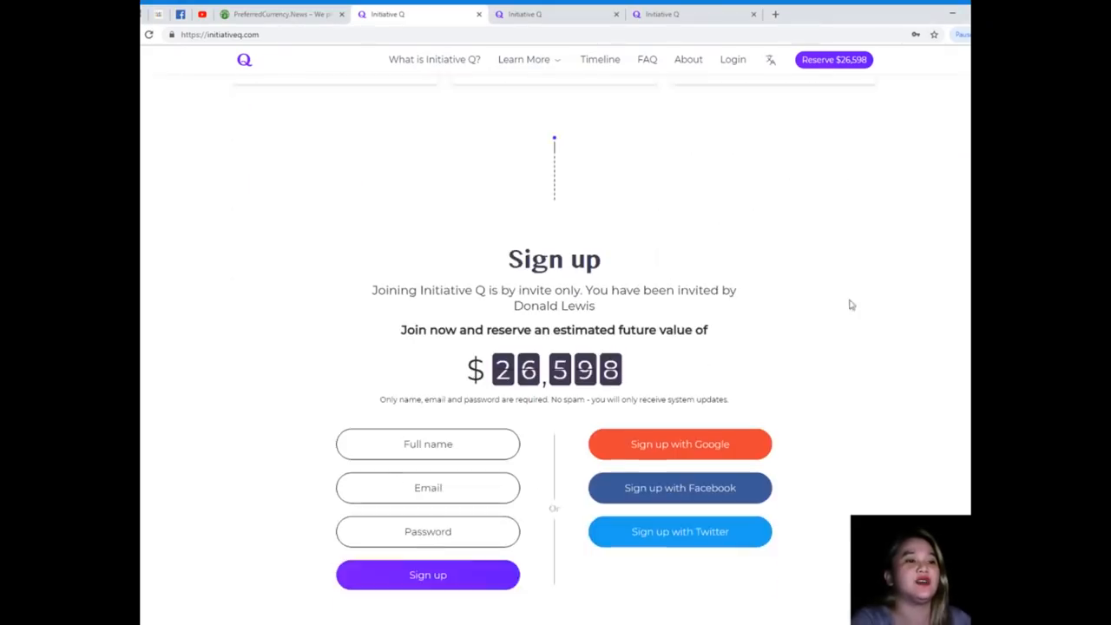
{"action": "scroll", "scroll_direction": "down", "scroll_amount": 3}
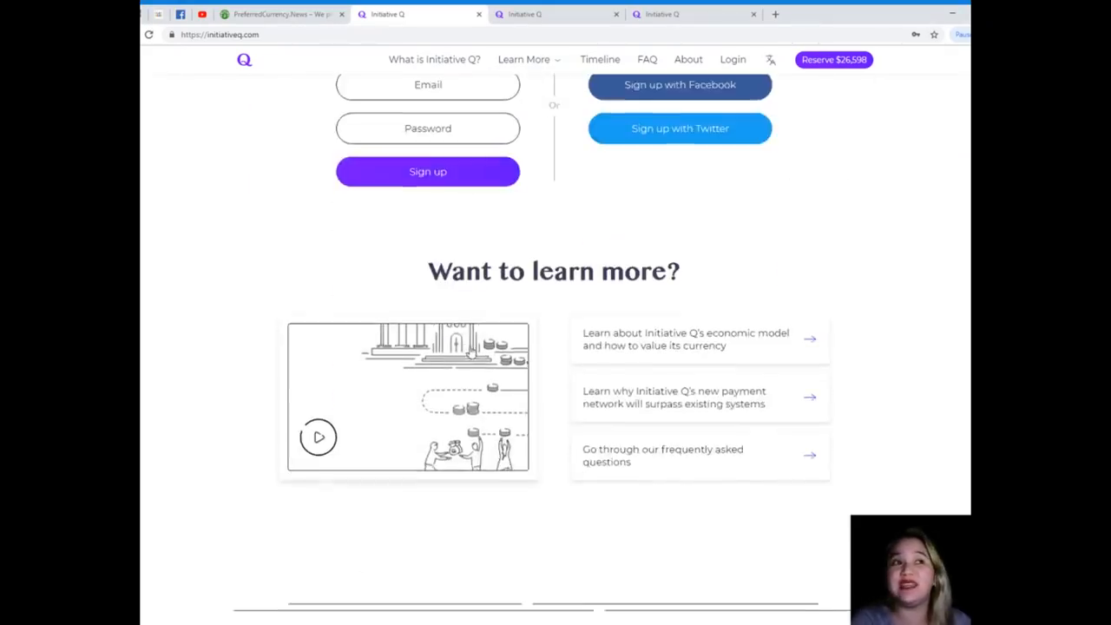
{"action": "scroll", "scroll_direction": "down", "scroll_amount": 3}
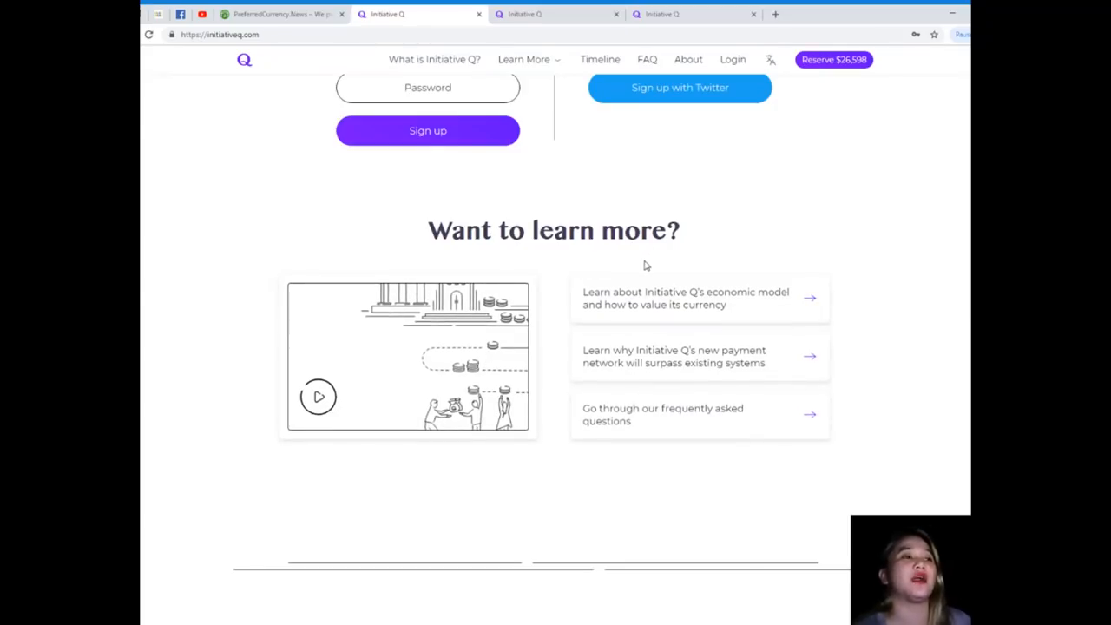
{"action": "scroll", "scroll_direction": "down", "scroll_amount": 3}
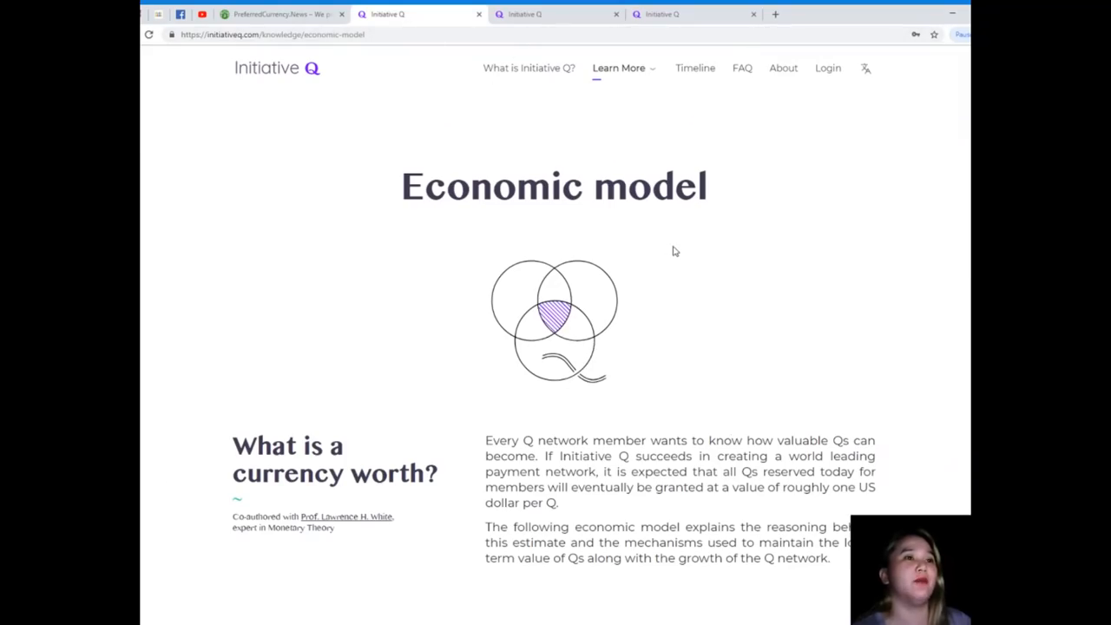
Scroll into the Economic model page's 'What is a currency worth?' introduction
{"action": "scroll", "scroll_direction": "down", "scroll_amount": 3}
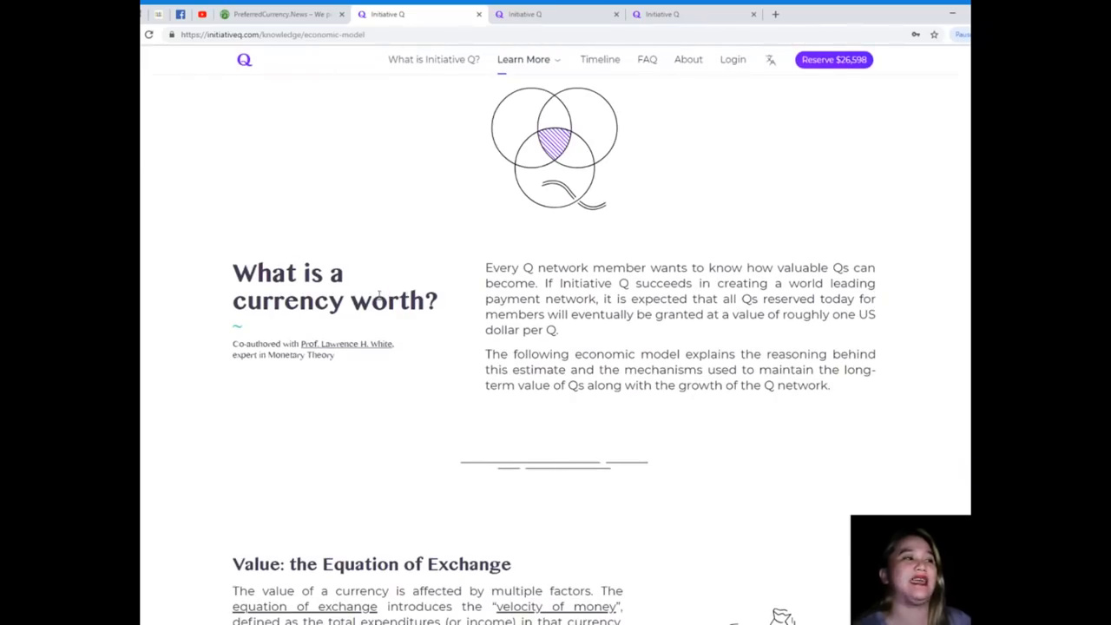
{"action": "mouse_move", "coordinate": [785, 330]}
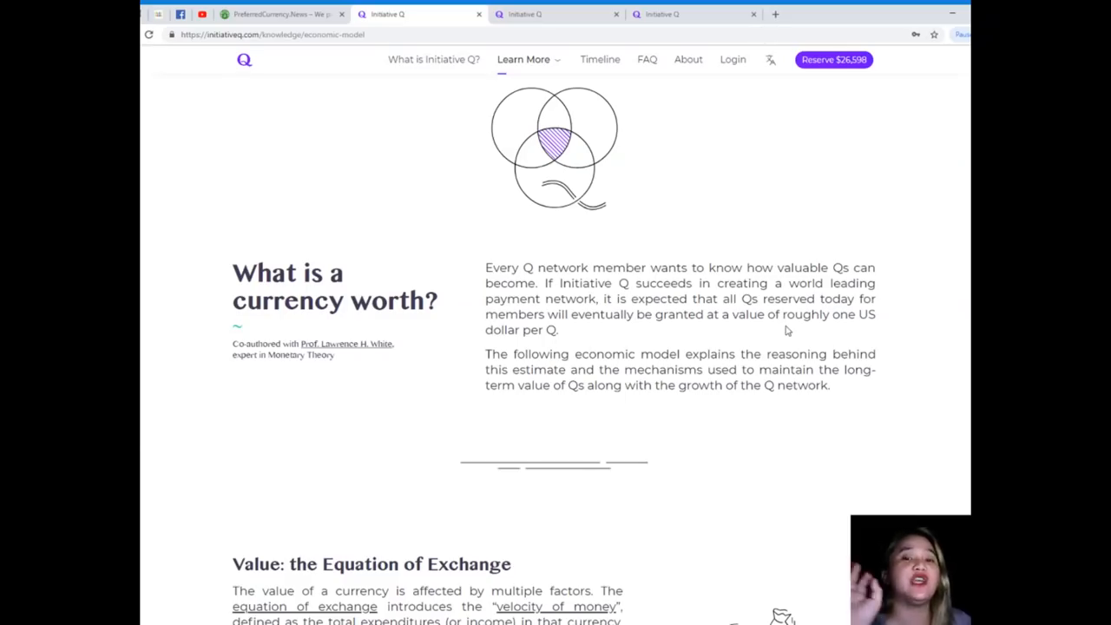
{"action": "mouse_move", "coordinate": [919, 382]}
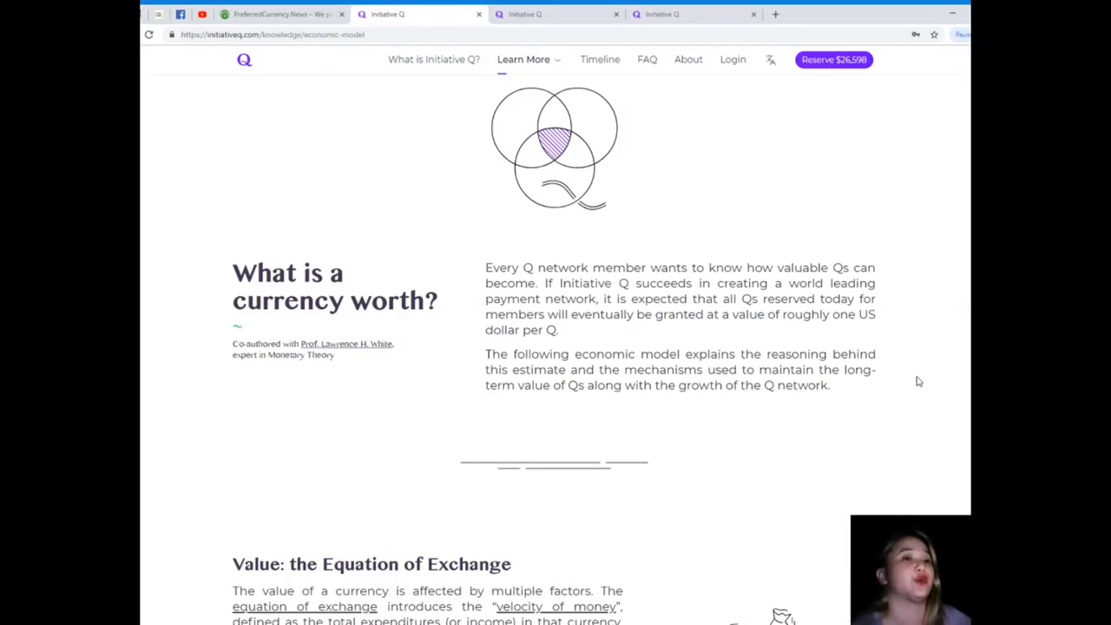
{"action": "scroll", "scroll_direction": "down", "scroll_amount": 3}
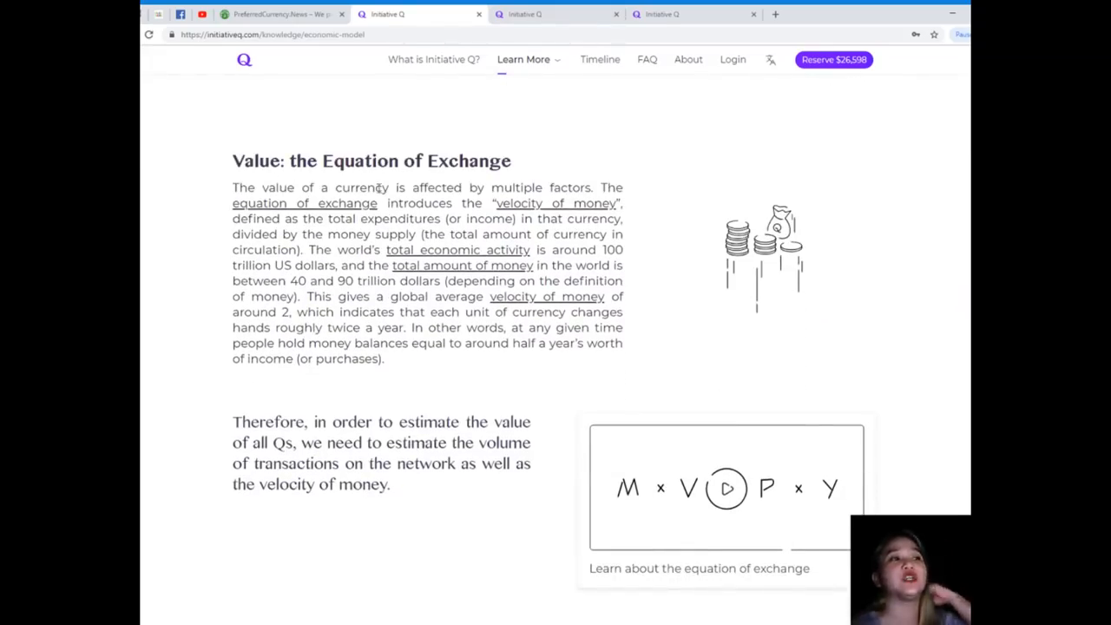
Scroll through 'Value: the Equation of Exchange' and the M×V=P×Y formula to the Volume and Velocity bullets
{"action": "scroll", "scroll_direction": "down", "scroll_amount": 3}
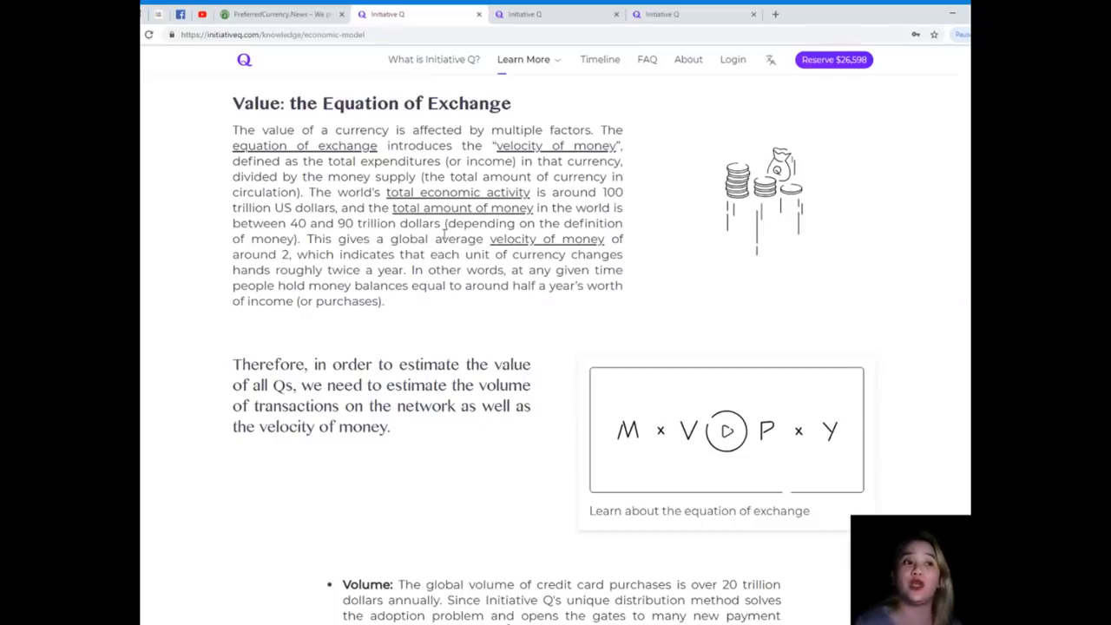
{"action": "scroll", "scroll_direction": "down", "scroll_amount": 3}
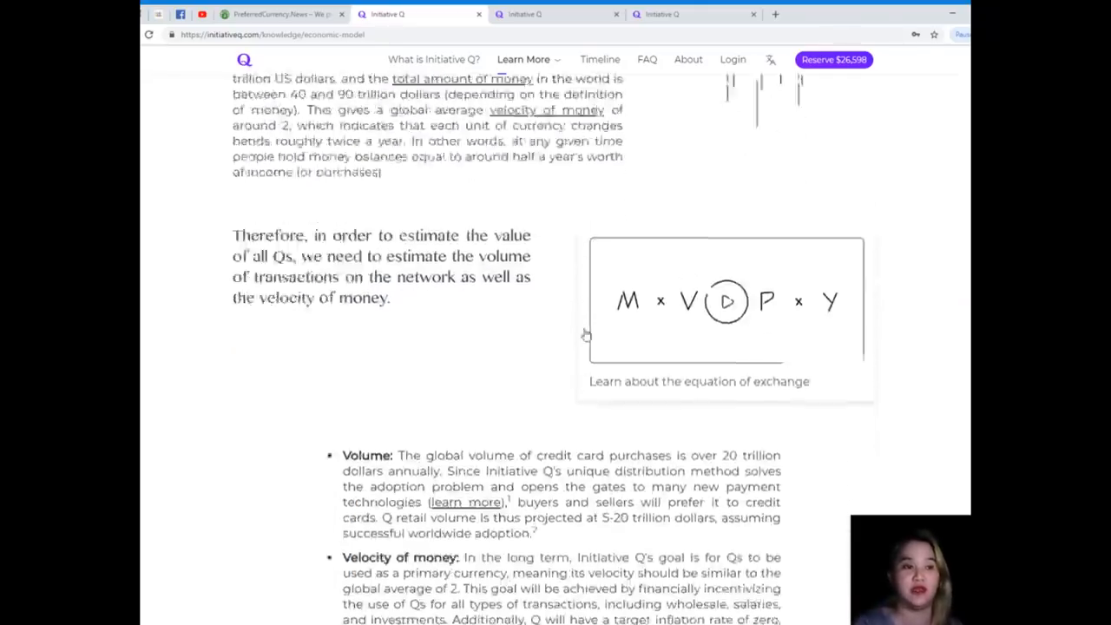
{"action": "scroll", "scroll_direction": "down", "scroll_amount": 3}
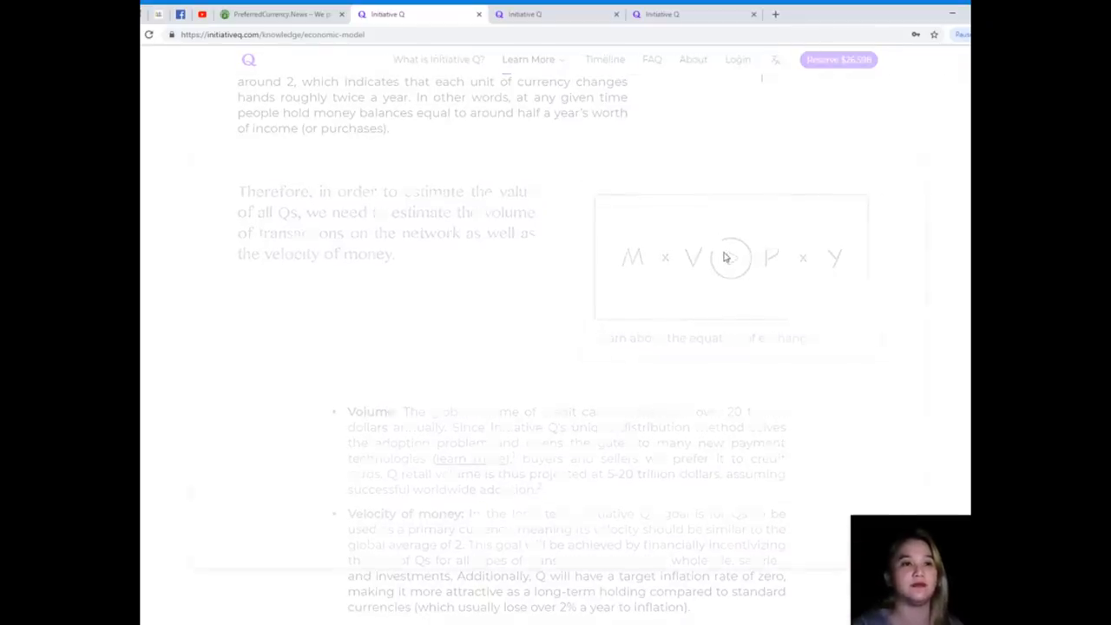
Play the Quantity Theory of Money explainer video, then close it to return to the article
{"action": "left_click", "coordinate": [731, 257]}
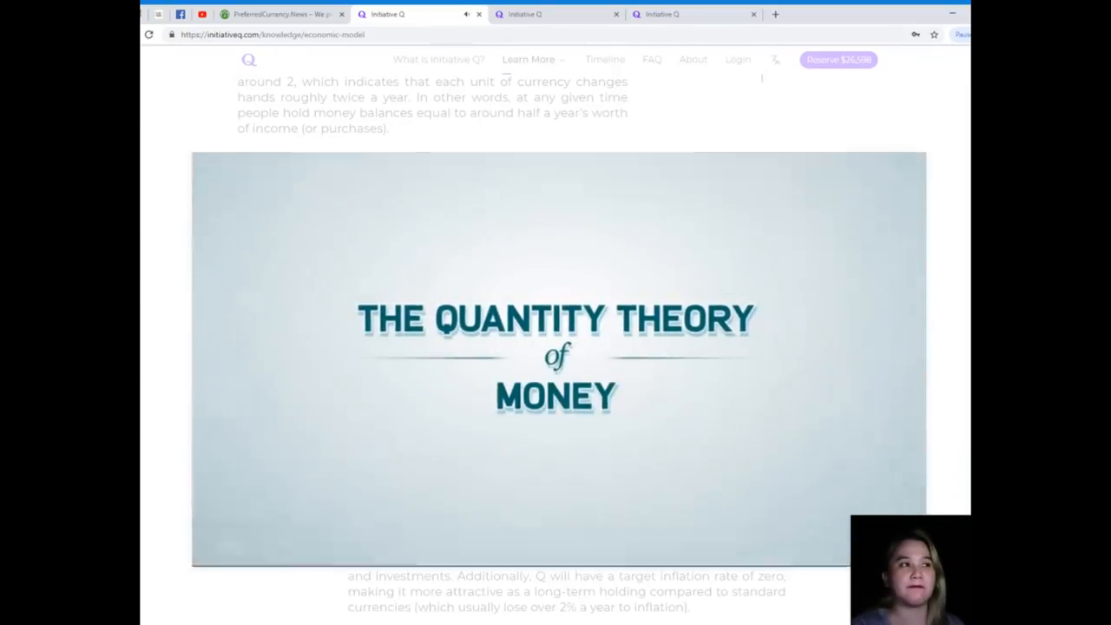
{"action": "left_click", "coordinate": [556, 359]}
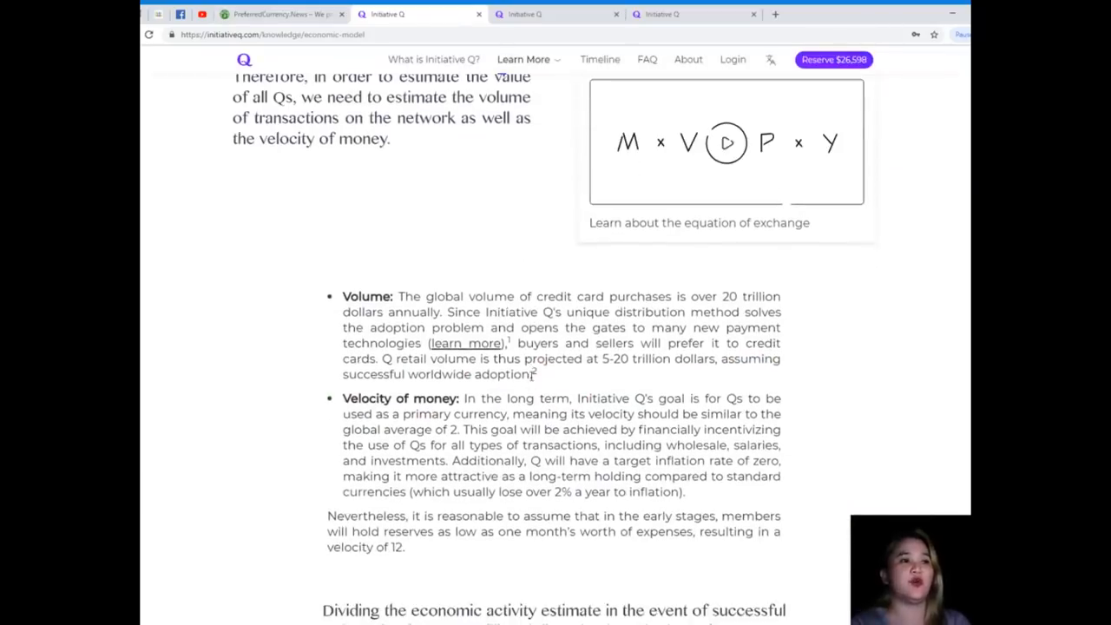
{"action": "mouse_move", "coordinate": [535, 379]}
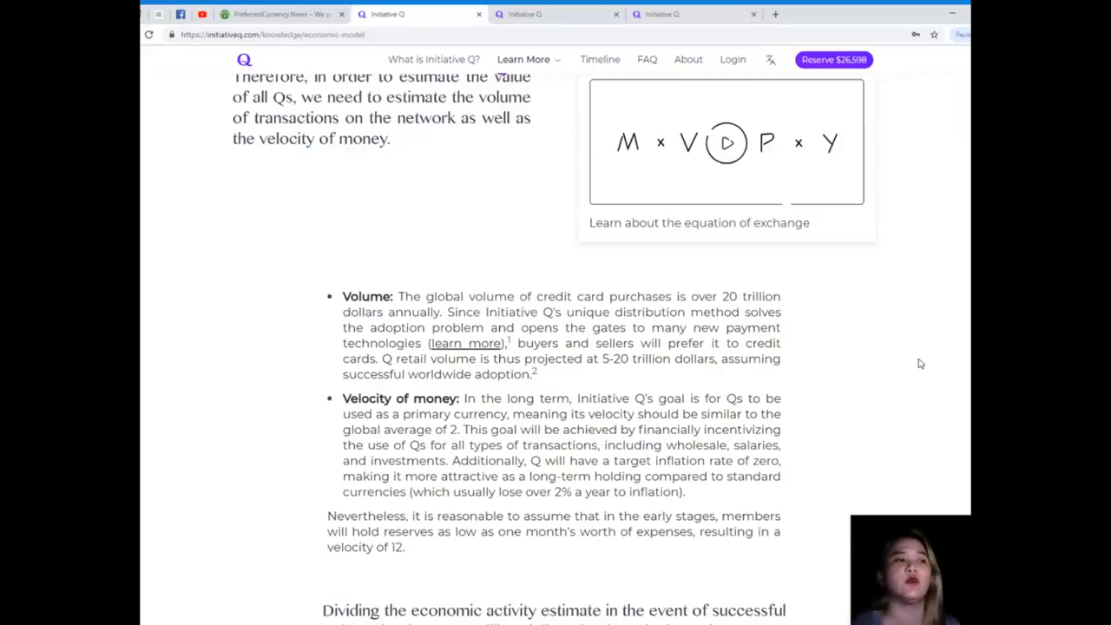
Scroll past the Volume and Velocity bullets to the half-trillion to 10-trillion-dollar total value estimate
{"action": "scroll", "scroll_direction": "down", "scroll_amount": 3}
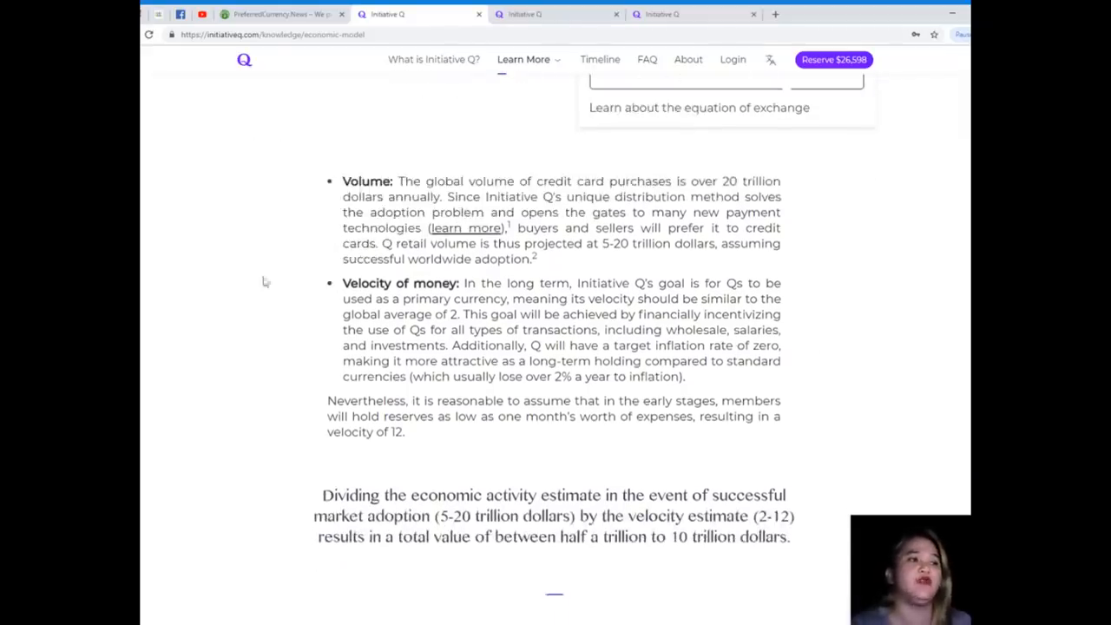
{"action": "scroll", "scroll_direction": "down", "scroll_amount": 3}
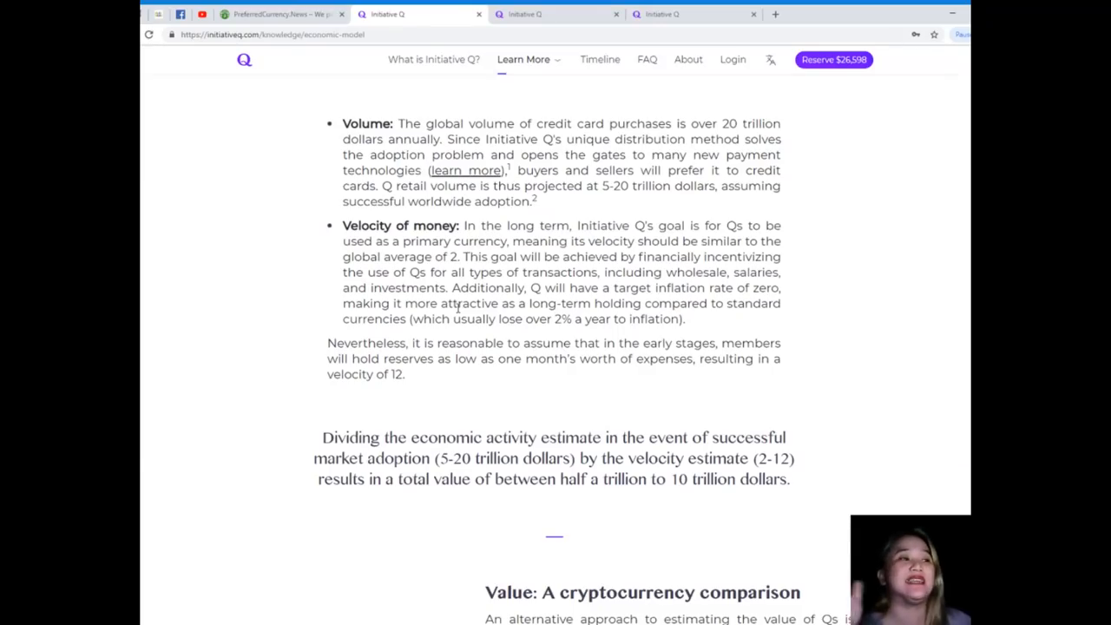
Scroll through the 'Value: A cryptocurrency comparison' section to the start of 'Value of one Q'
{"action": "scroll", "scroll_direction": "down", "scroll_amount": 3}
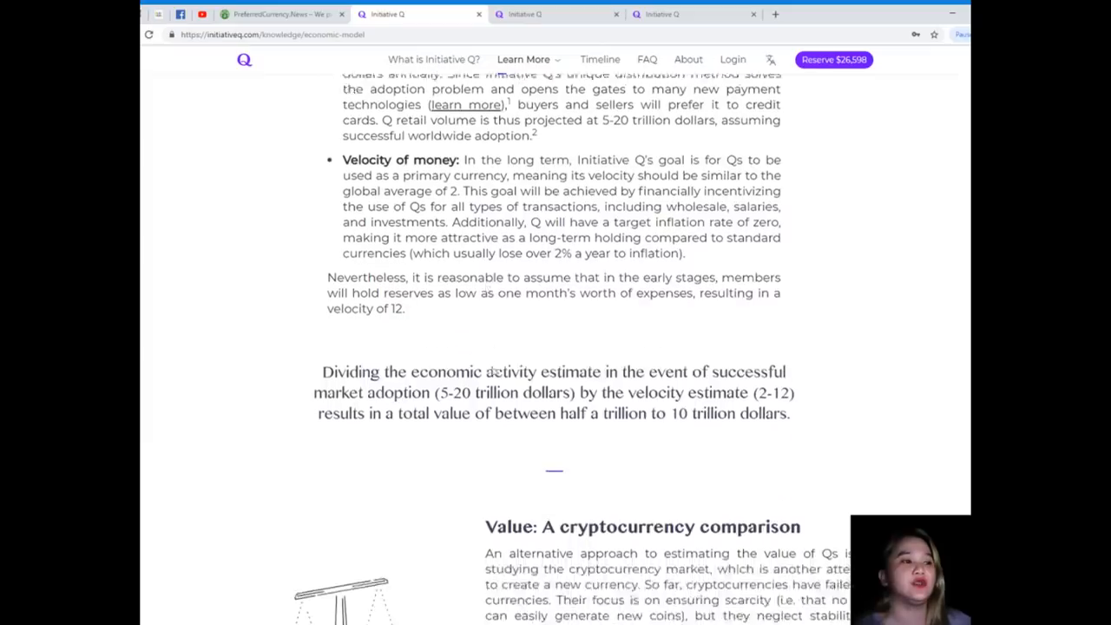
{"action": "scroll", "scroll_direction": "down", "scroll_amount": 3}
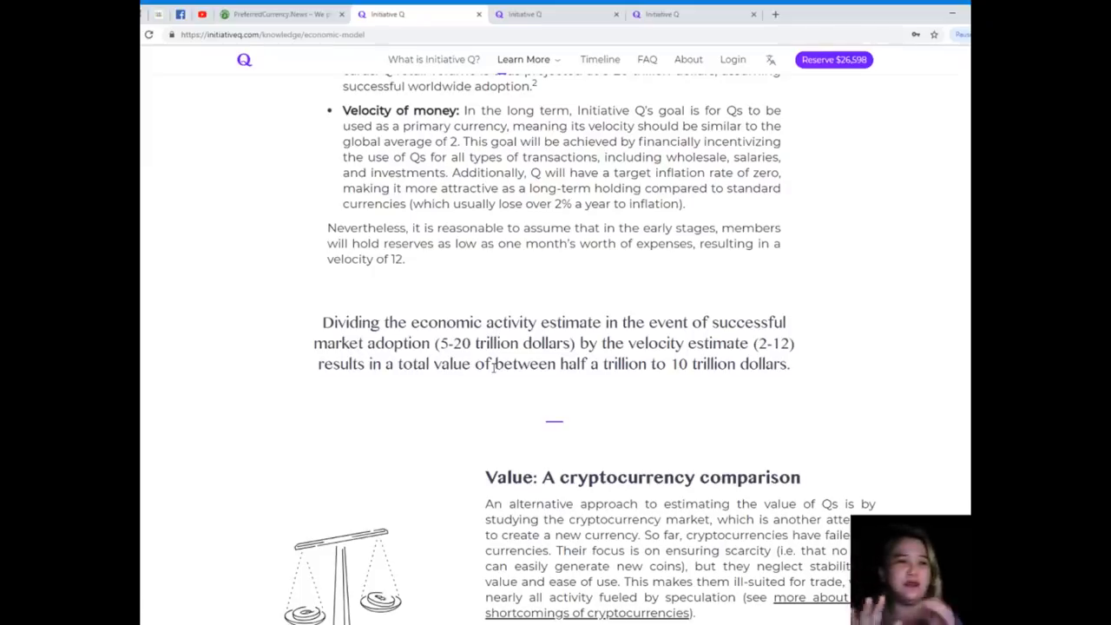
{"action": "scroll", "scroll_direction": "down", "scroll_amount": 3}
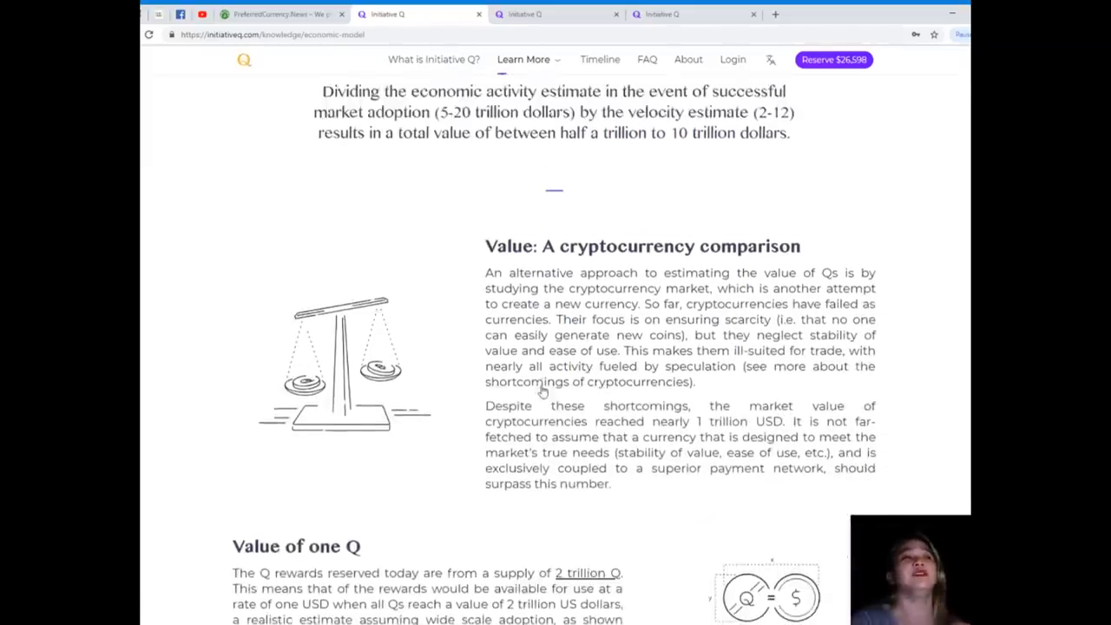
{"action": "scroll", "scroll_direction": "down", "scroll_amount": 3}
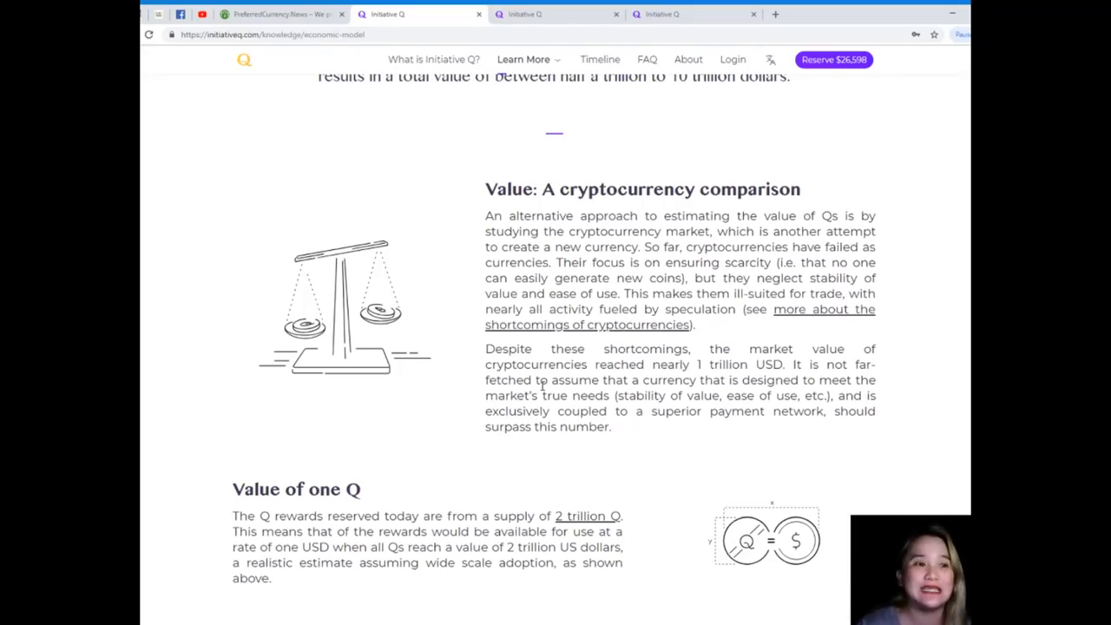
Scroll through the 'Value of one Q' section to the 'Q monetary policy' heading
{"action": "scroll", "scroll_direction": "down", "scroll_amount": 3}
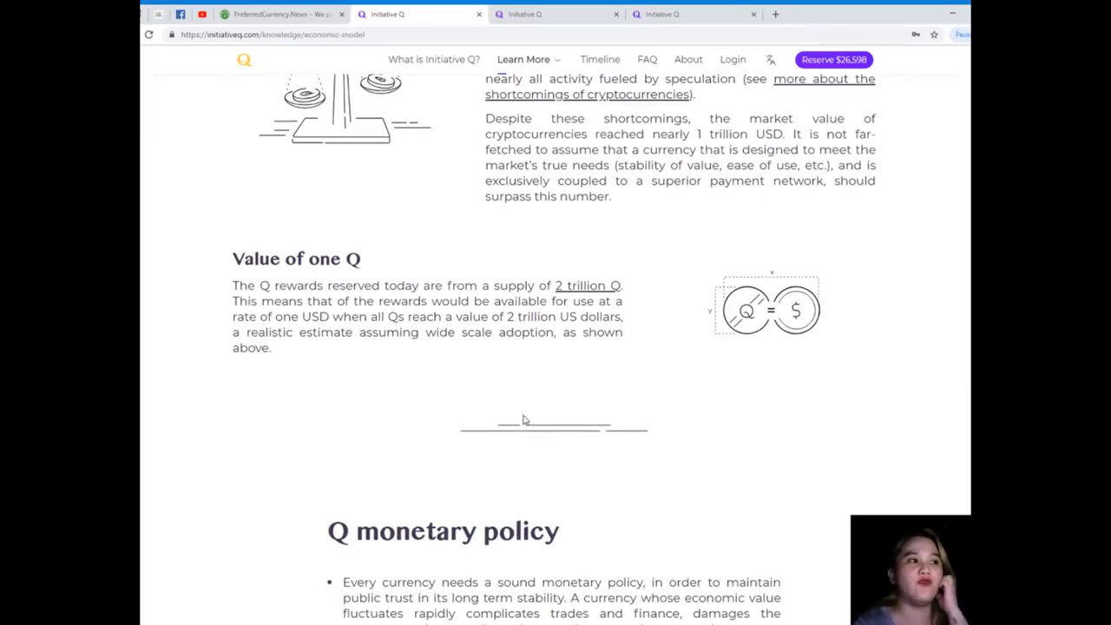
{"action": "scroll", "scroll_direction": "down", "scroll_amount": 3}
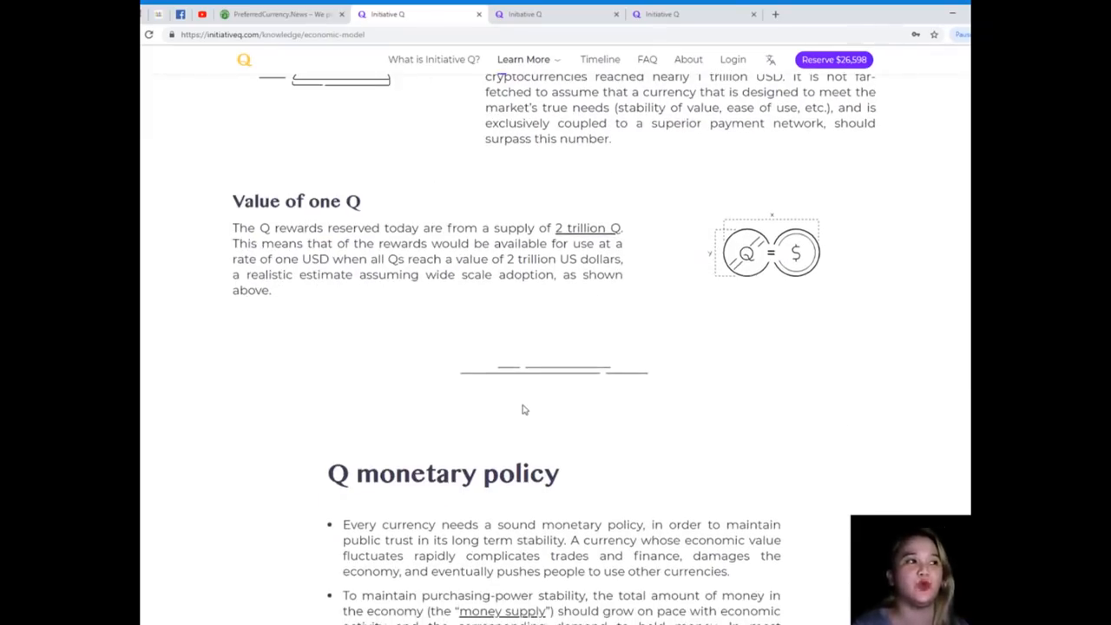
{"action": "mouse_move", "coordinate": [508, 409]}
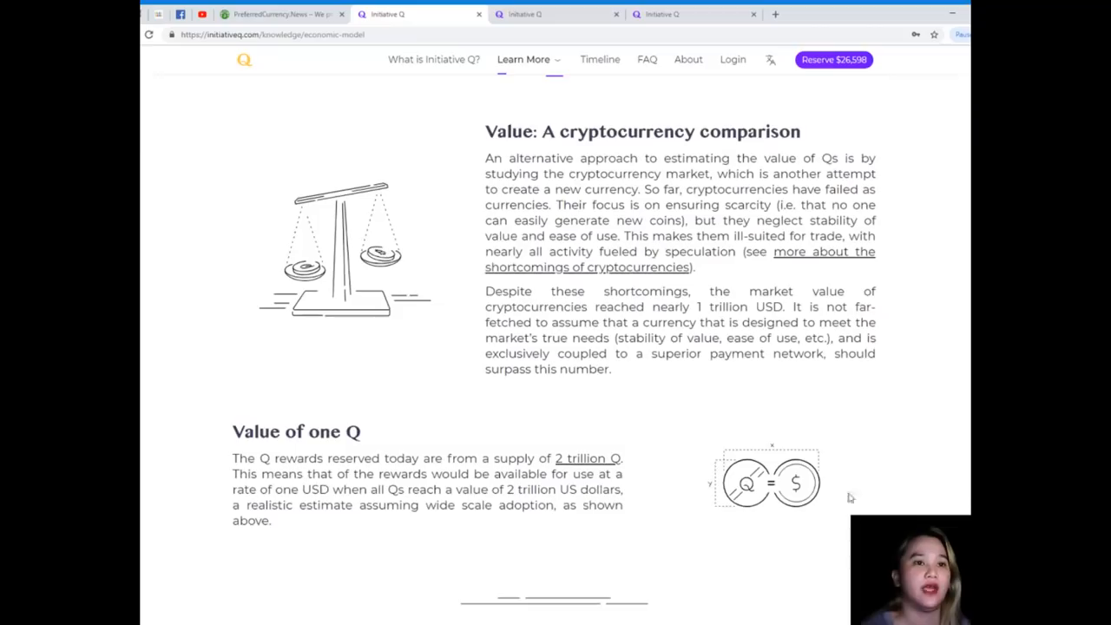
{"action": "scroll", "scroll_direction": "down", "scroll_amount": 3}
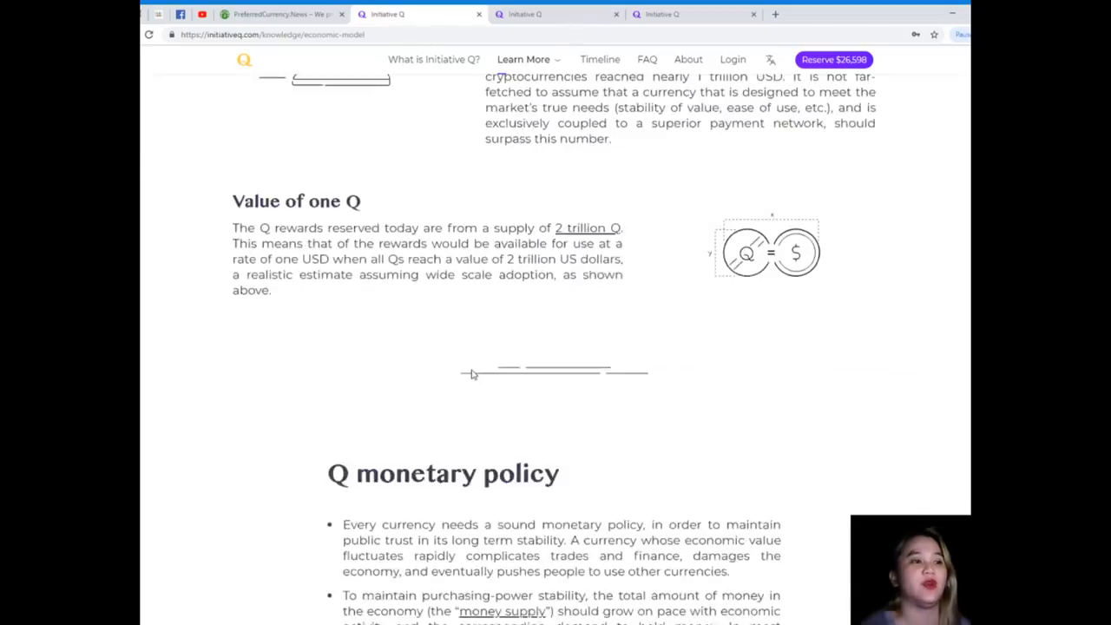
Scroll past 'Controlling the Q in circulation' to the first three monetary instruments, through Open market operations
{"action": "scroll", "scroll_direction": "down", "scroll_amount": 3}
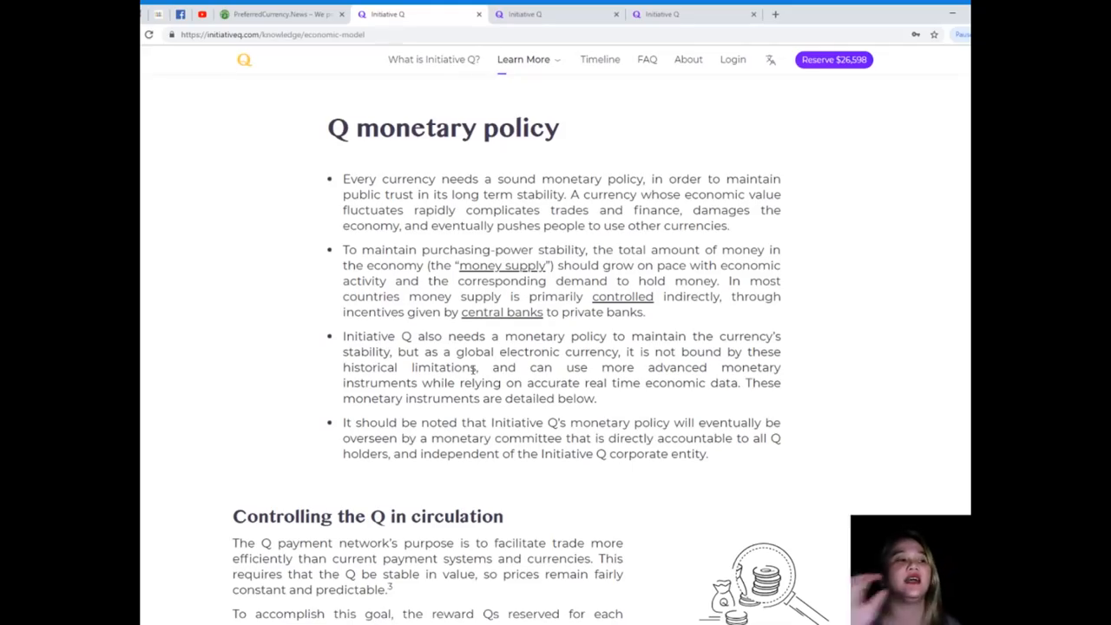
{"action": "scroll", "scroll_direction": "down", "scroll_amount": 3}
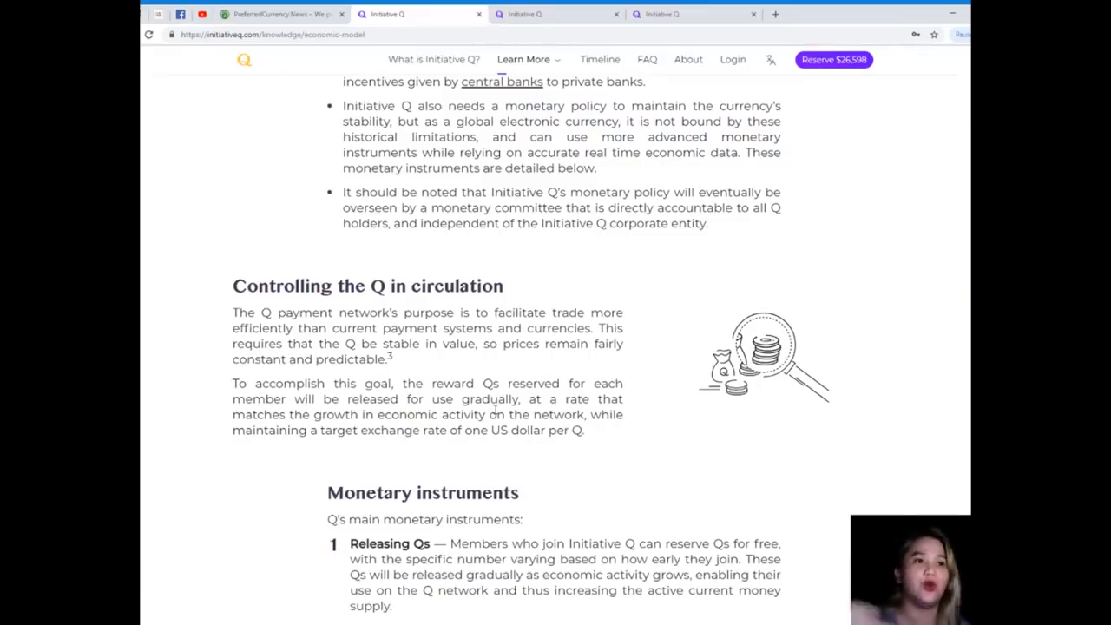
{"action": "scroll", "scroll_direction": "down", "scroll_amount": 3}
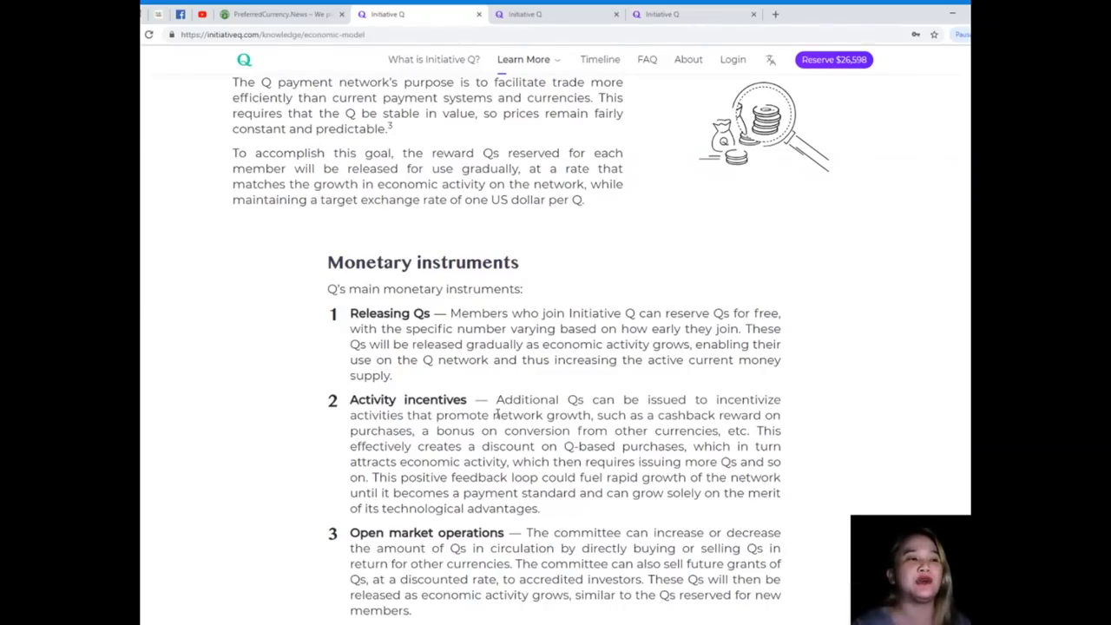
Scroll past the monetary instruments and the central banks comparison to the 'Money supply' section
{"action": "scroll", "scroll_direction": "down", "scroll_amount": 3}
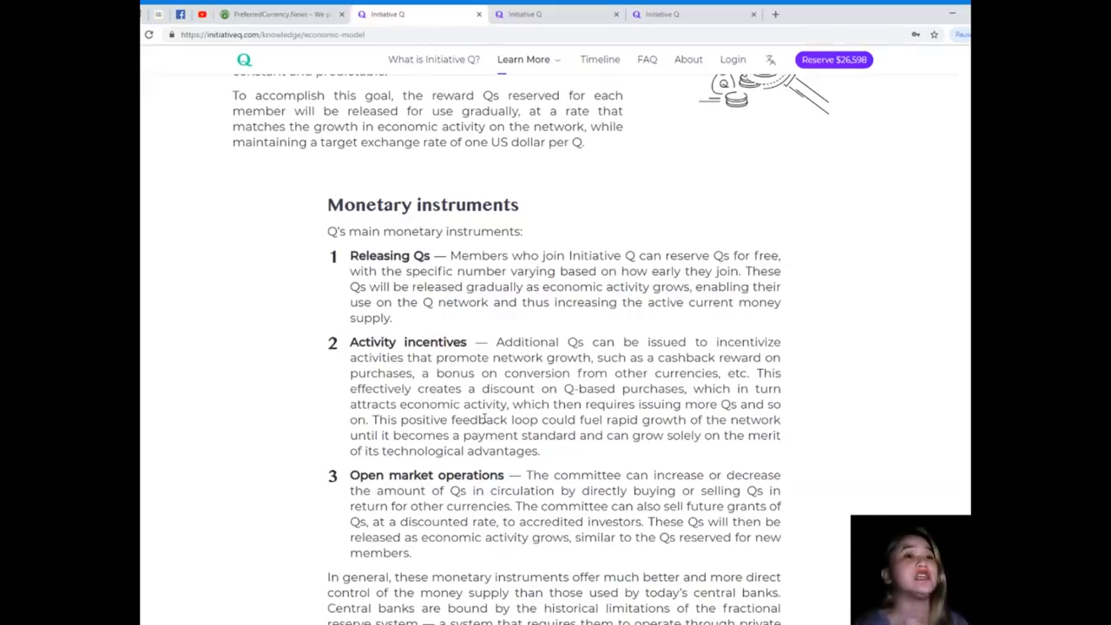
{"action": "mouse_move", "coordinate": [547, 622]}
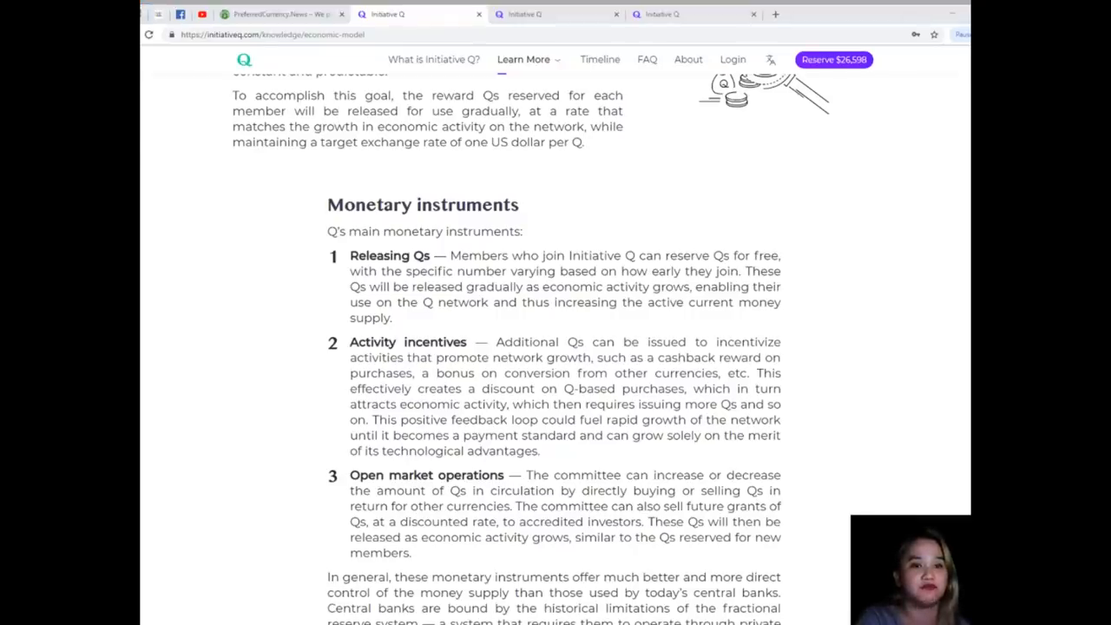
{"action": "scroll", "scroll_direction": "down", "scroll_amount": 3}
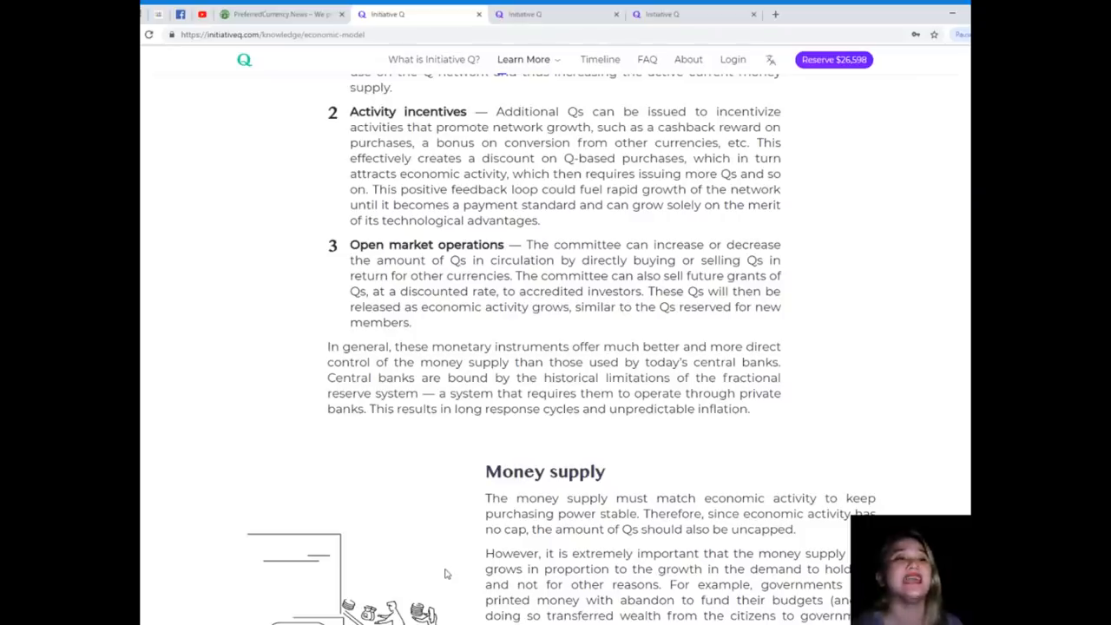
{"action": "scroll", "scroll_direction": "down", "scroll_amount": 3}
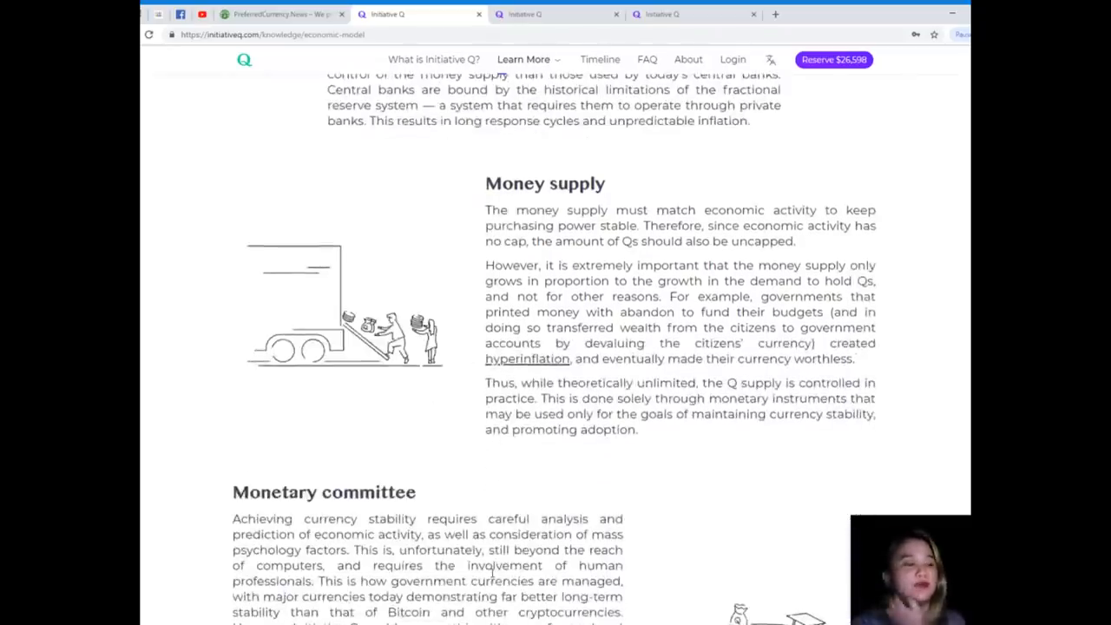
{"action": "scroll", "scroll_direction": "down", "scroll_amount": 3}
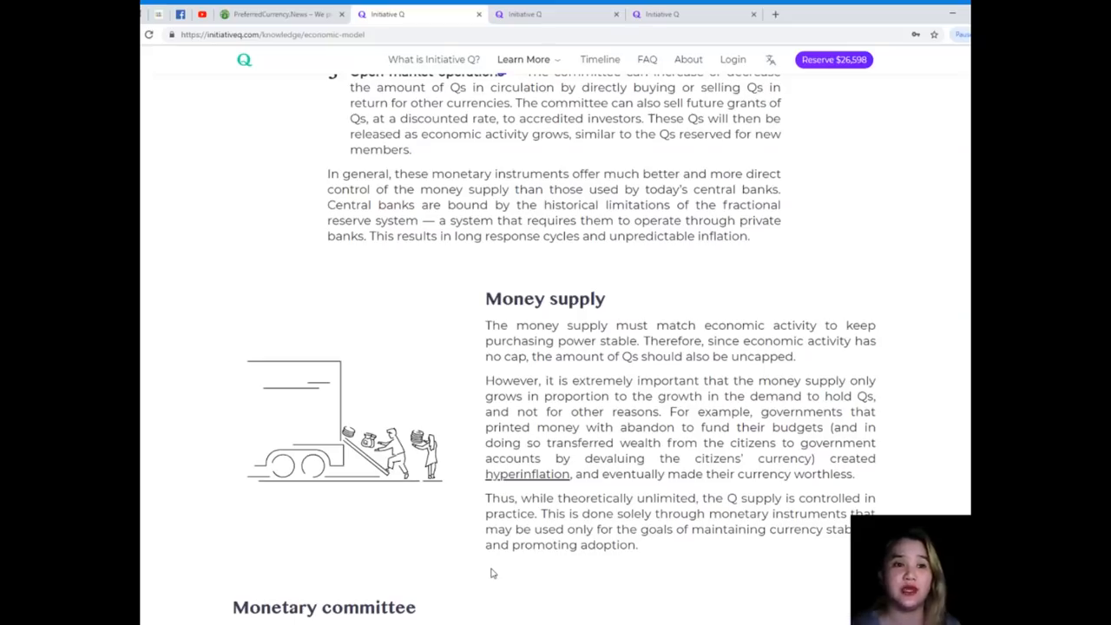
{"action": "mouse_move", "coordinate": [566, 497]}
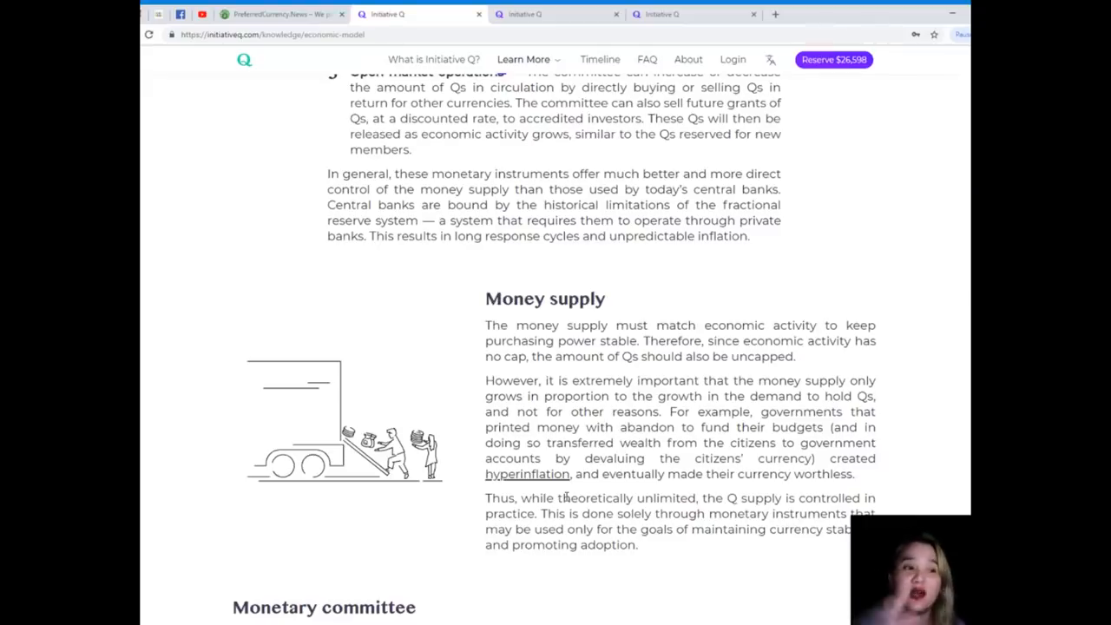
{"action": "scroll", "scroll_direction": "down", "scroll_amount": 3}
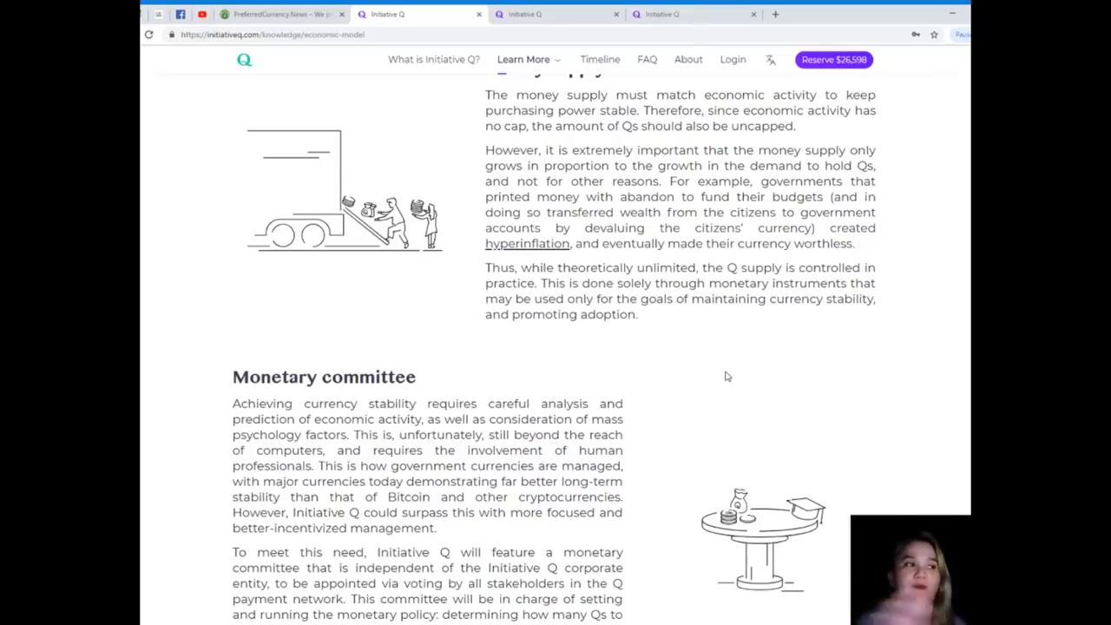
{"action": "scroll", "scroll_direction": "down", "scroll_amount": 3}
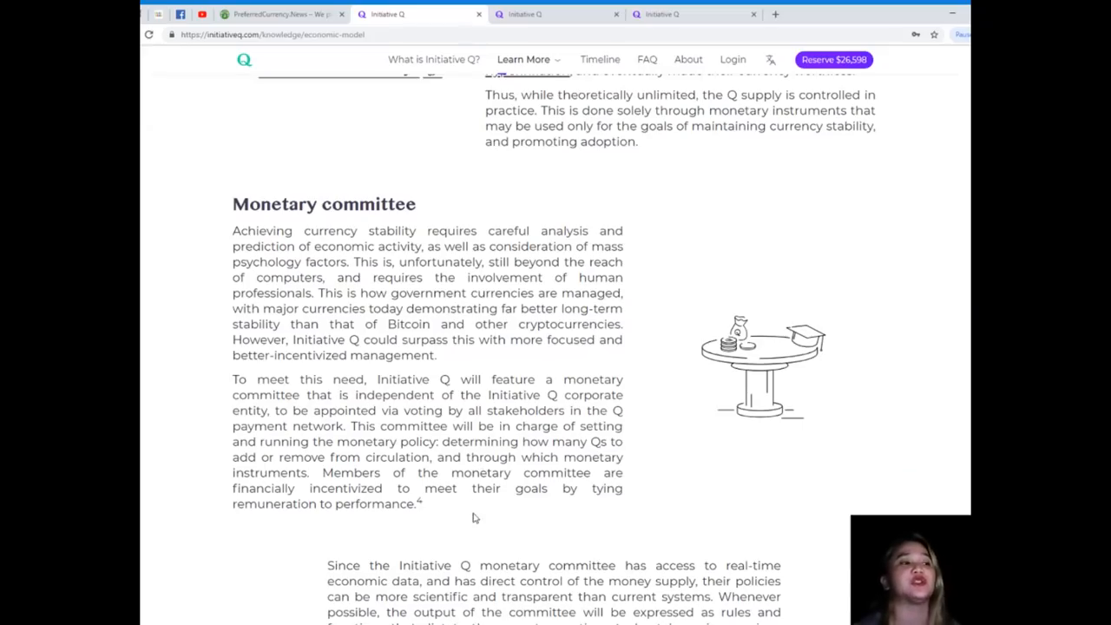
{"action": "scroll", "scroll_direction": "down", "scroll_amount": 3}
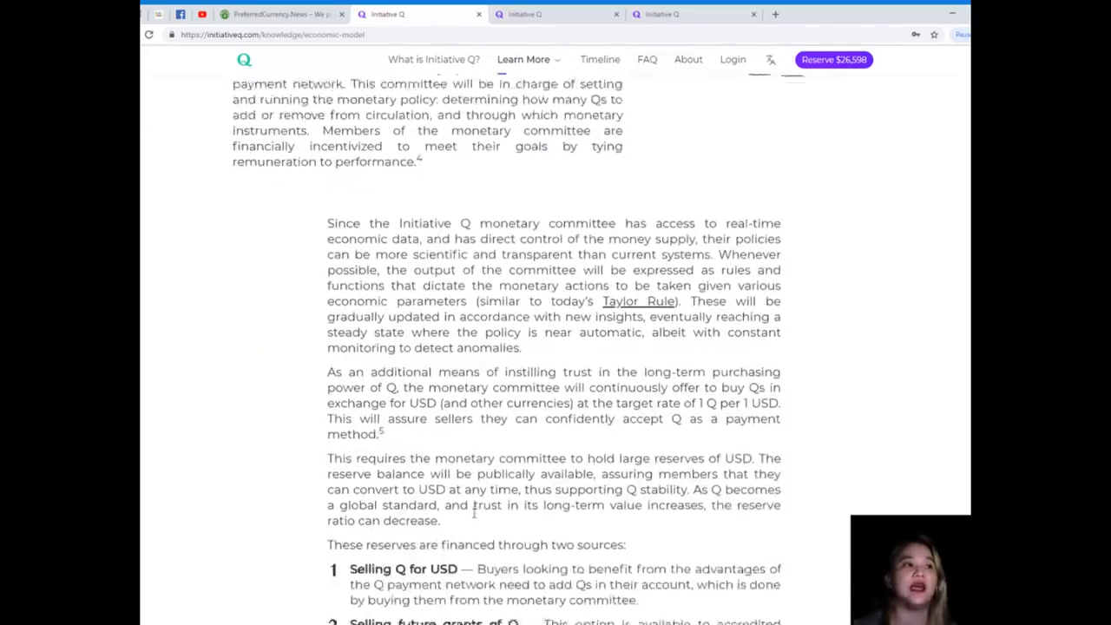
Scroll to the bottom of the Economic model page and open the Payment Network article card
{"action": "scroll", "scroll_direction": "down", "scroll_amount": 3}
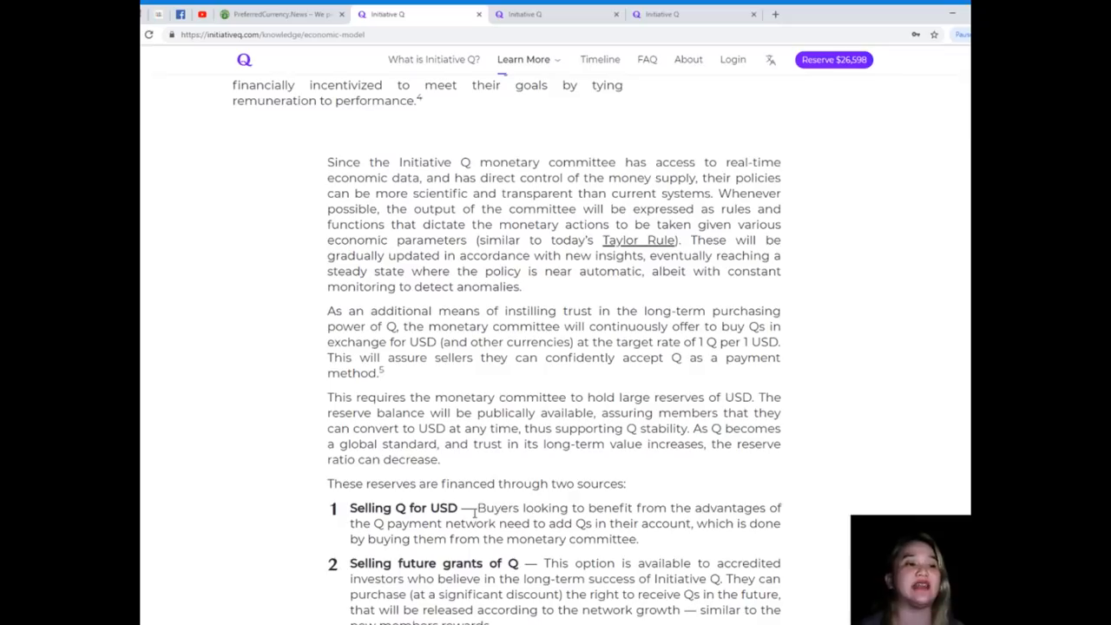
{"action": "scroll", "scroll_direction": "down", "scroll_amount": 3}
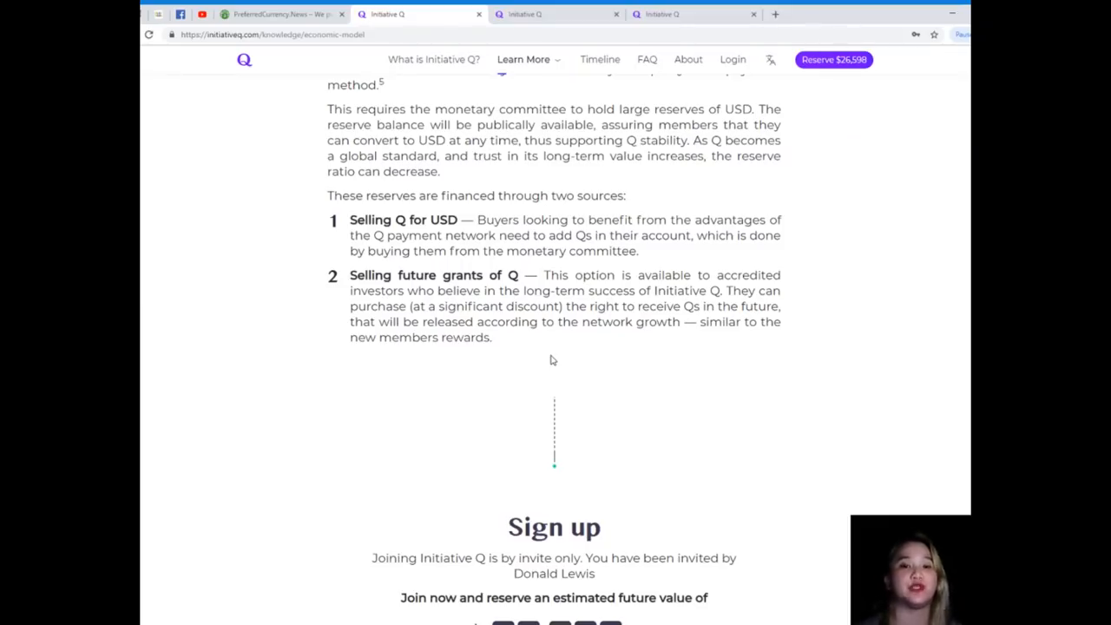
{"action": "scroll", "scroll_direction": "down", "scroll_amount": 3}
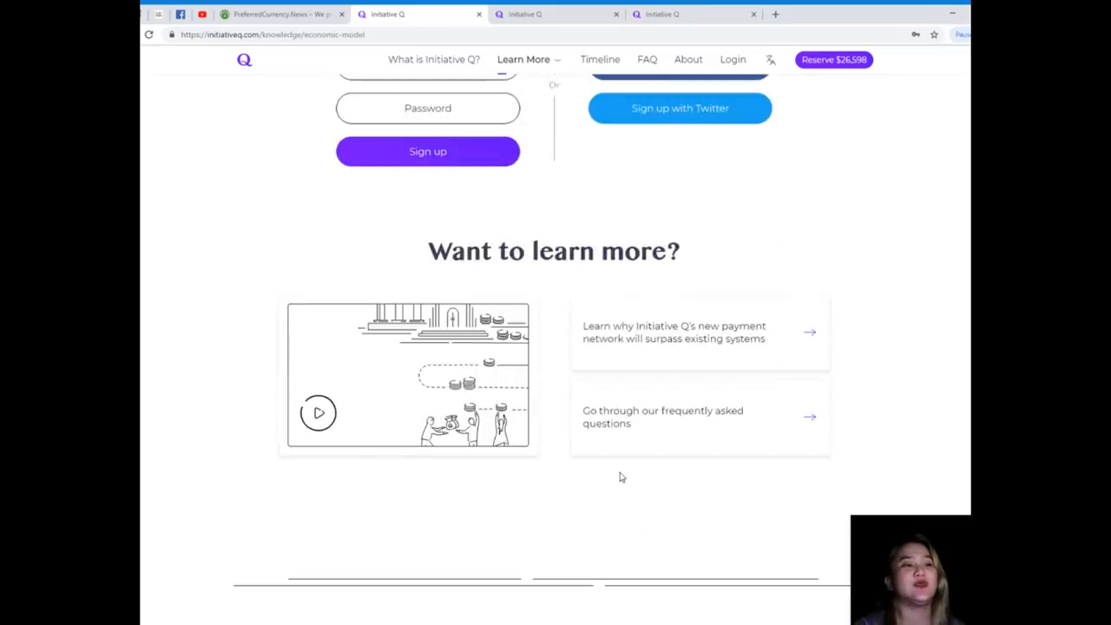
{"action": "scroll", "scroll_direction": "down", "scroll_amount": 3}
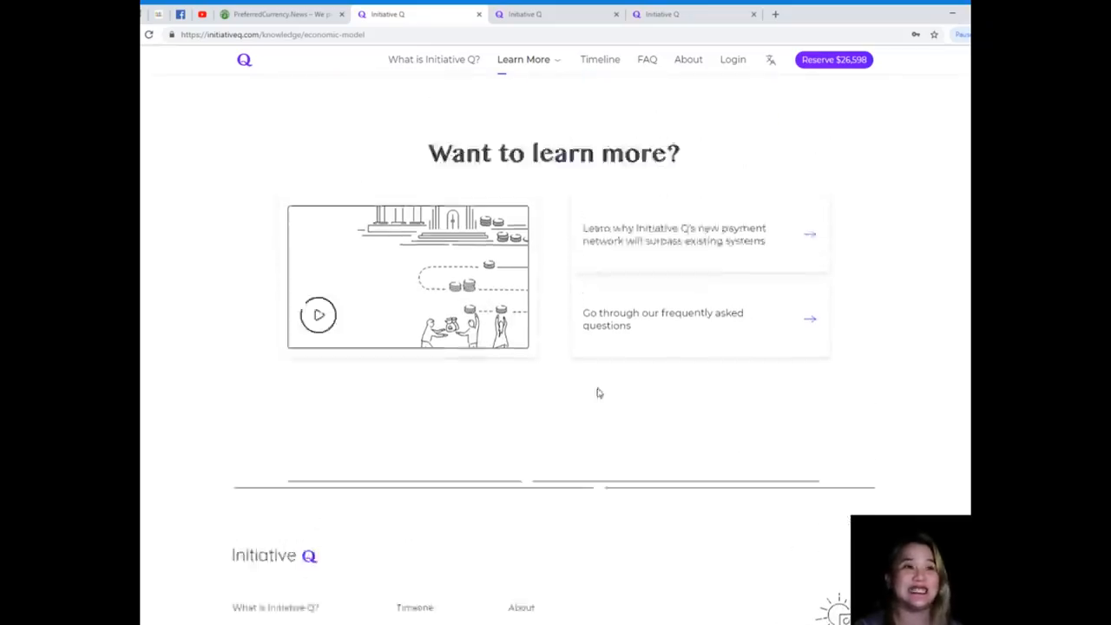
{"action": "left_click", "coordinate": [700, 235]}
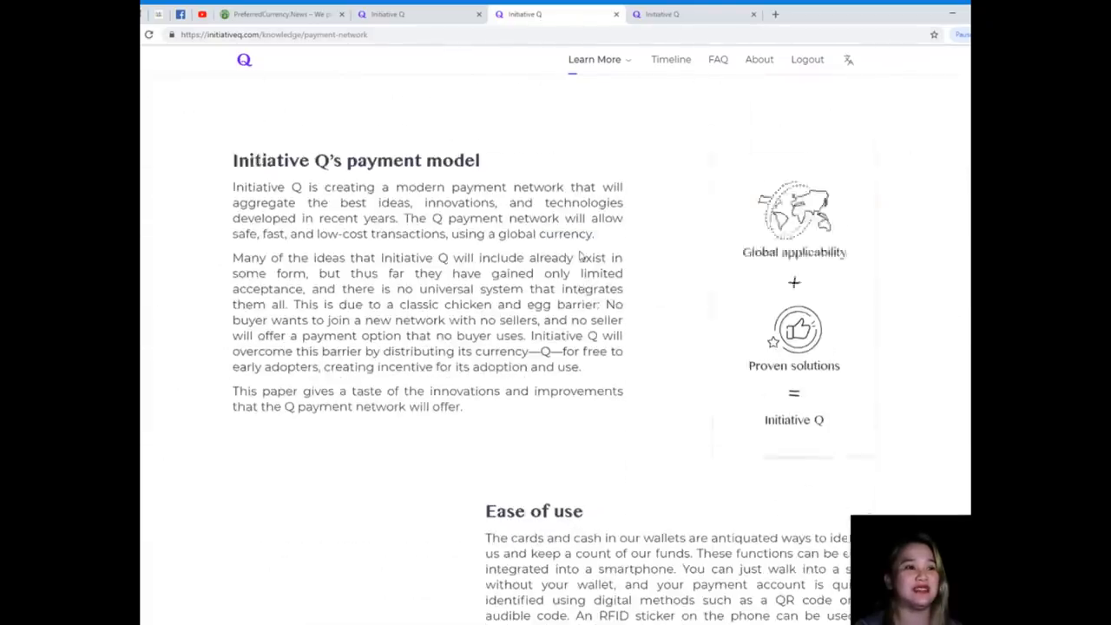
Skim down through The Q Payment Network page content
{"action": "scroll", "scroll_direction": "down", "scroll_amount": 3}
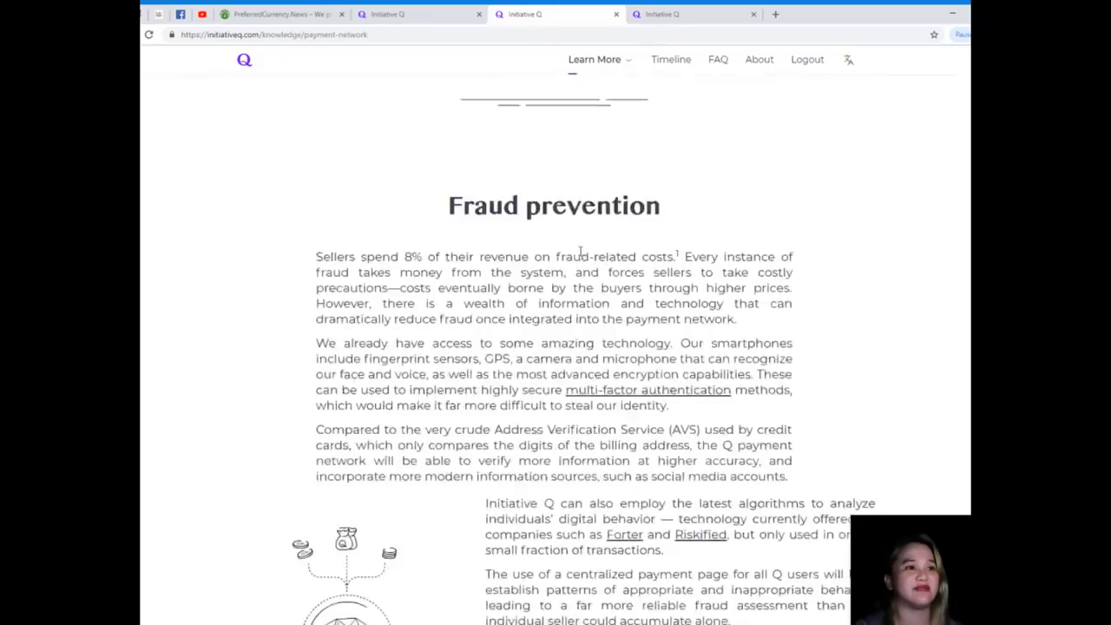
{"action": "scroll", "scroll_direction": "down", "scroll_amount": 3}
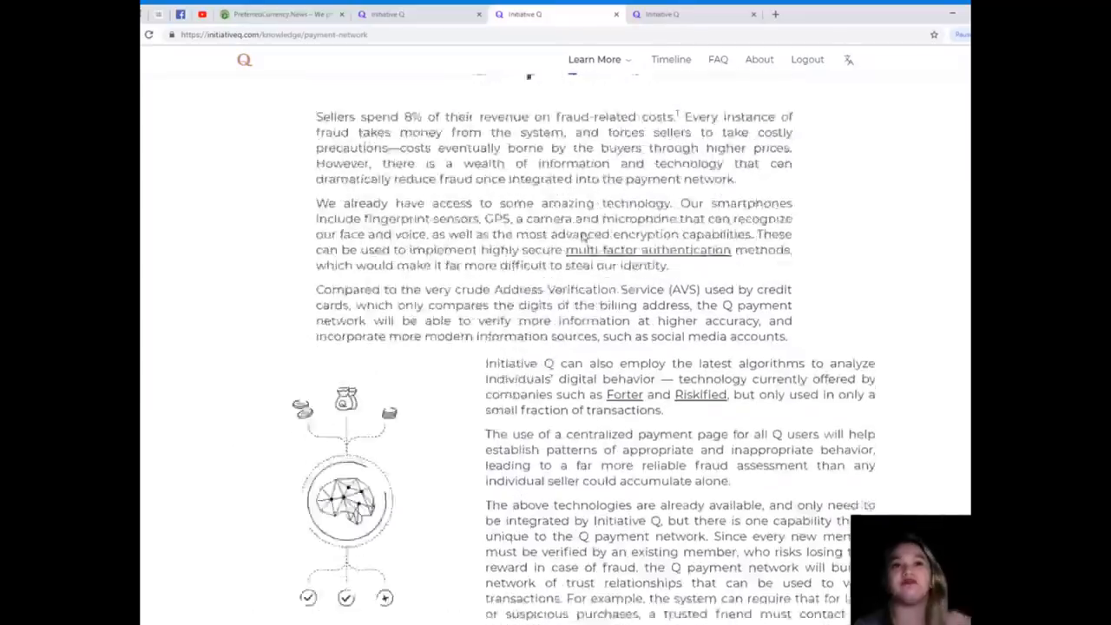
{"action": "scroll", "scroll_direction": "up", "scroll_amount": 3}
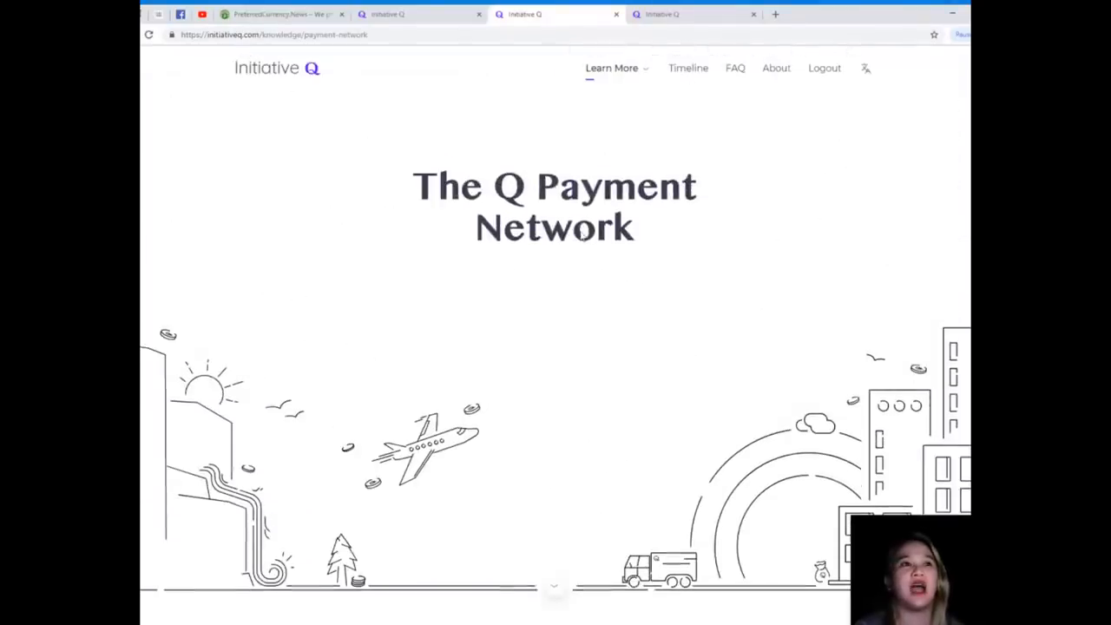
{"action": "mouse_move", "coordinate": [570, 345]}
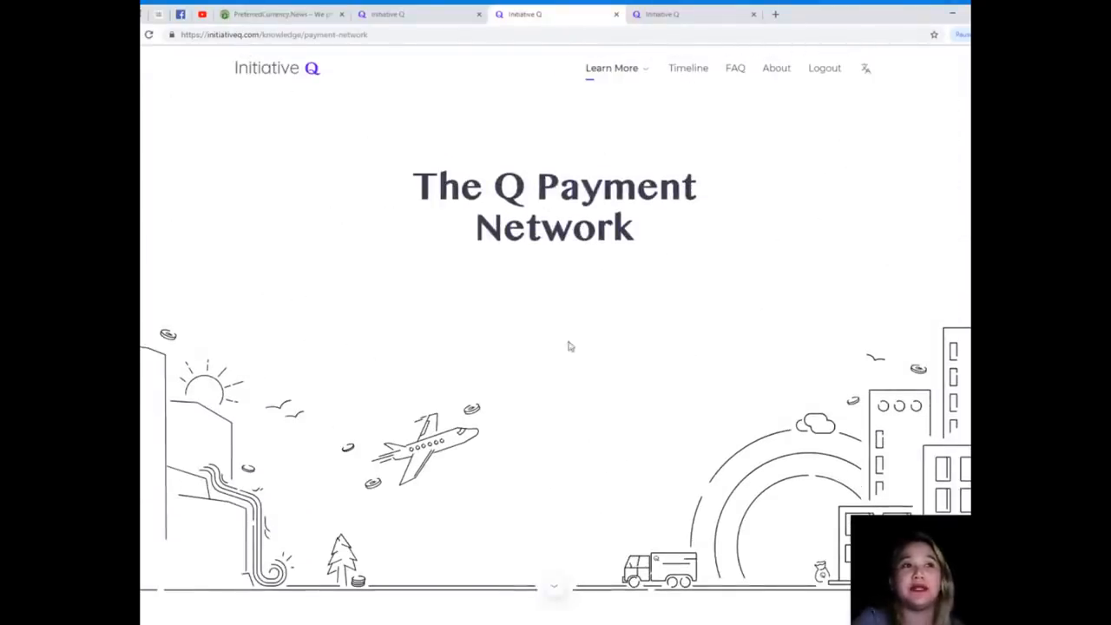
{"action": "scroll", "scroll_direction": "down", "scroll_amount": 3}
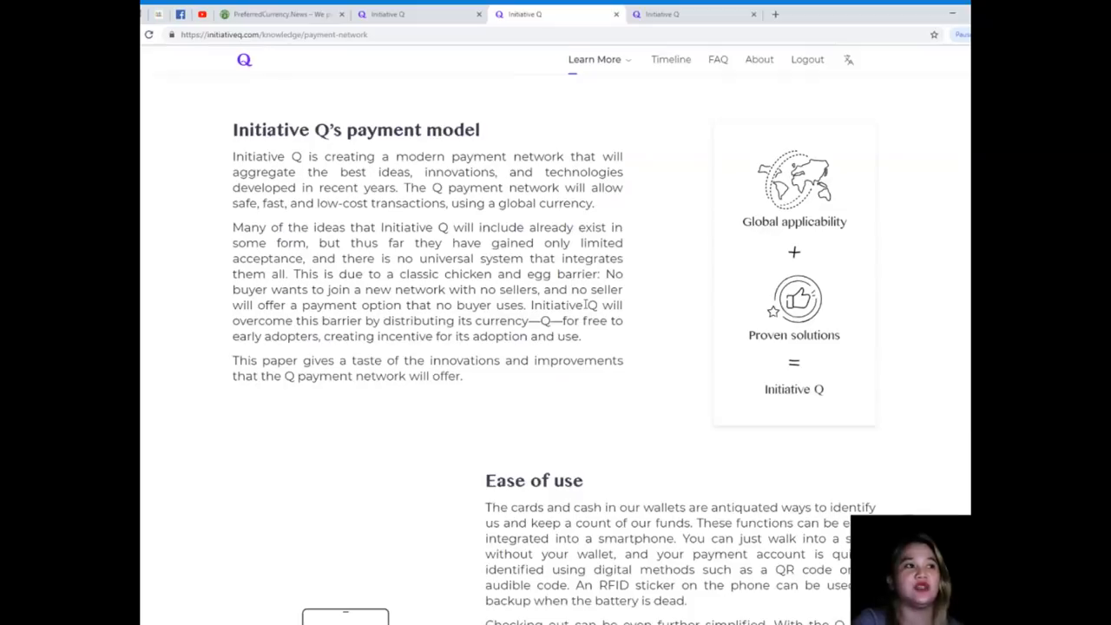
{"action": "scroll", "scroll_direction": "down", "scroll_amount": 3}
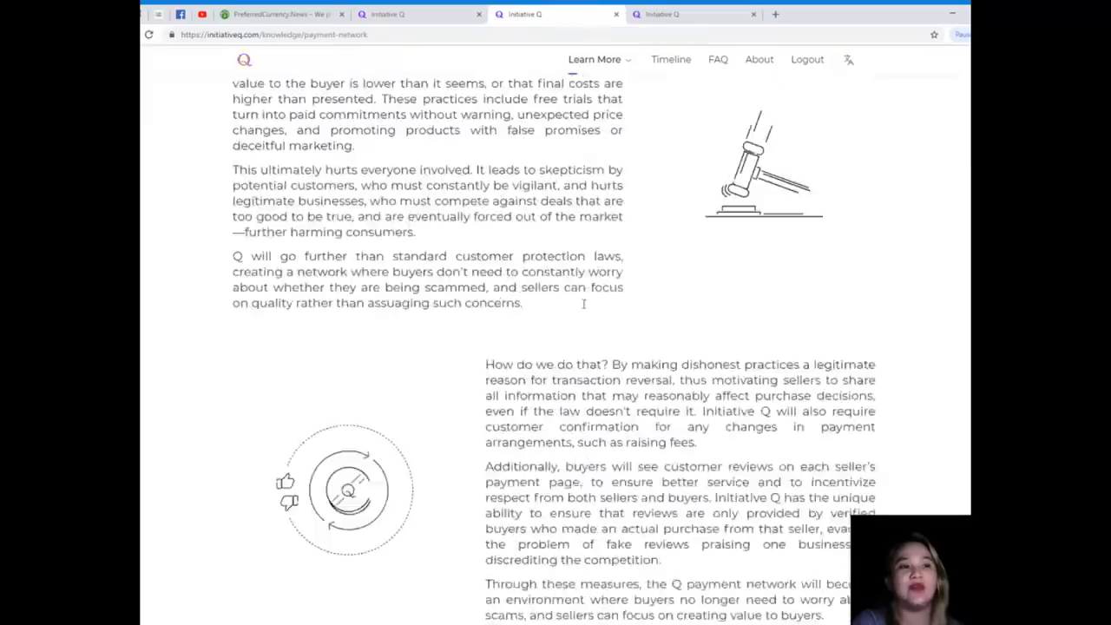
{"action": "scroll", "scroll_direction": "down", "scroll_amount": 3}
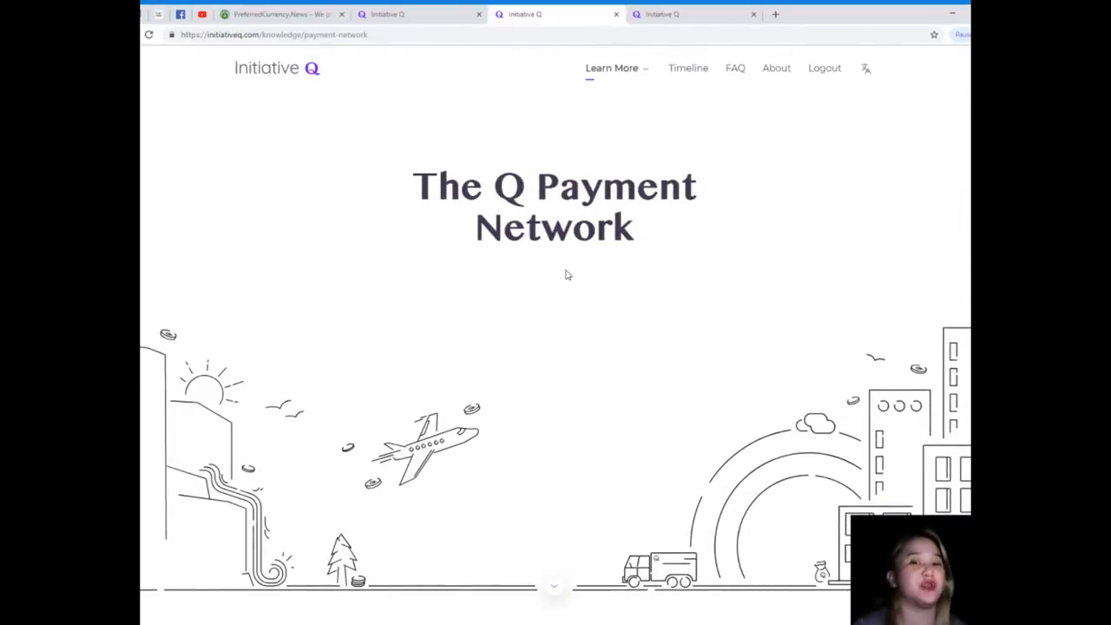
{"action": "mouse_move", "coordinate": [792, 140]}
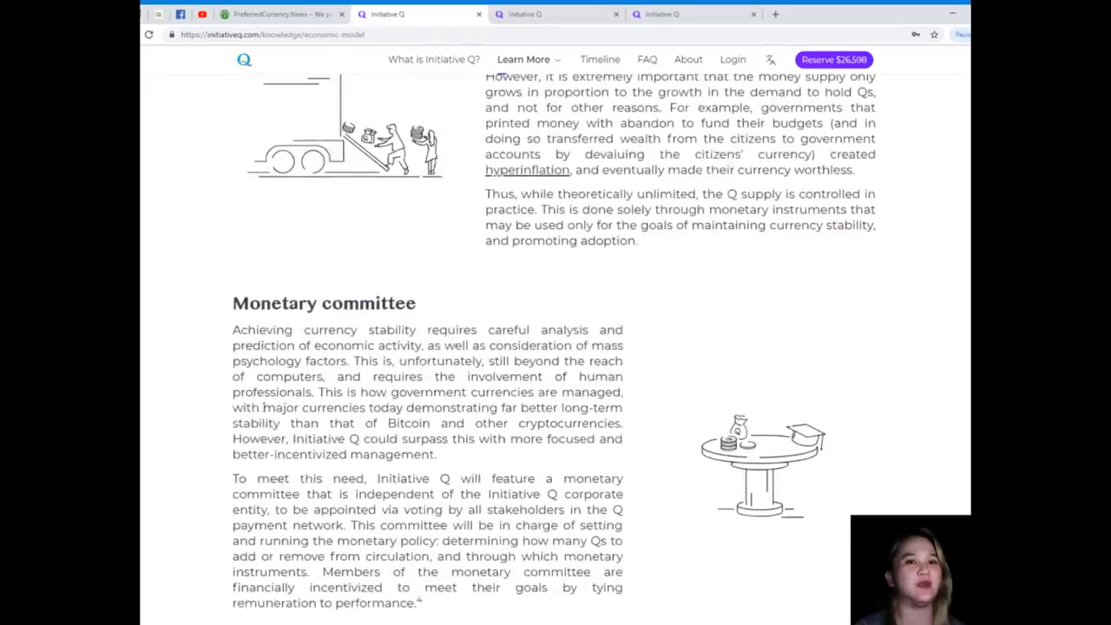
Return via the Initiative Q logo to the homepage showing the $26,598 estimated future value
{"action": "scroll", "scroll_direction": "up", "scroll_amount": 3}
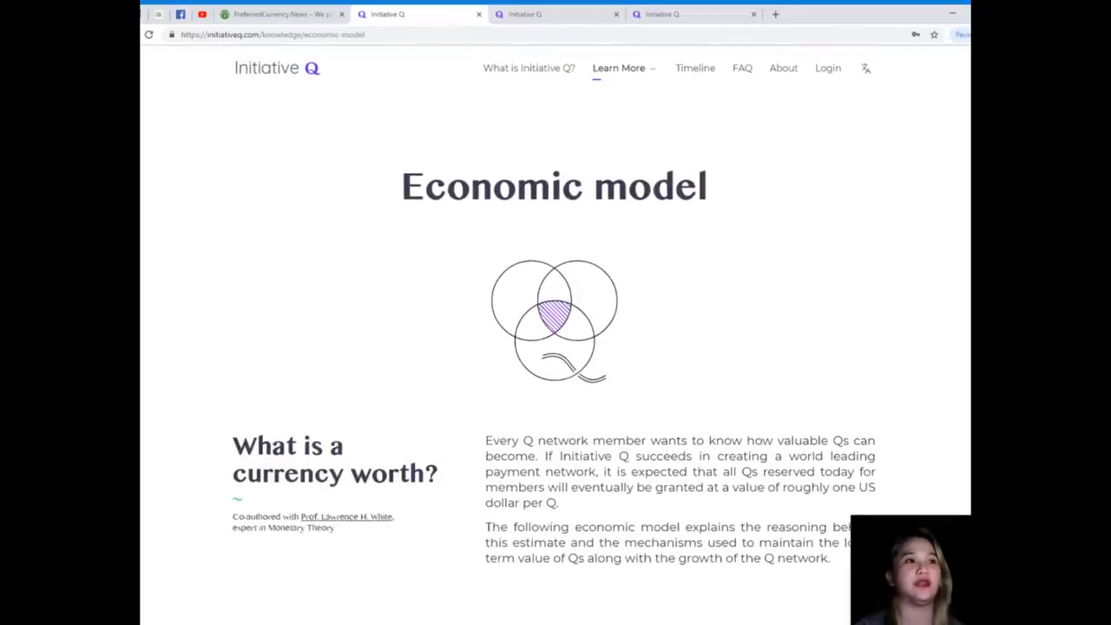
{"action": "left_click", "coordinate": [276, 67]}
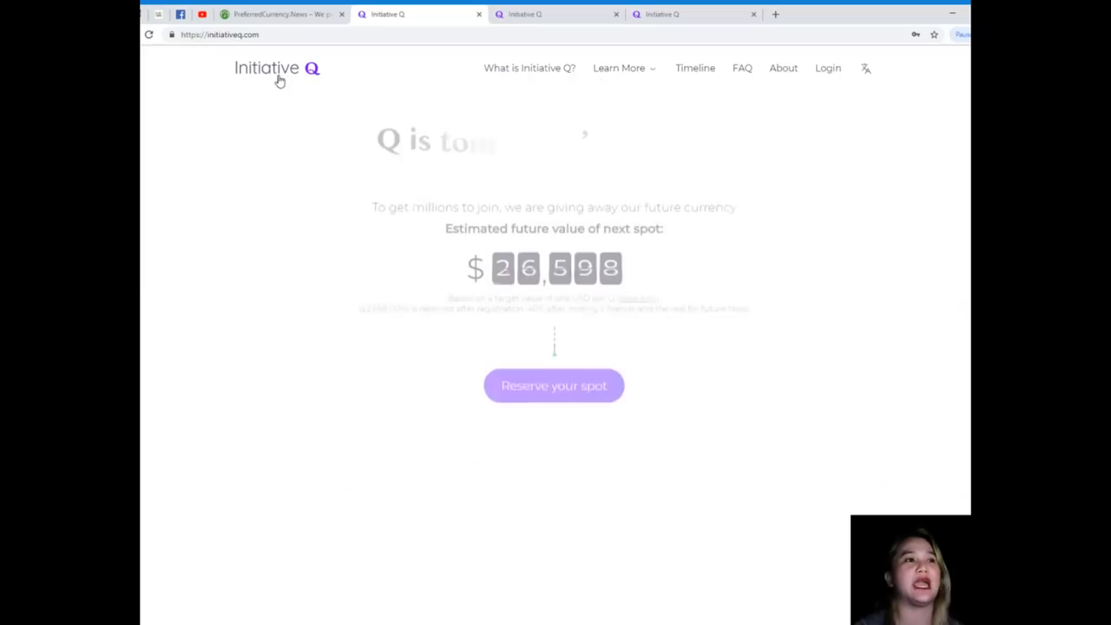